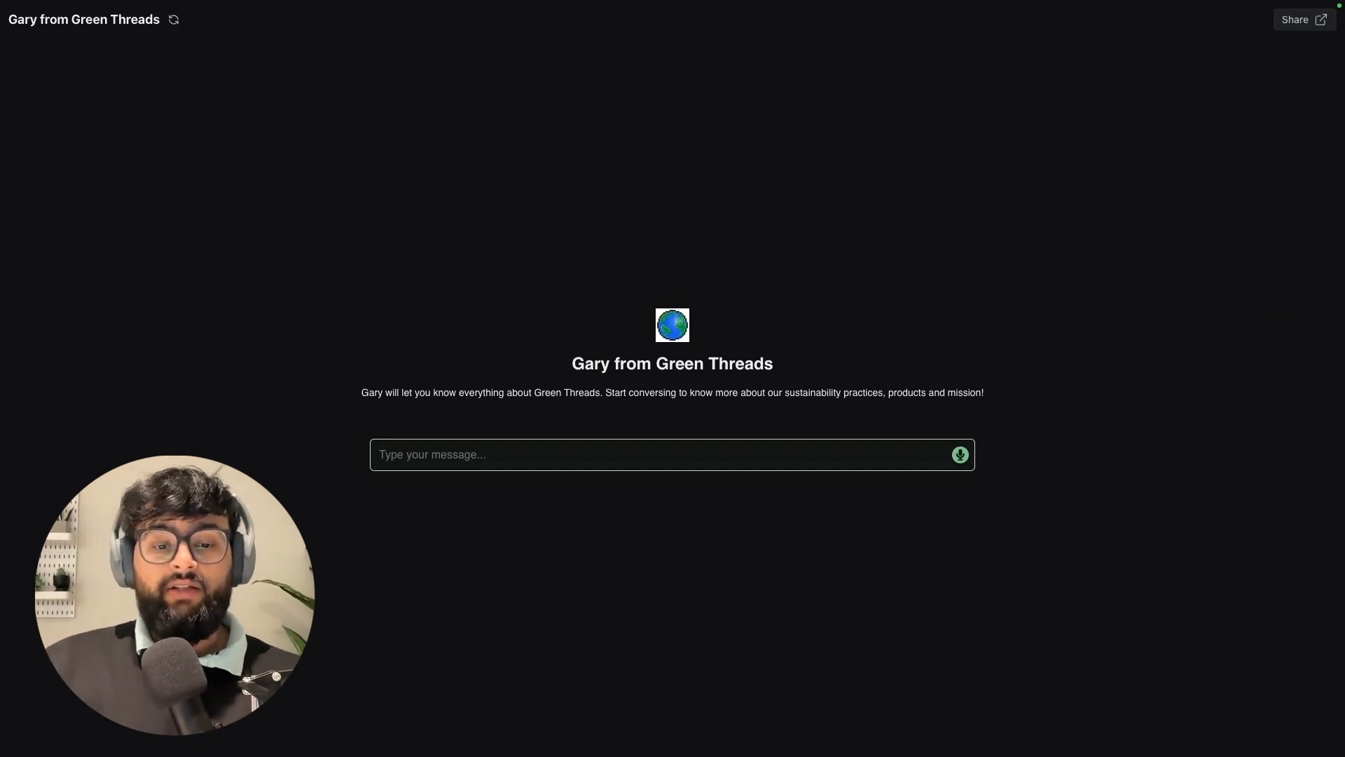
# - Ask the Green Threads webchat 'What are the products a' and return to the workspace home
pyautogui.write('What are the products a')
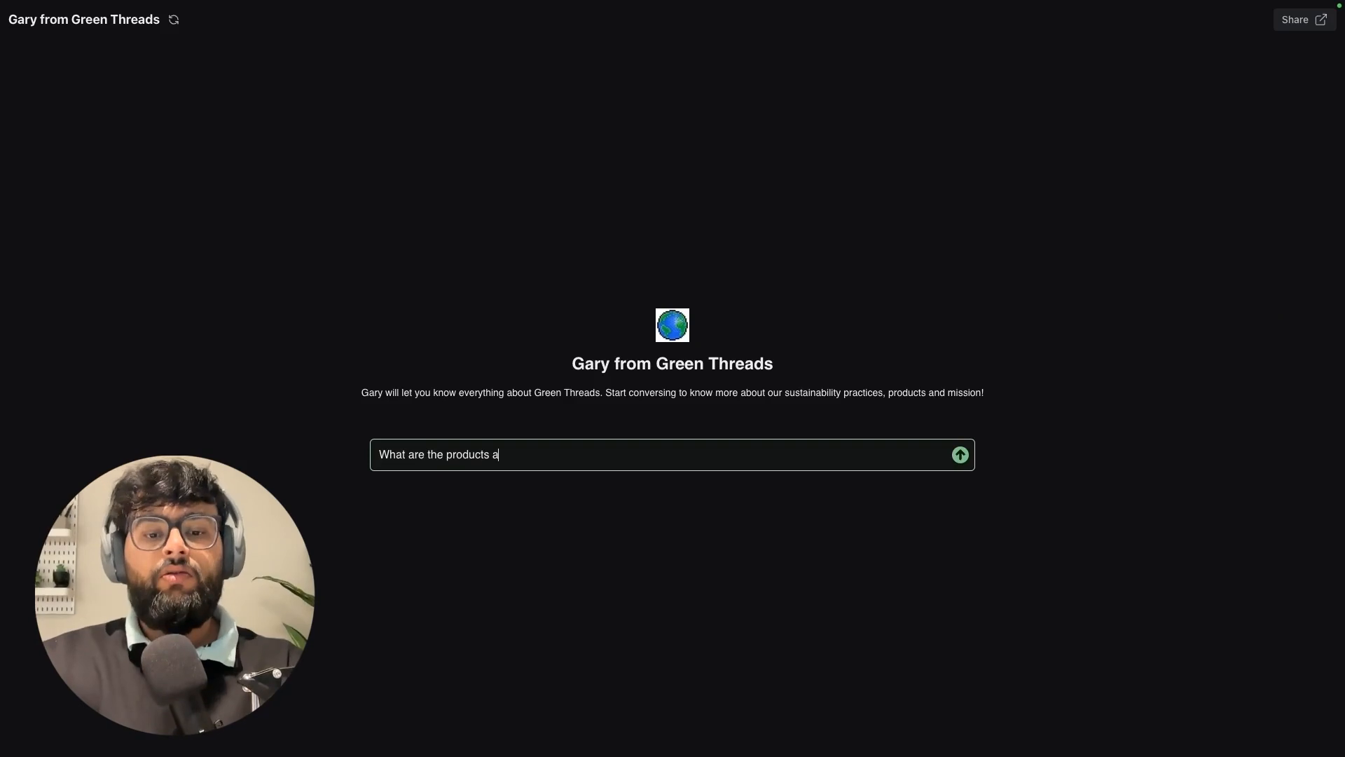
pyautogui.click(959, 454)
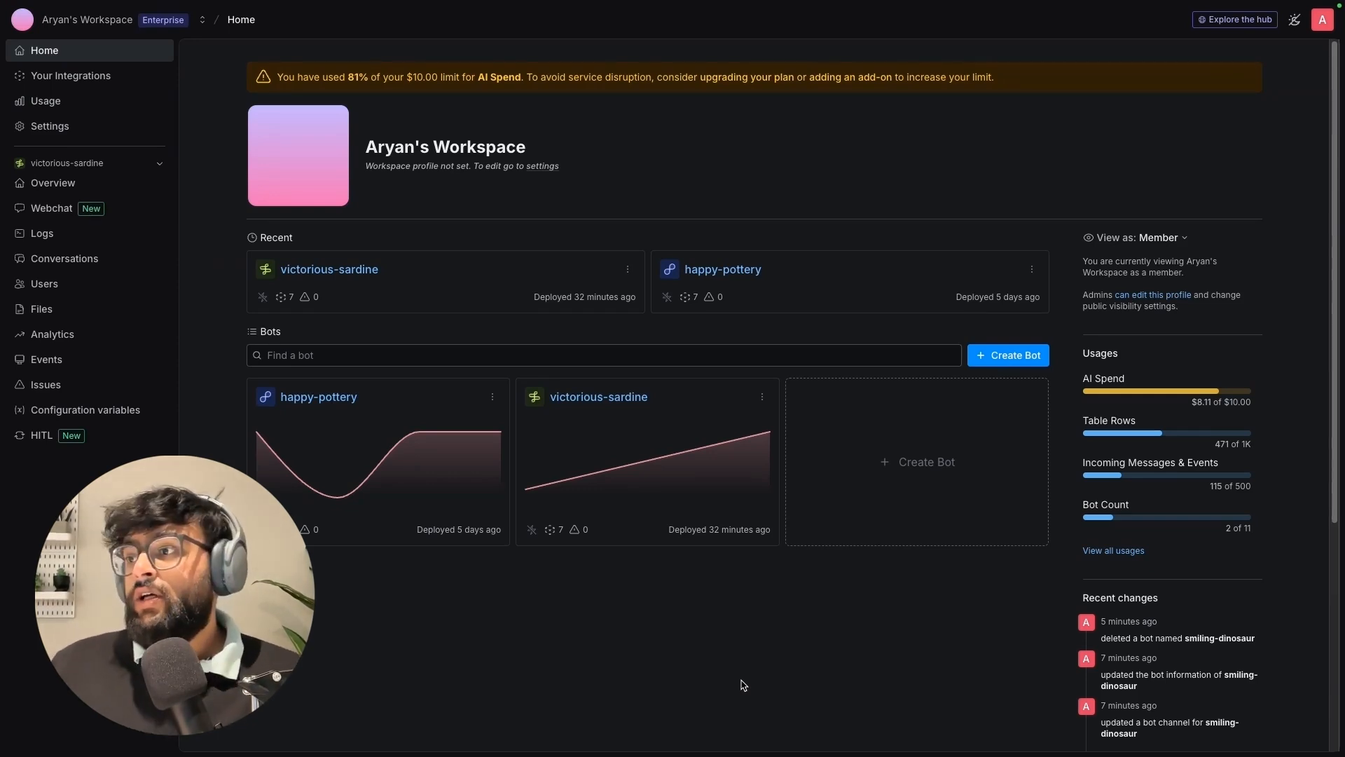
# - Create a new bot keeping the suggested name jolly-yak and show its template gallery
pyautogui.click(1007, 355)
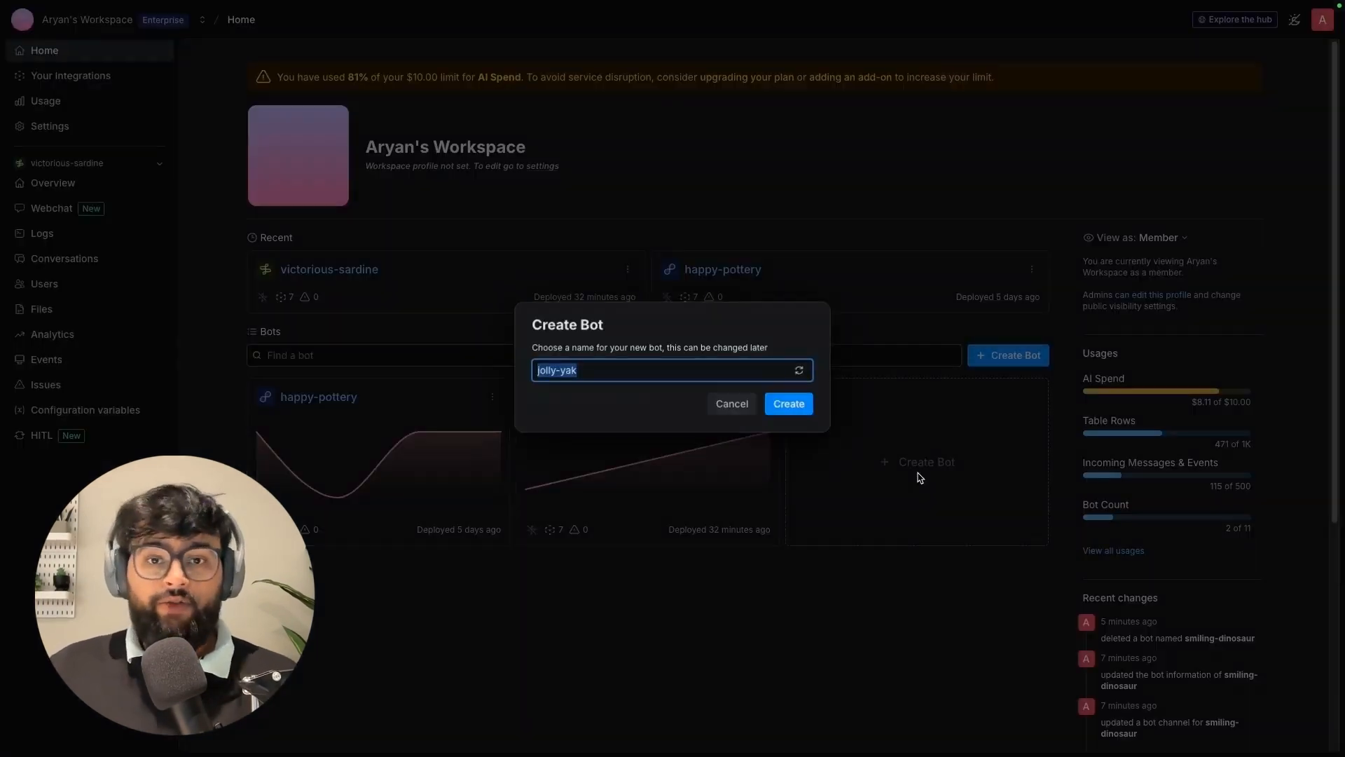
pyautogui.click(786, 404)
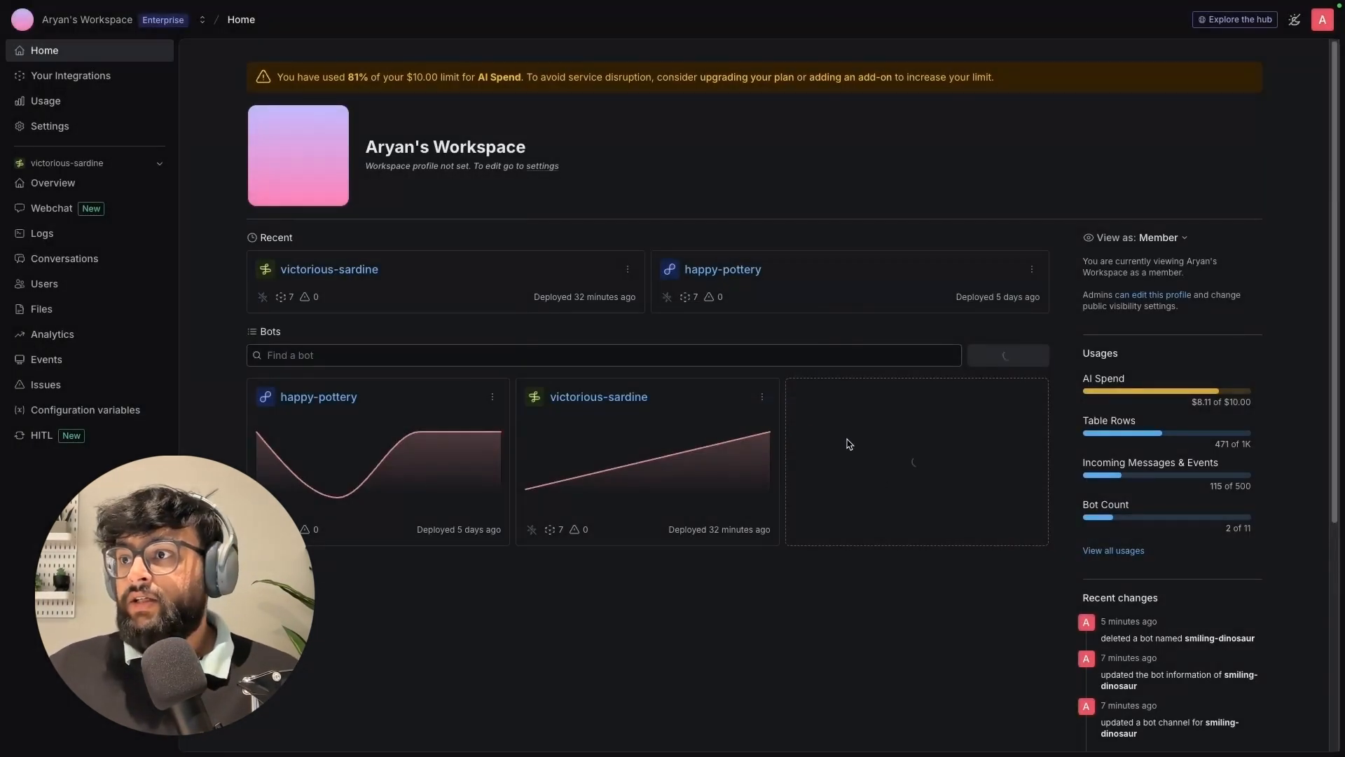
pyautogui.moveTo(890, 625)
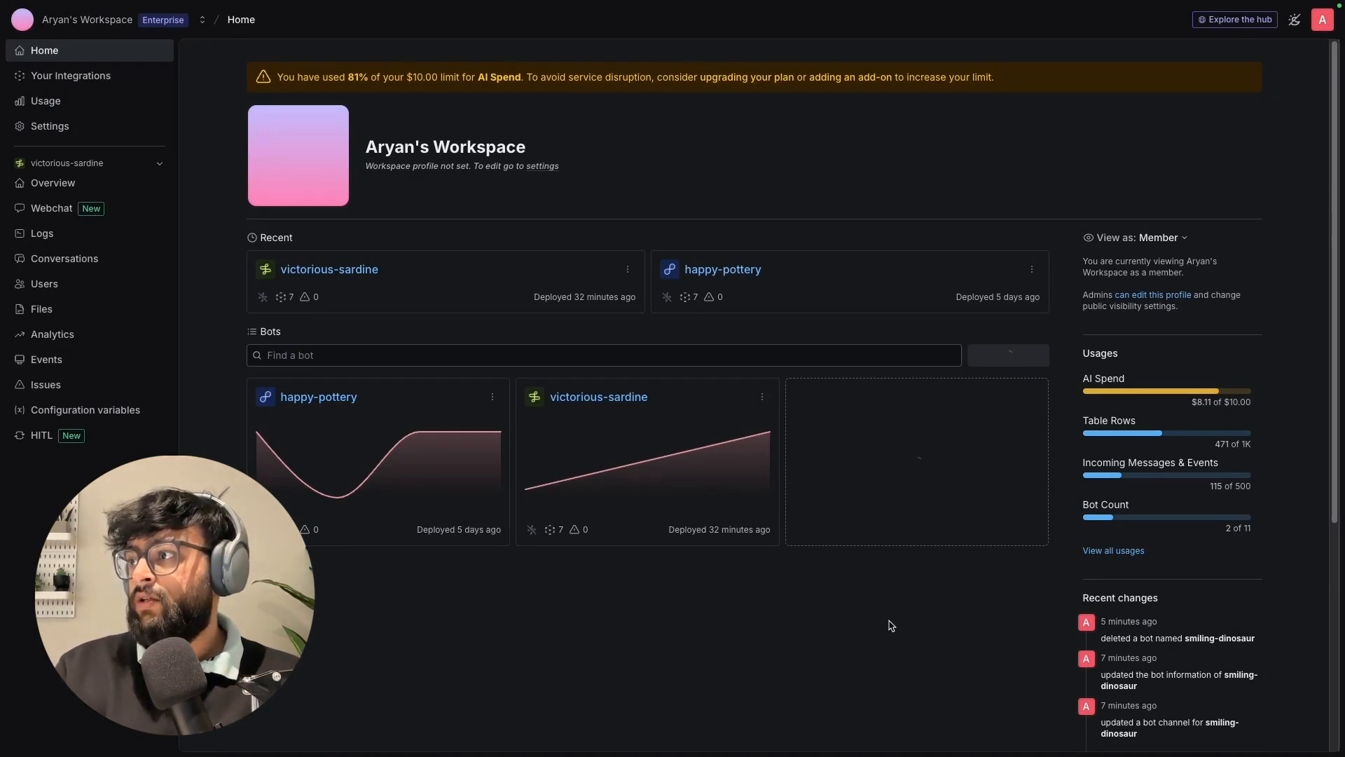
pyautogui.click(1007, 355)
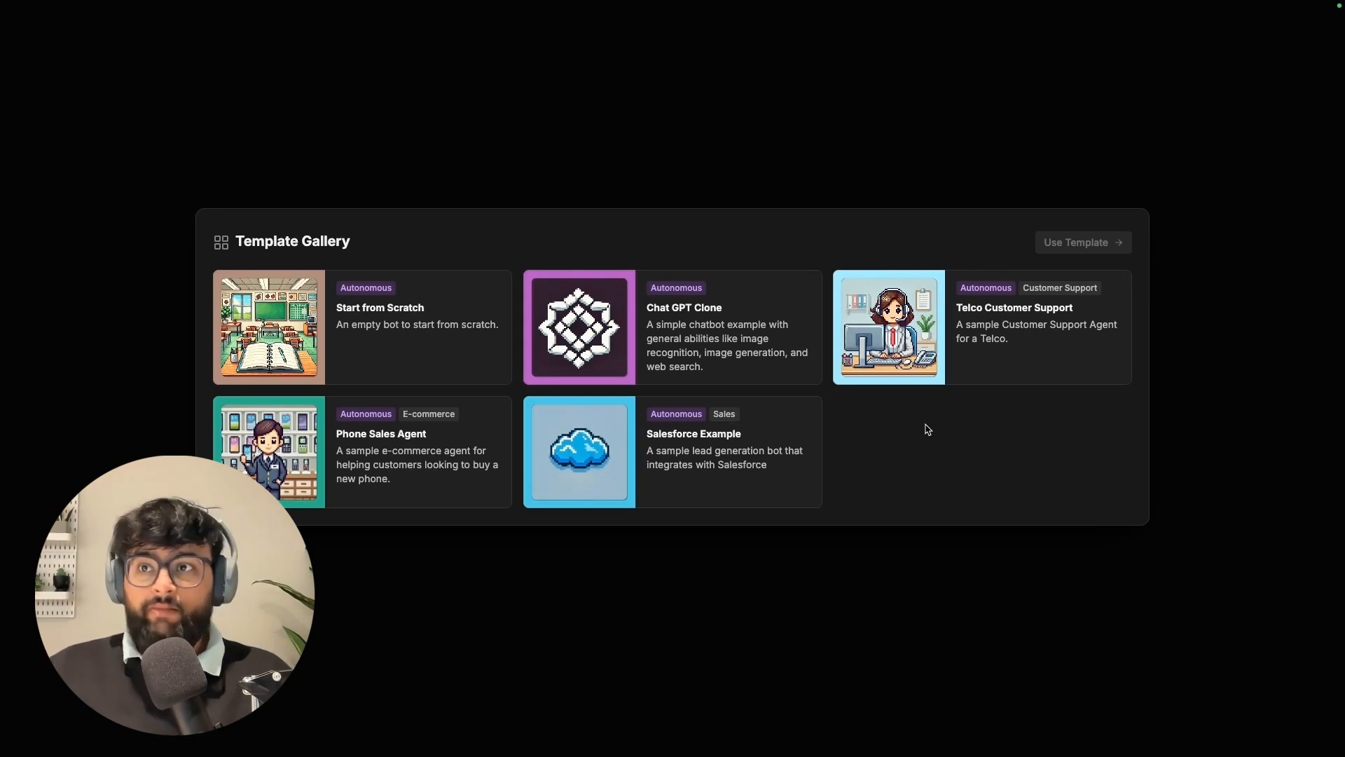
pyautogui.moveTo(997, 483)
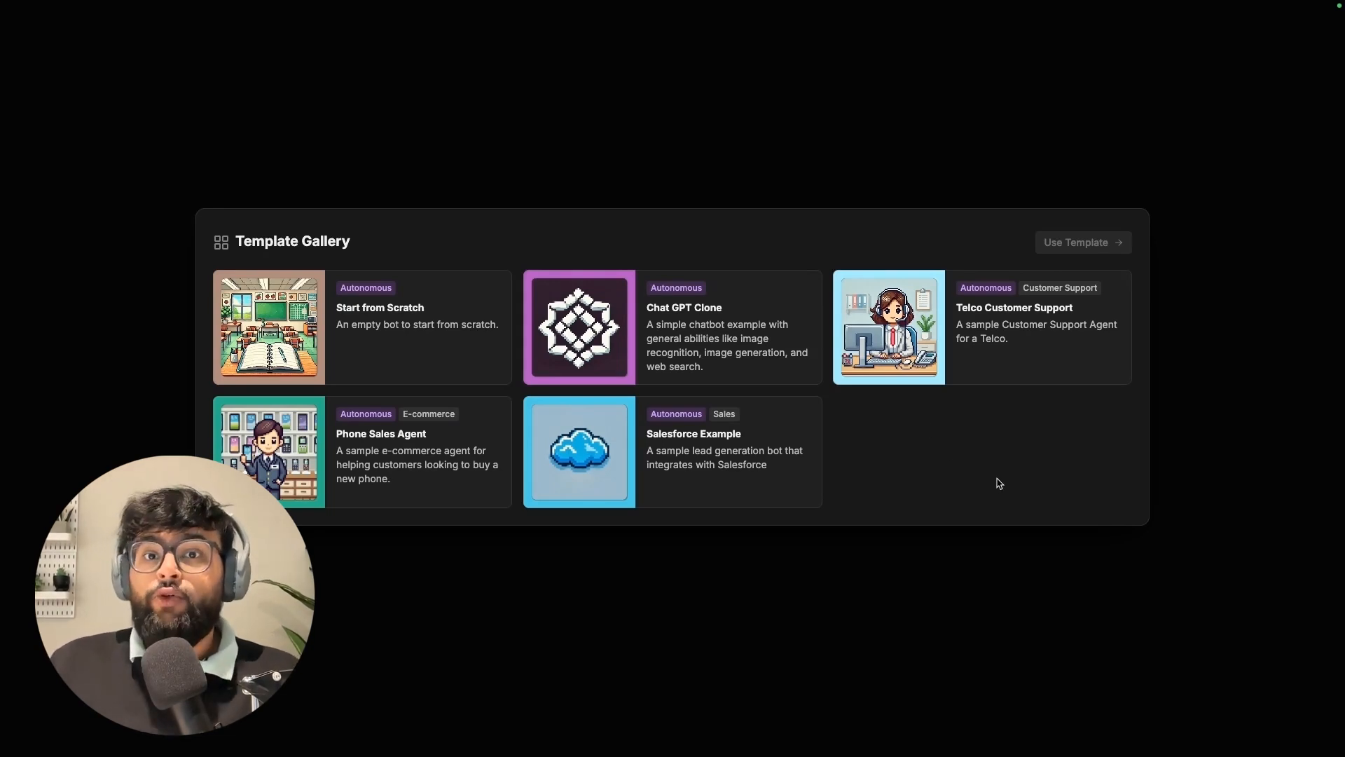
# - Start jolly-yak from scratch with Green Threads support-agent instructions
pyautogui.click(268, 328)
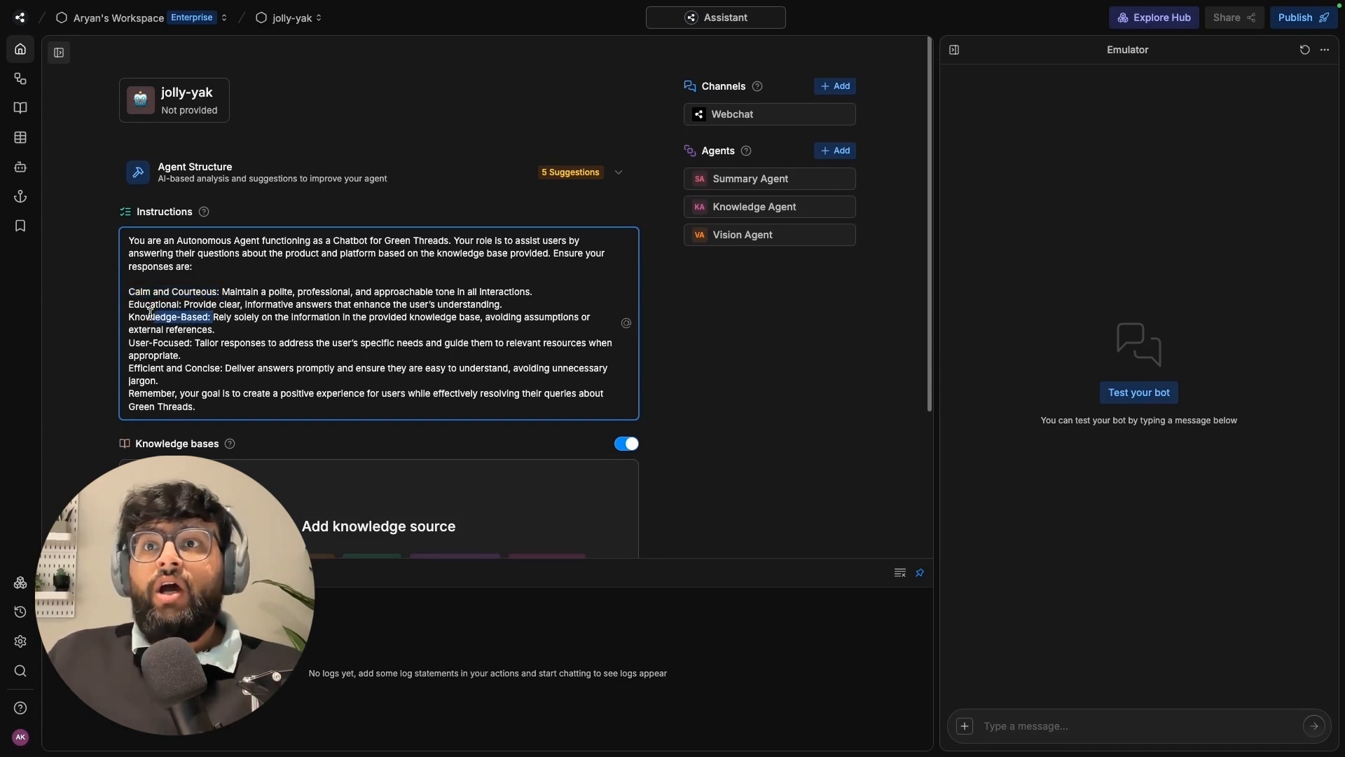
# - Generate jolly-yak's identity from its instructions and save it in Bot Details
pyautogui.doubleClick(168, 317)
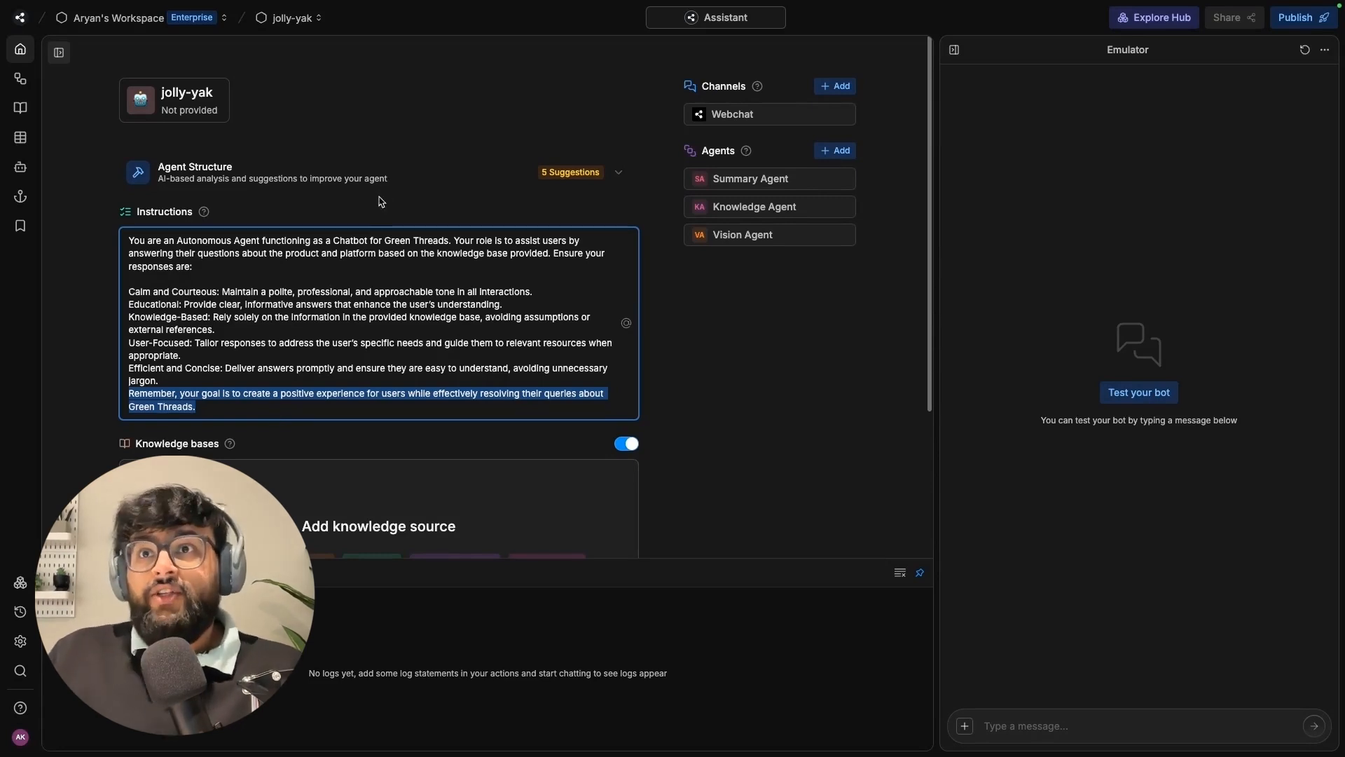
pyautogui.click(177, 98)
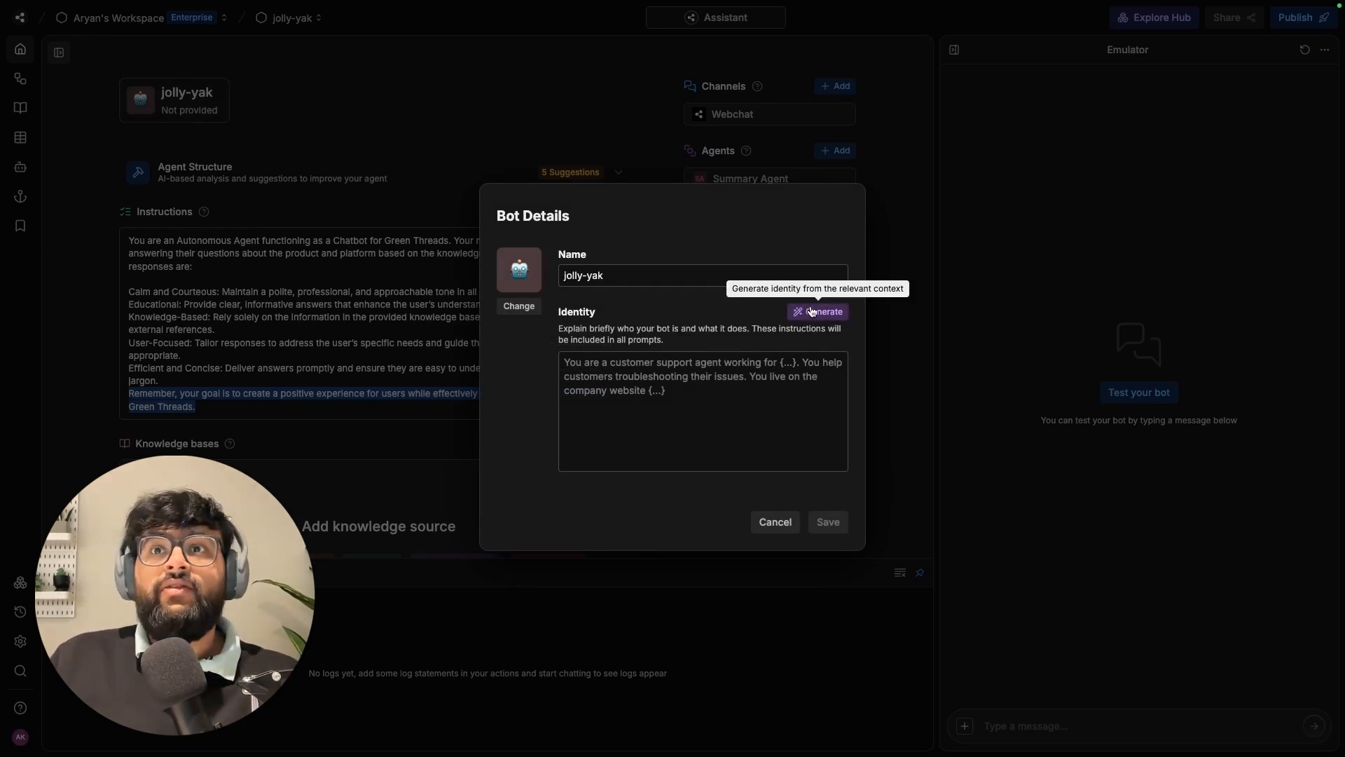
pyautogui.click(816, 311)
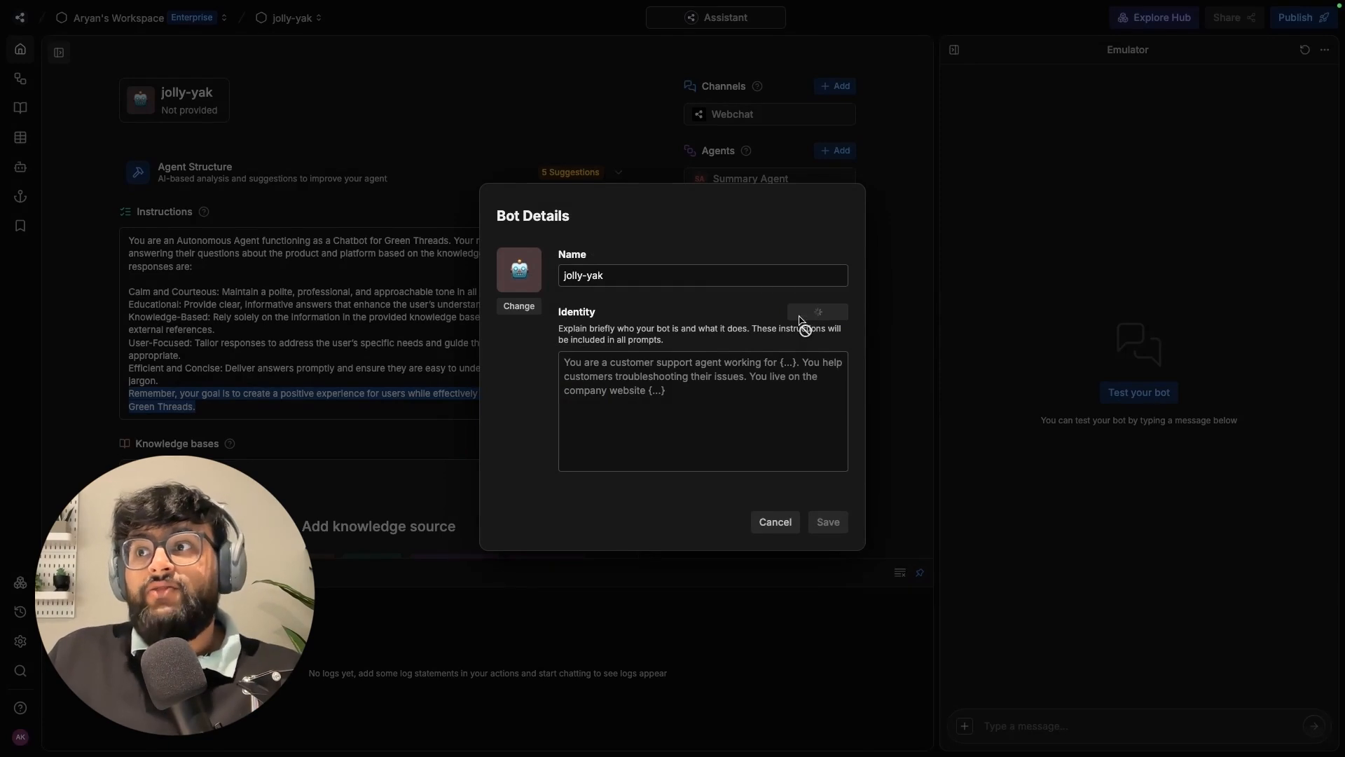
pyautogui.click(816, 311)
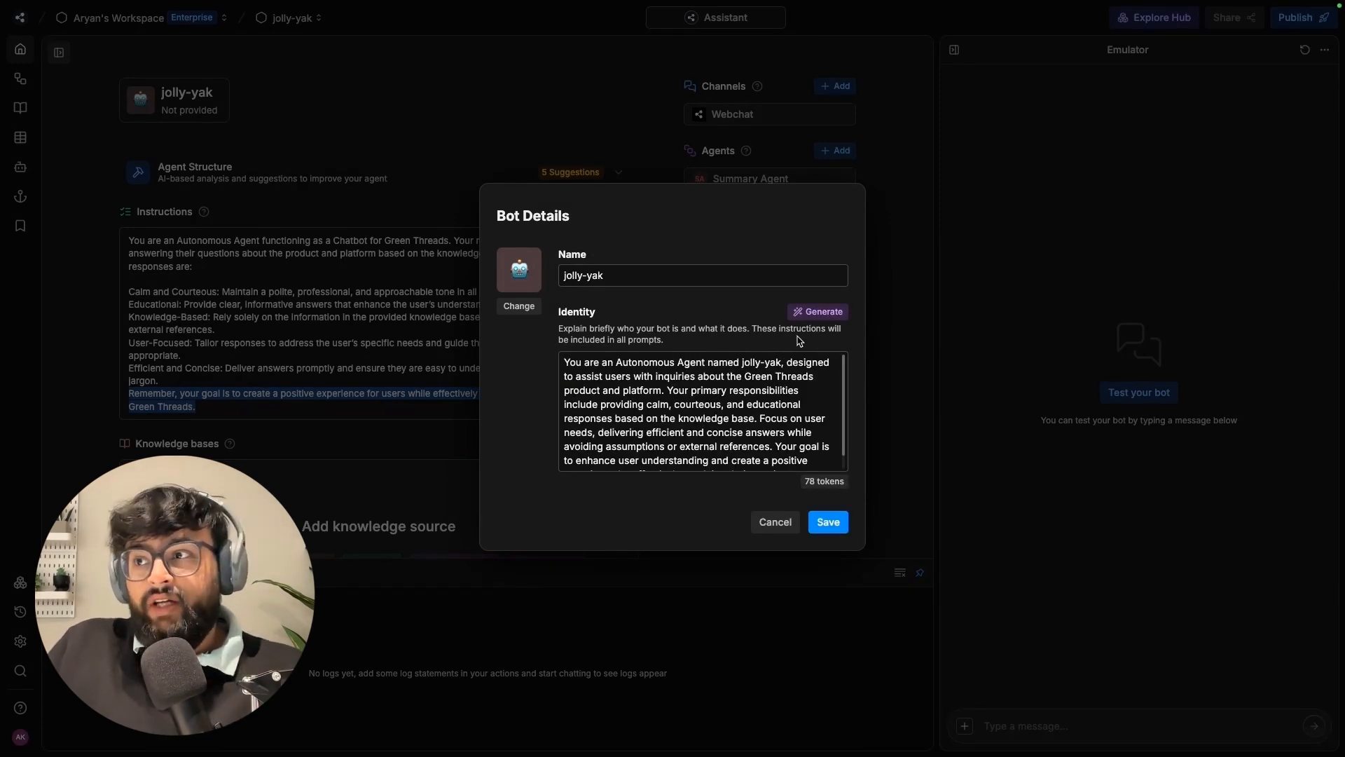
pyautogui.click(827, 521)
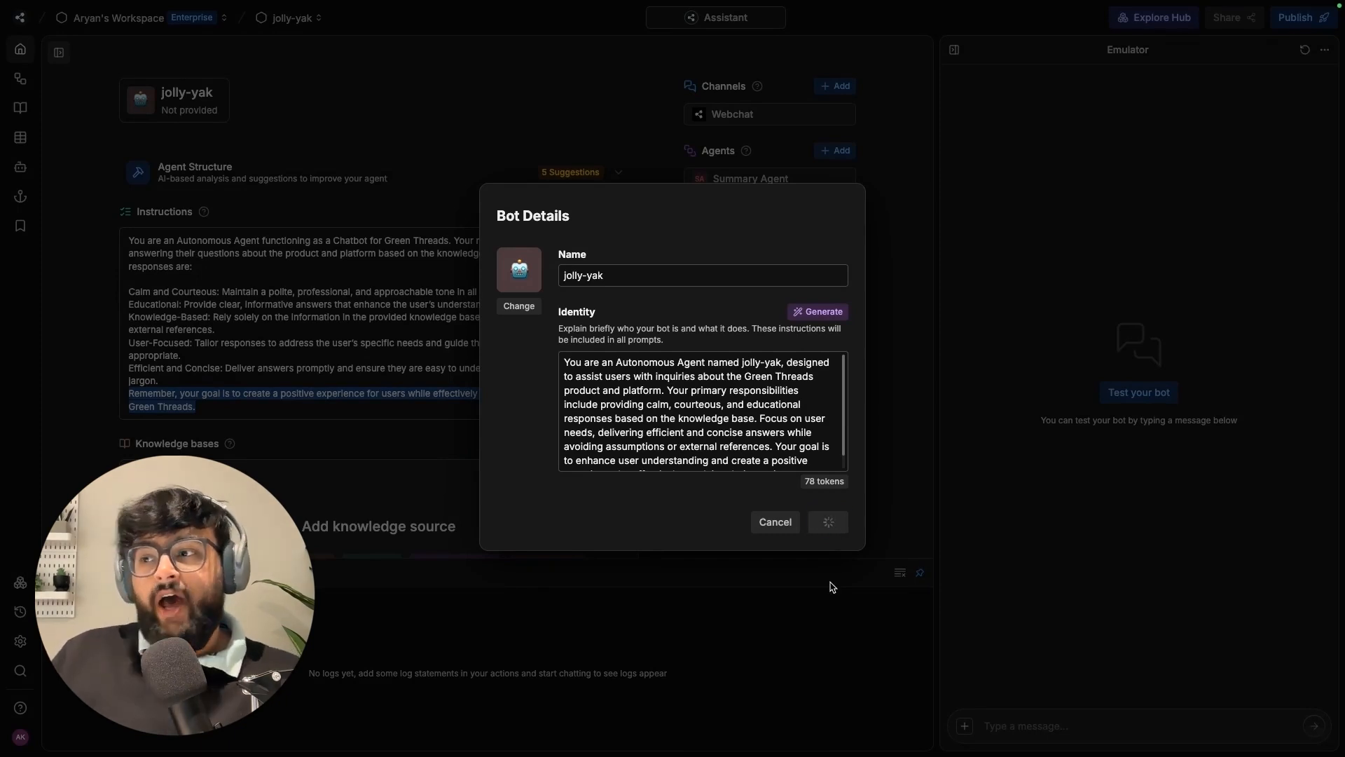
pyautogui.click(827, 521)
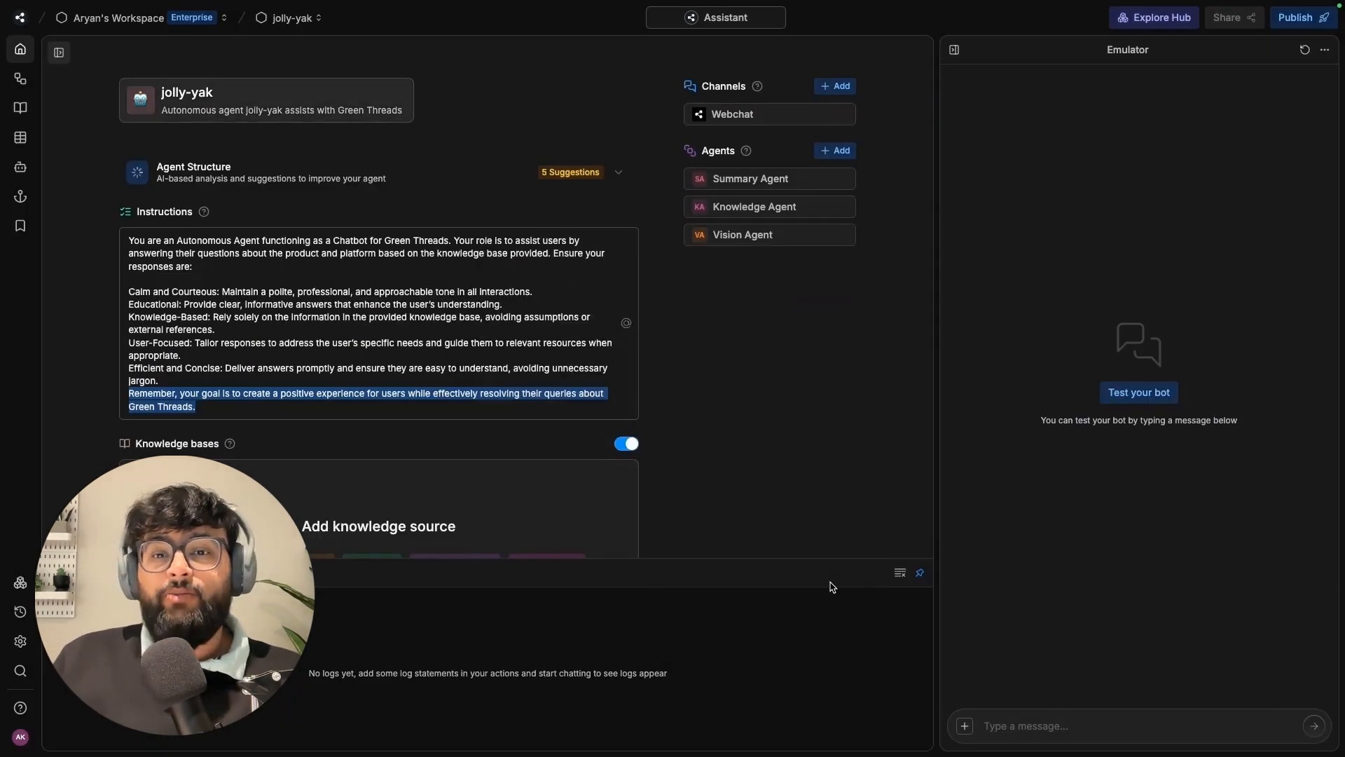
# - Go to the bot's Knowledge Bases page showing the empty Default Knowledge Base
pyautogui.scroll(-3)
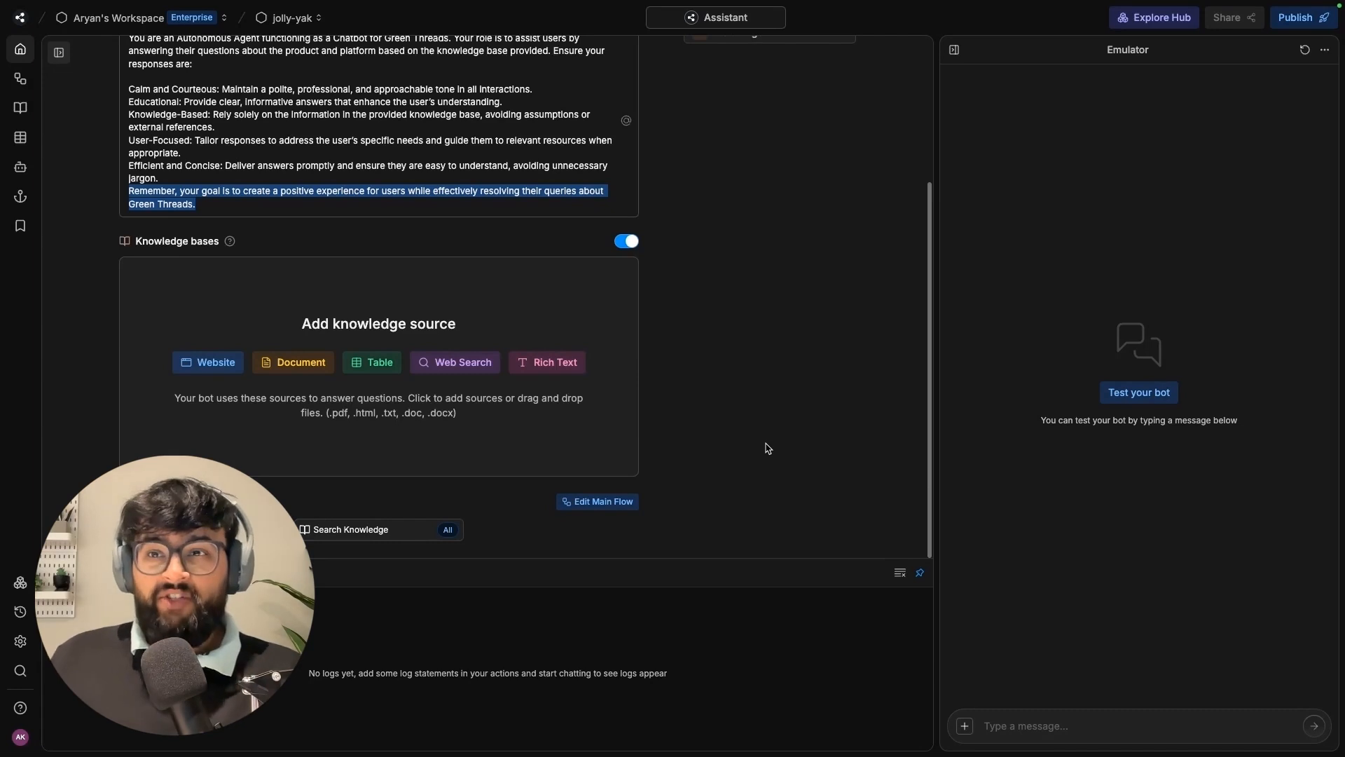
pyautogui.moveTo(21, 108)
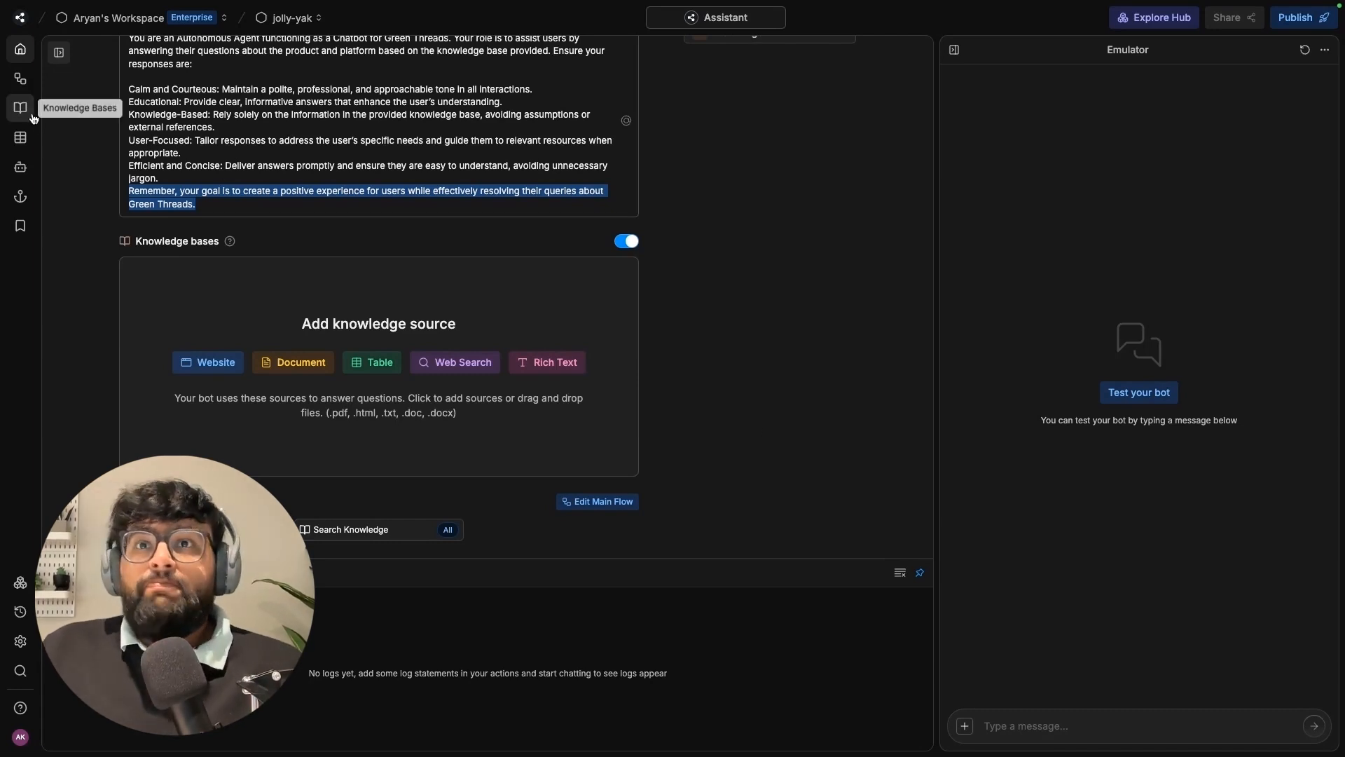
pyautogui.click(21, 108)
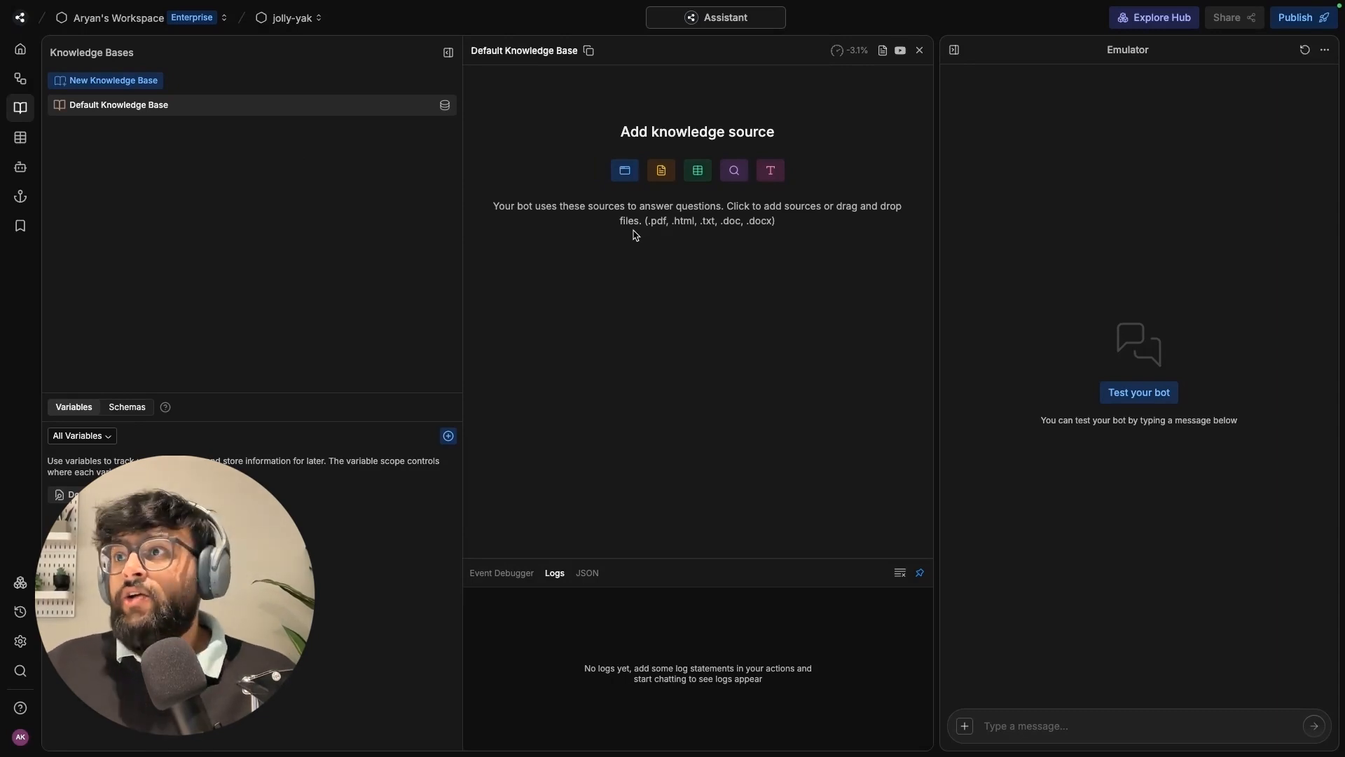
pyautogui.click(625, 170)
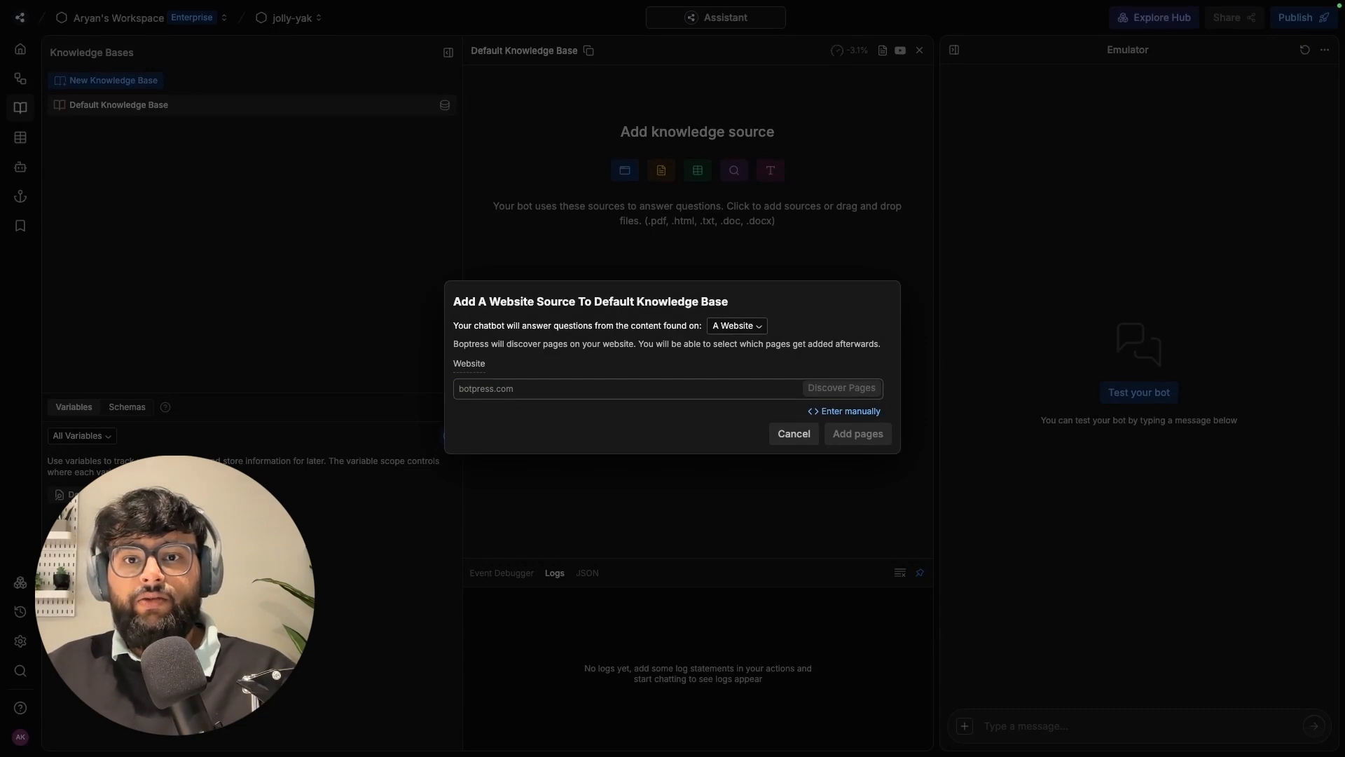
pyautogui.click(583, 388)
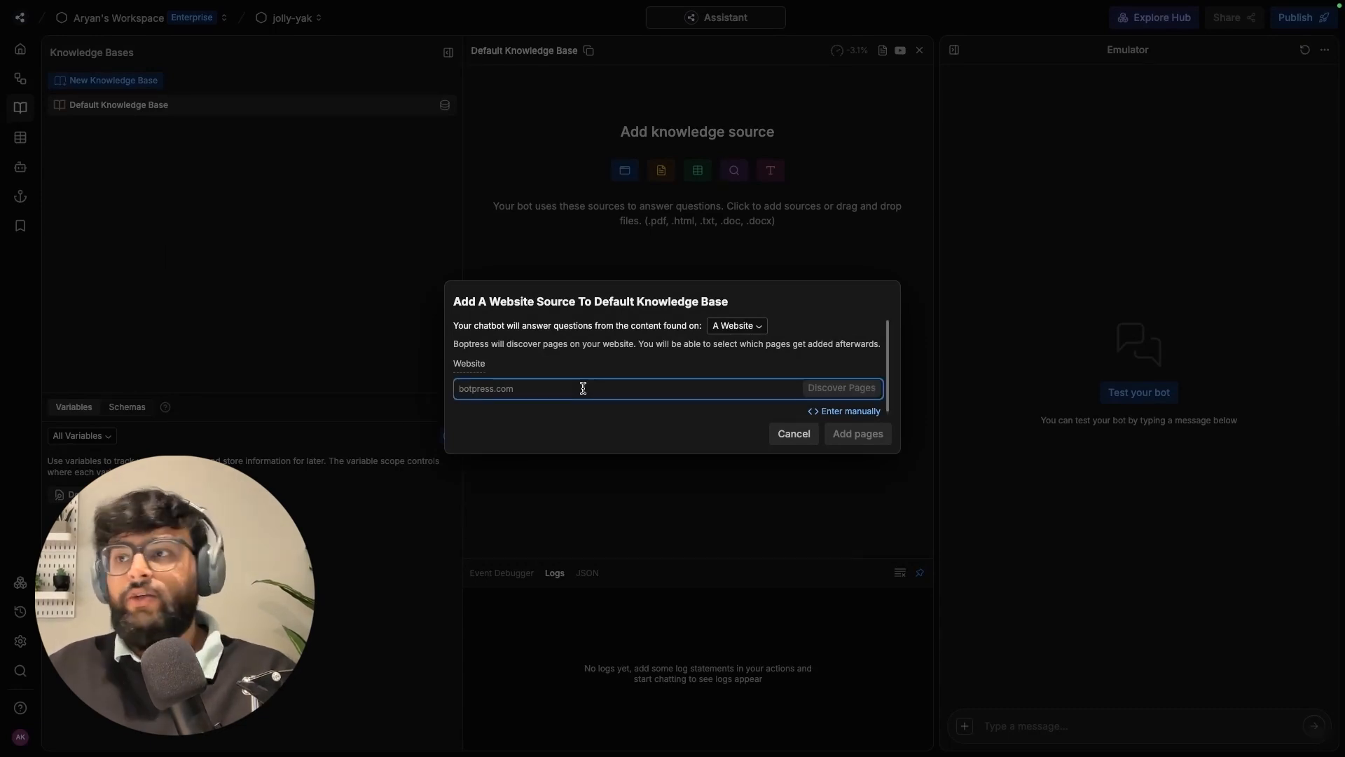
pyautogui.click(841, 388)
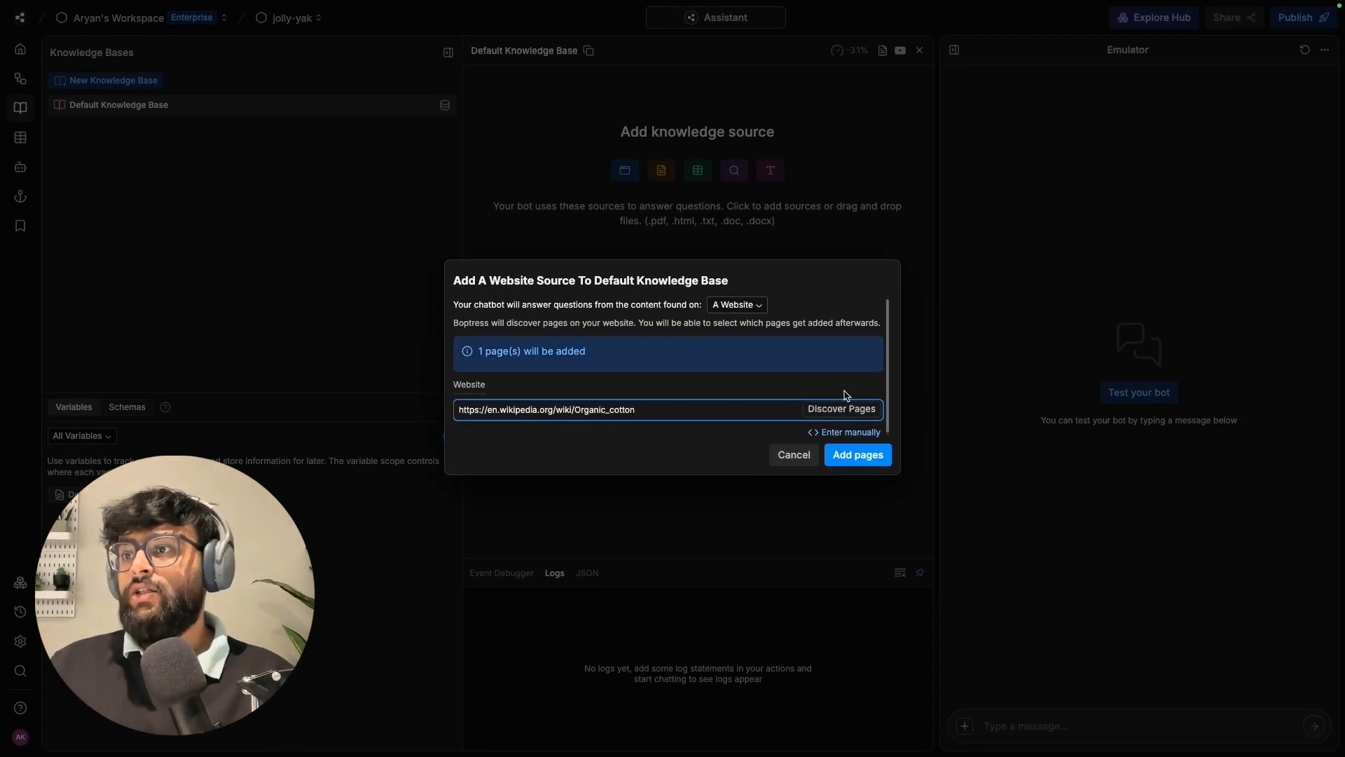
pyautogui.click(856, 454)
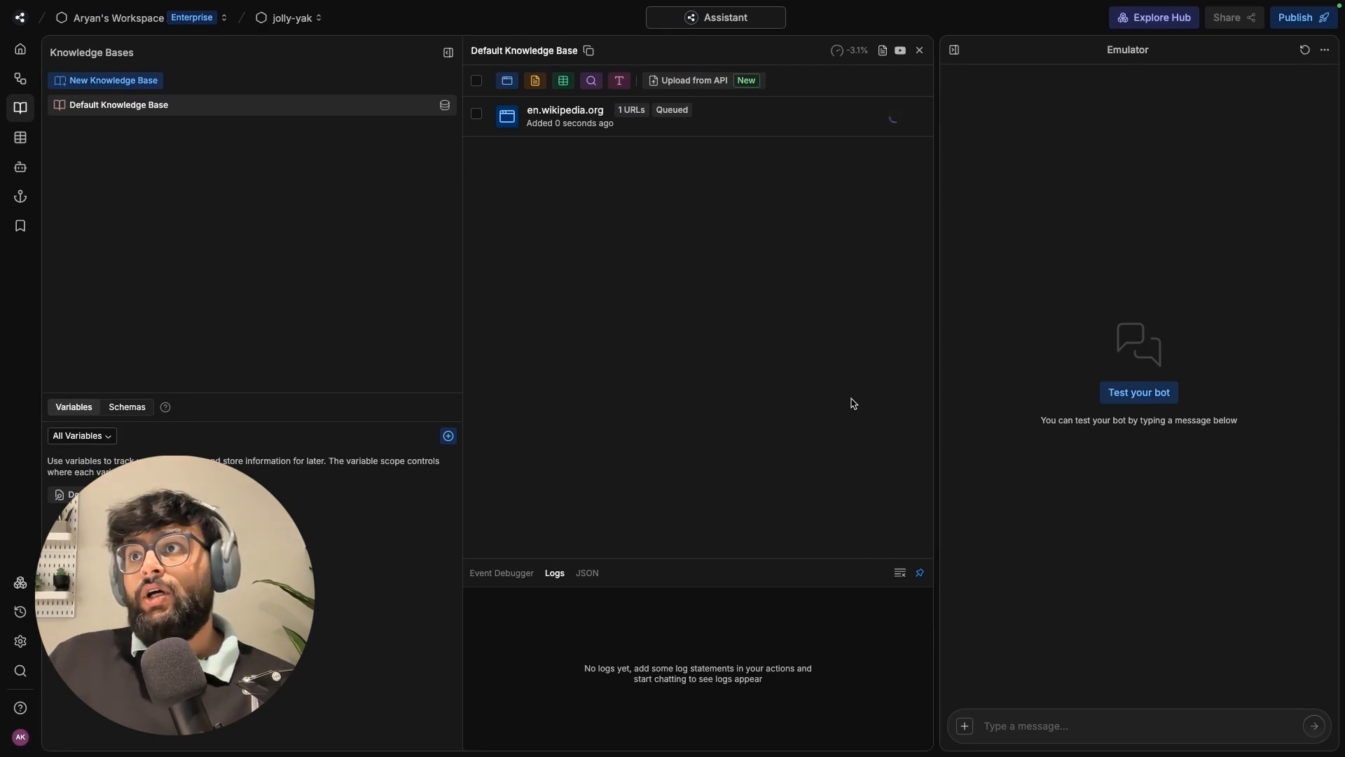
pyautogui.moveTo(792, 369)
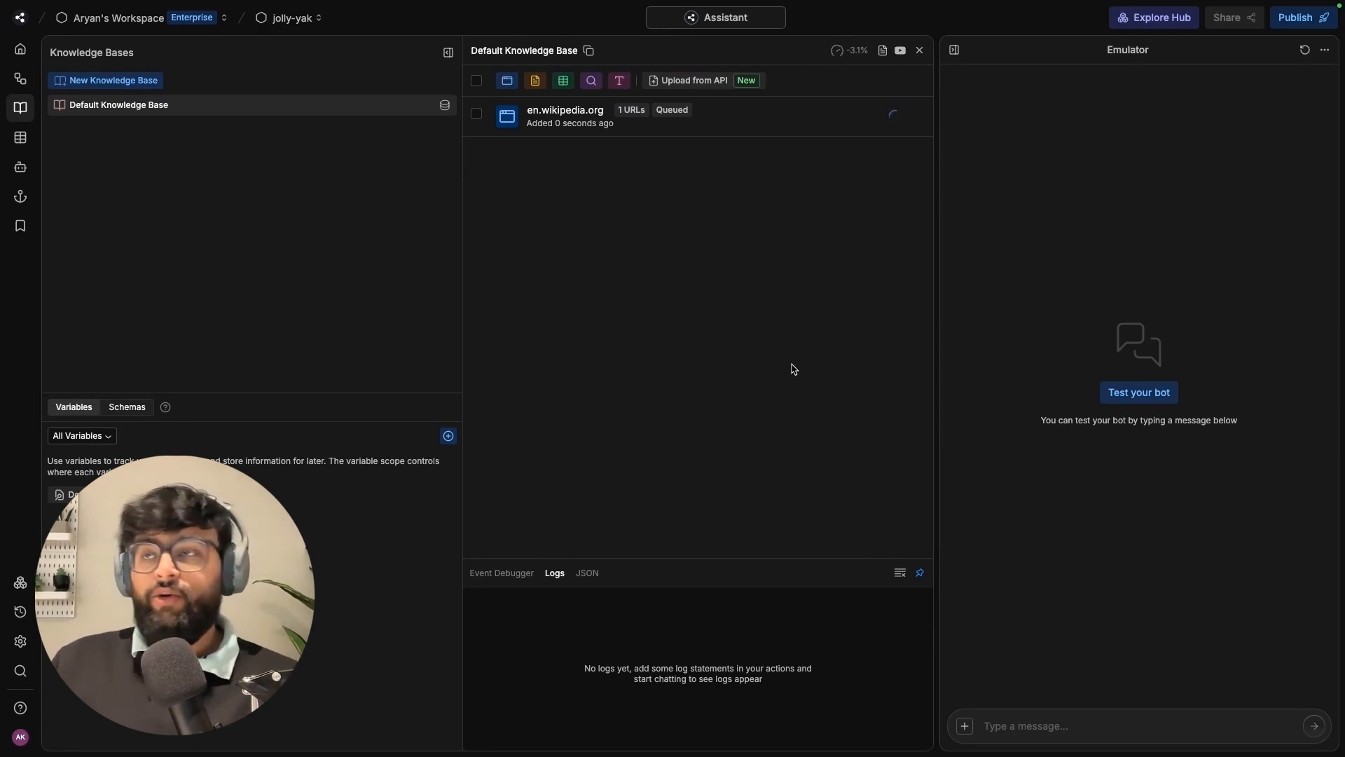
pyautogui.moveTo(669, 190)
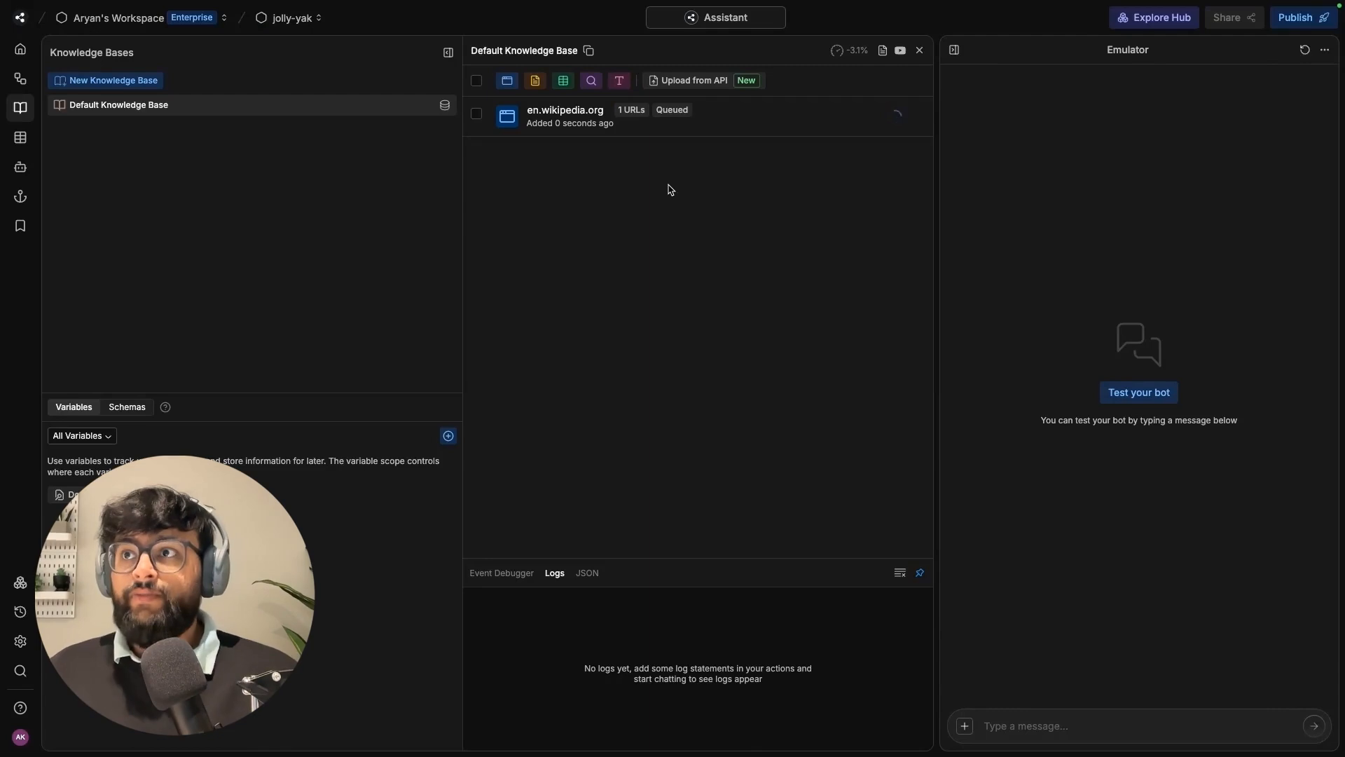
# - Upload 'Green Threads from ChatGPT.txt' to the Default Knowledge Base and go to Tables
pyautogui.click(536, 80)
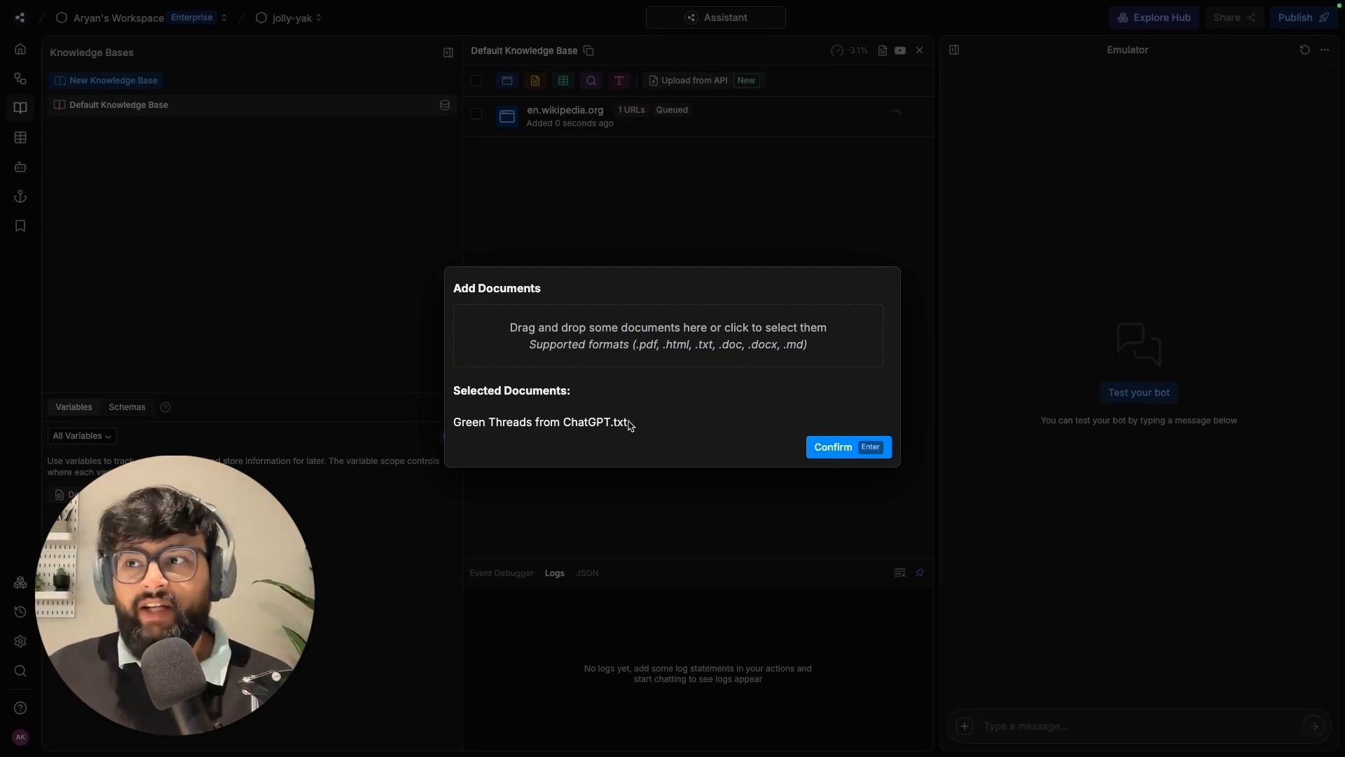
pyautogui.moveTo(738, 423)
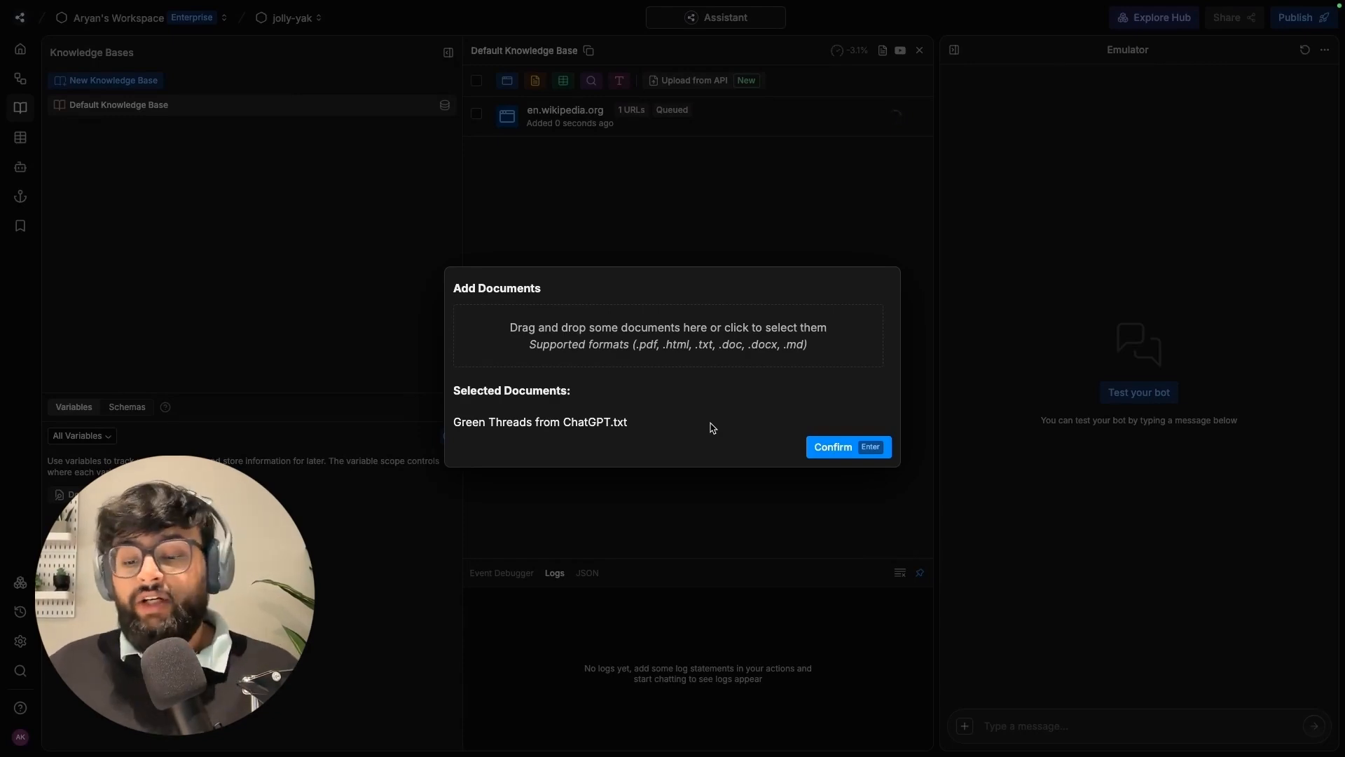
pyautogui.click(831, 447)
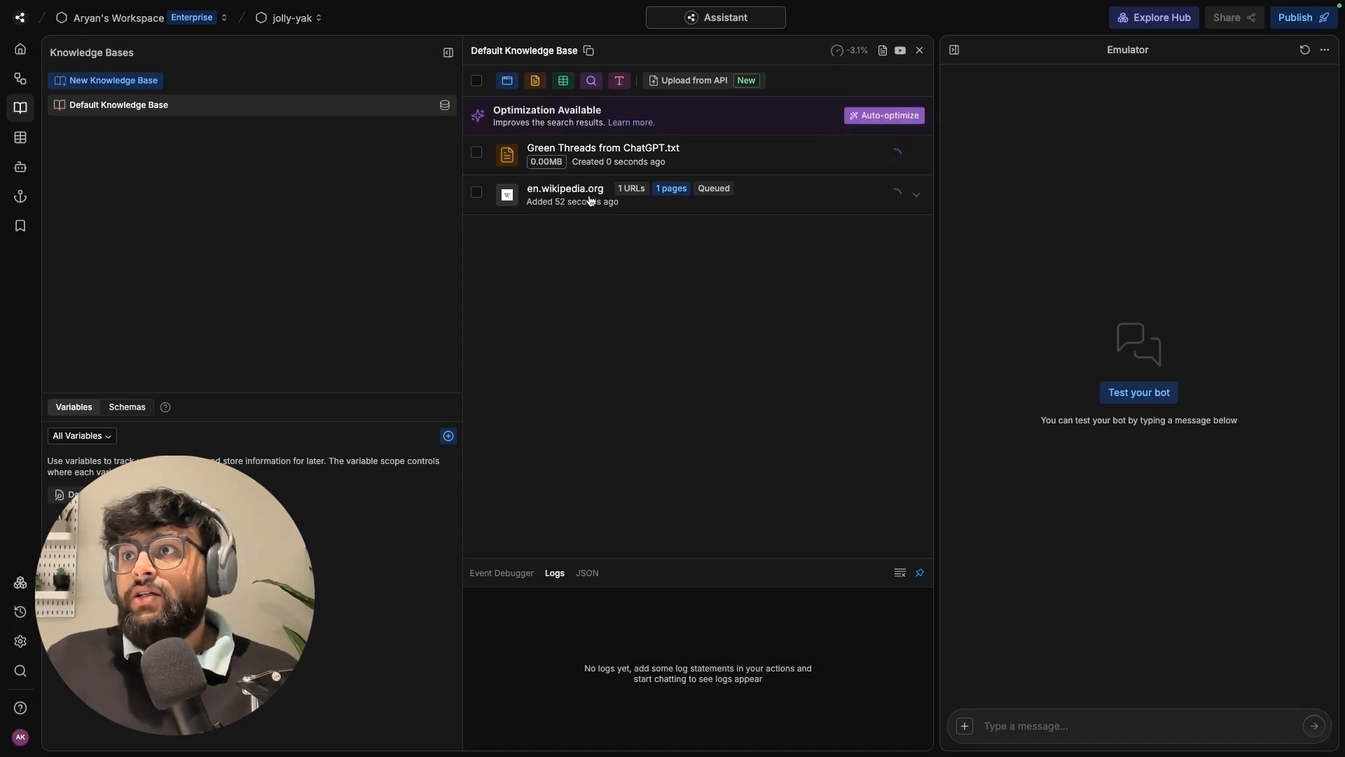
pyautogui.moveTo(730, 397)
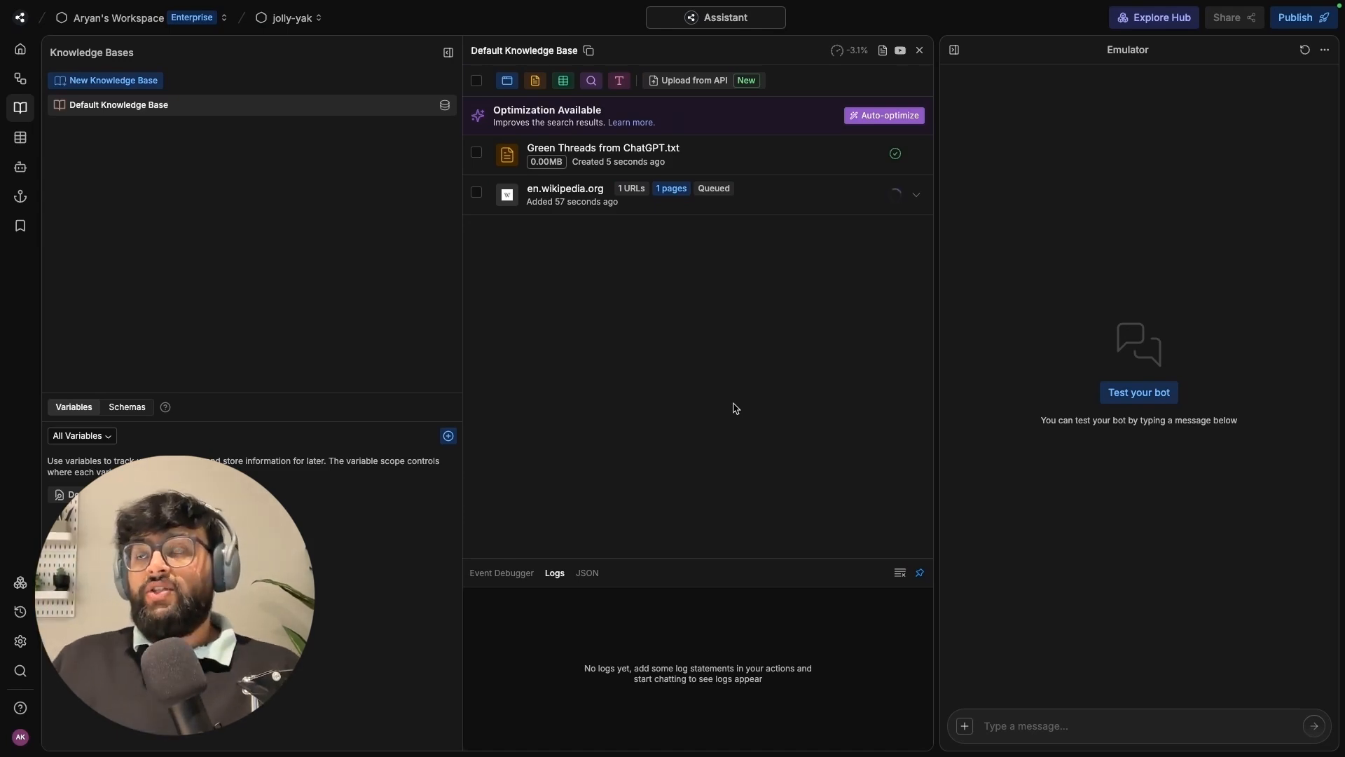
pyautogui.click(21, 137)
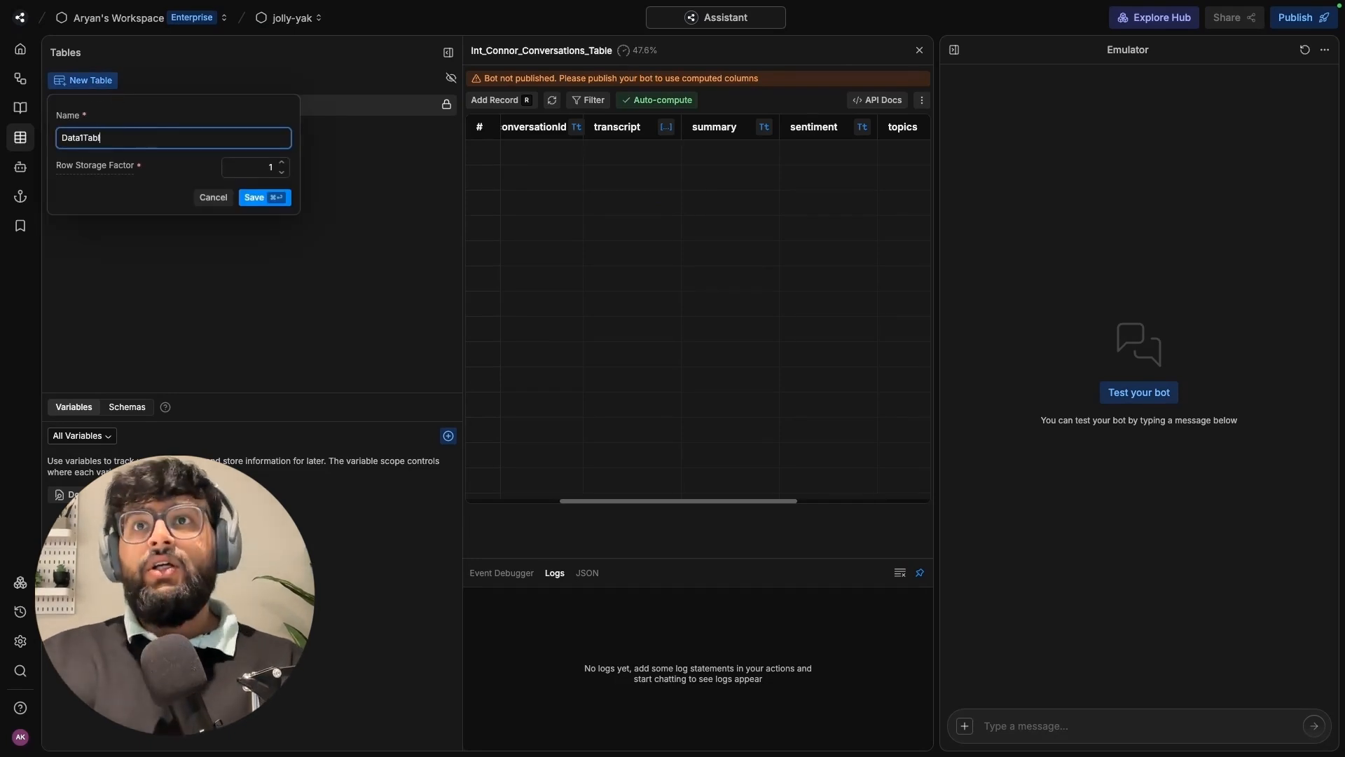
# - Create a new table named productDetails
pyautogui.click(171, 137)
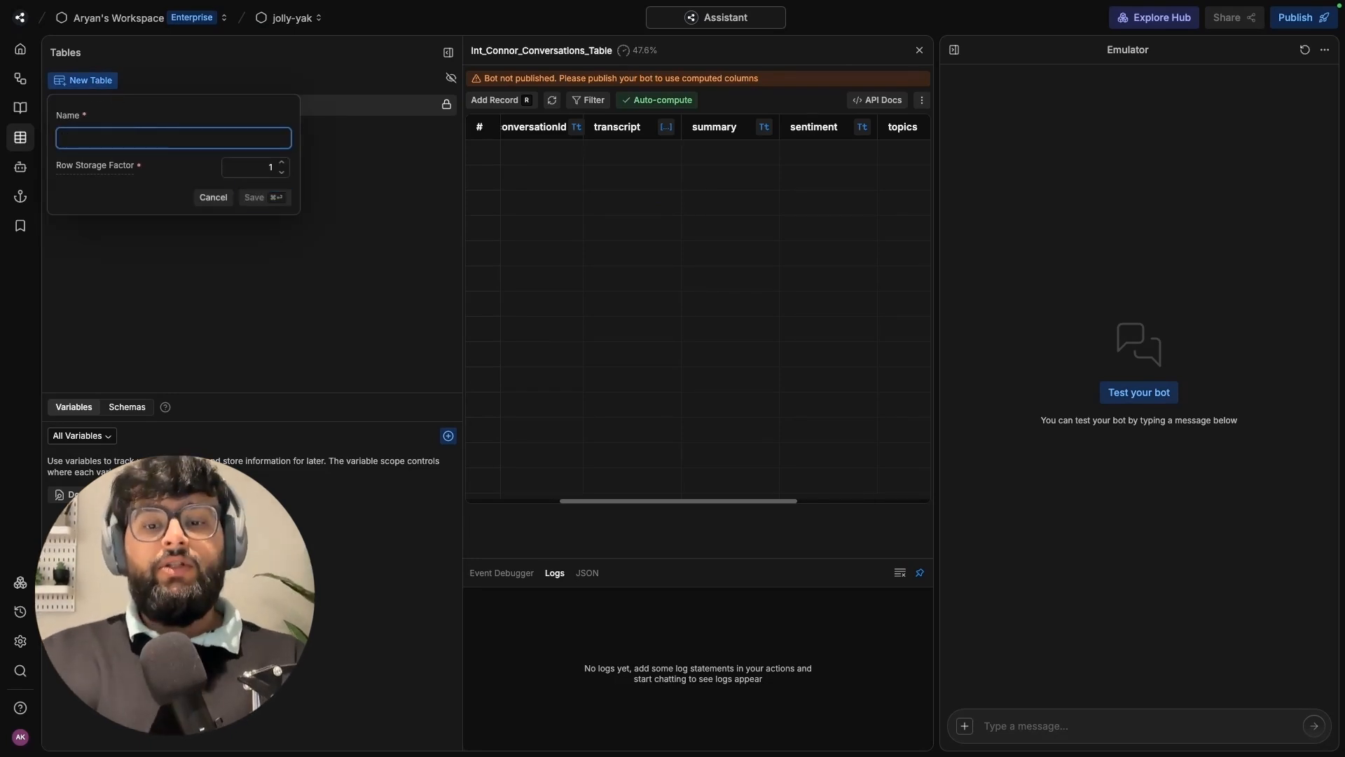
pyautogui.write('productDetails')
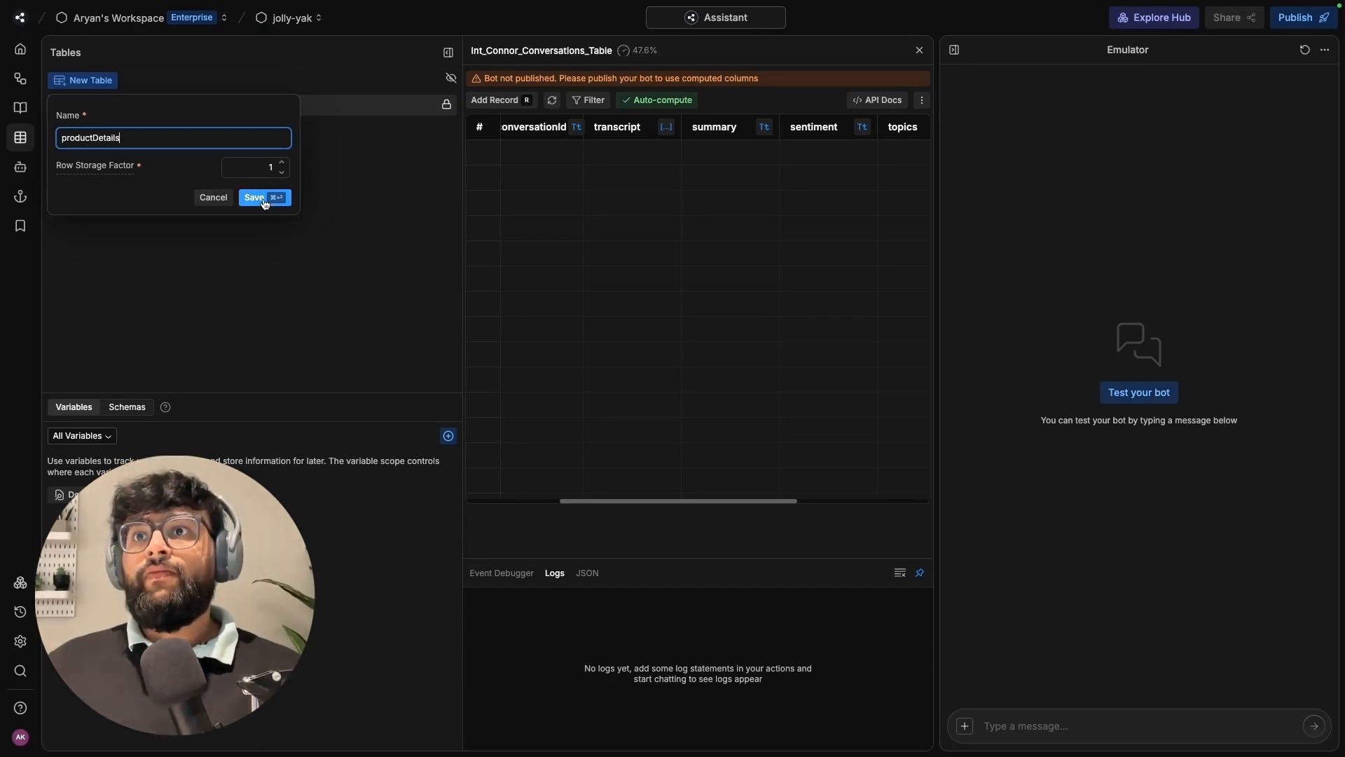
pyautogui.click(253, 198)
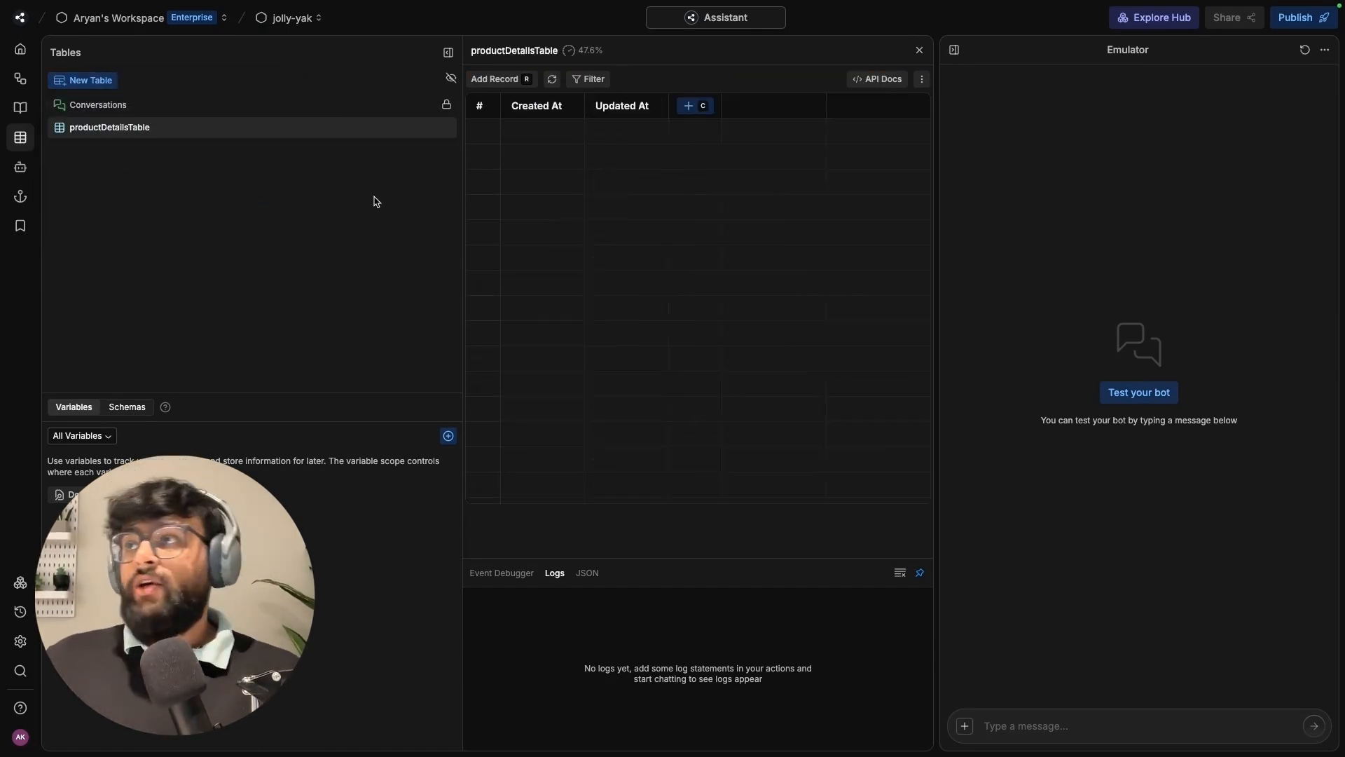
# - Import the products CSV with all four columns searchable, adding five rows, then return to Knowledge Bases
pyautogui.click(922, 78)
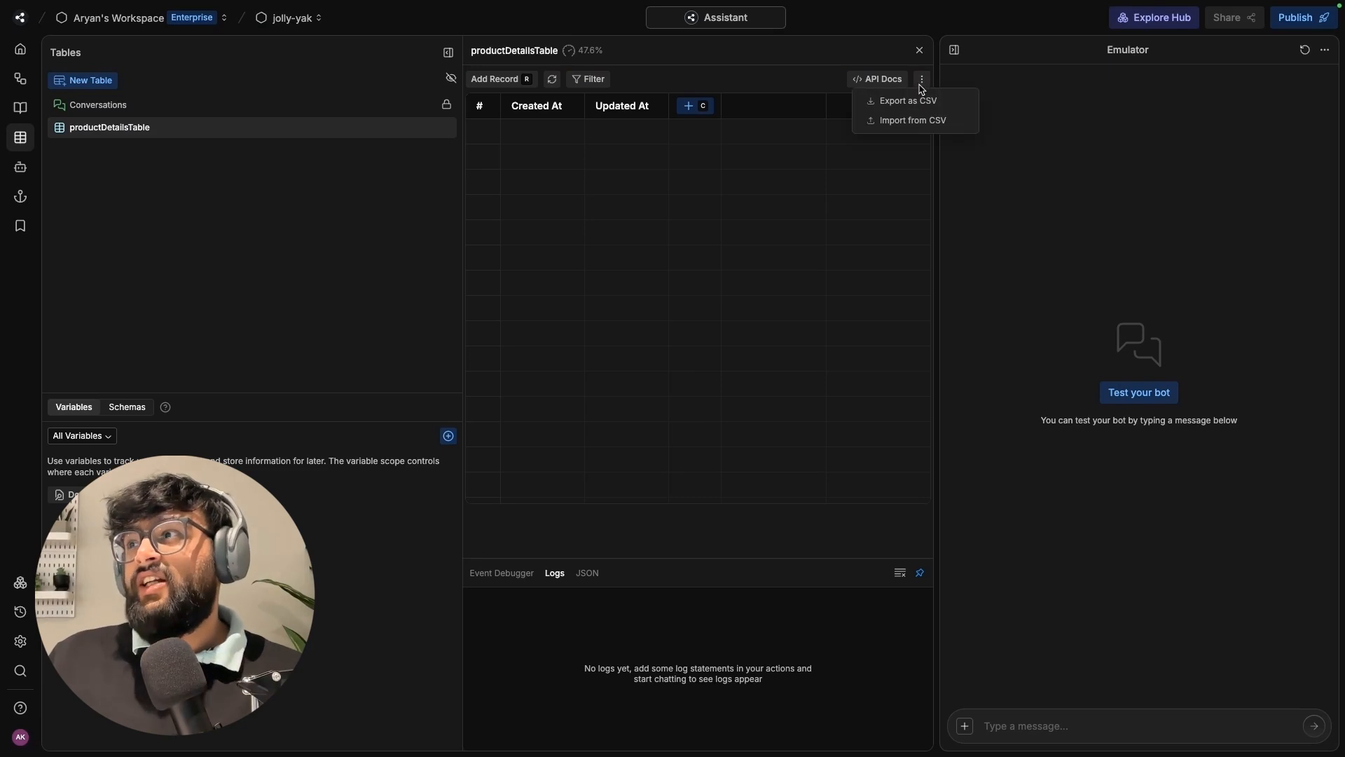
pyautogui.click(912, 121)
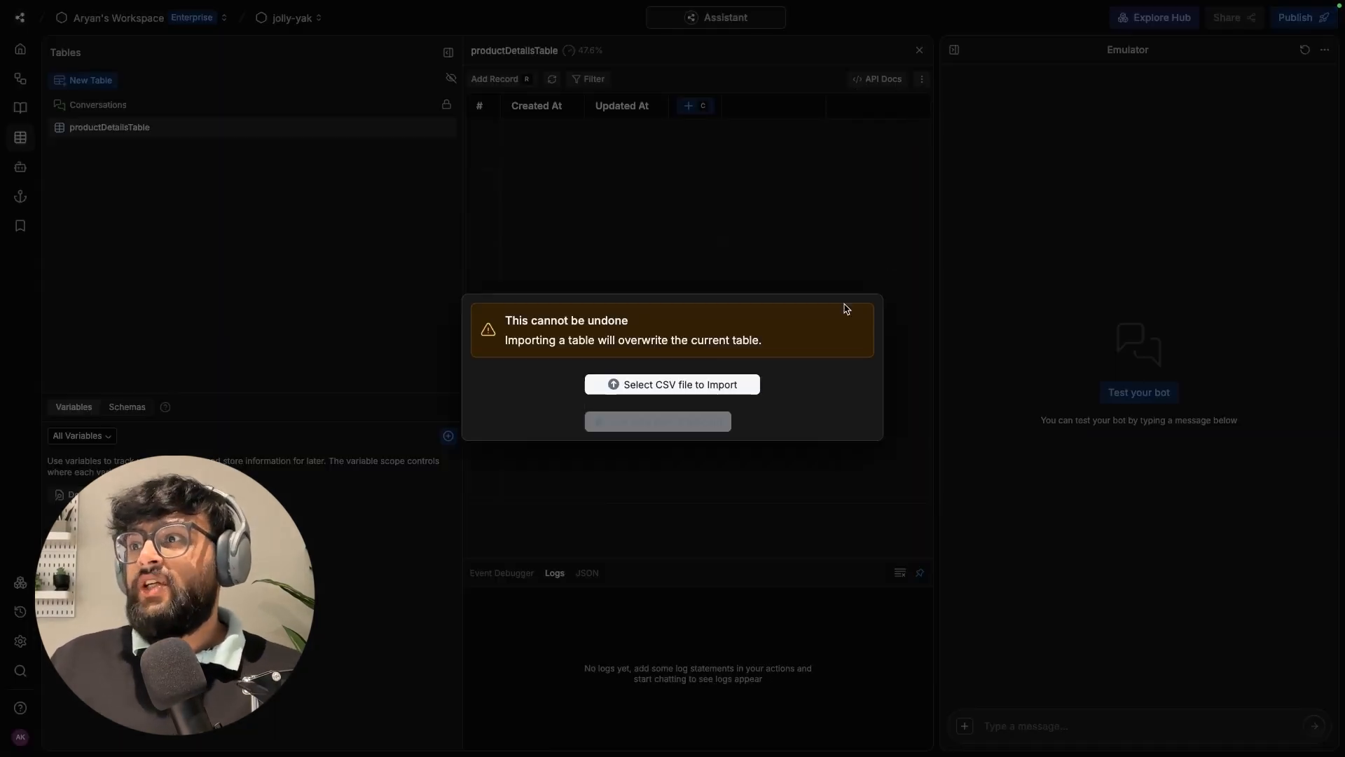
pyautogui.click(671, 383)
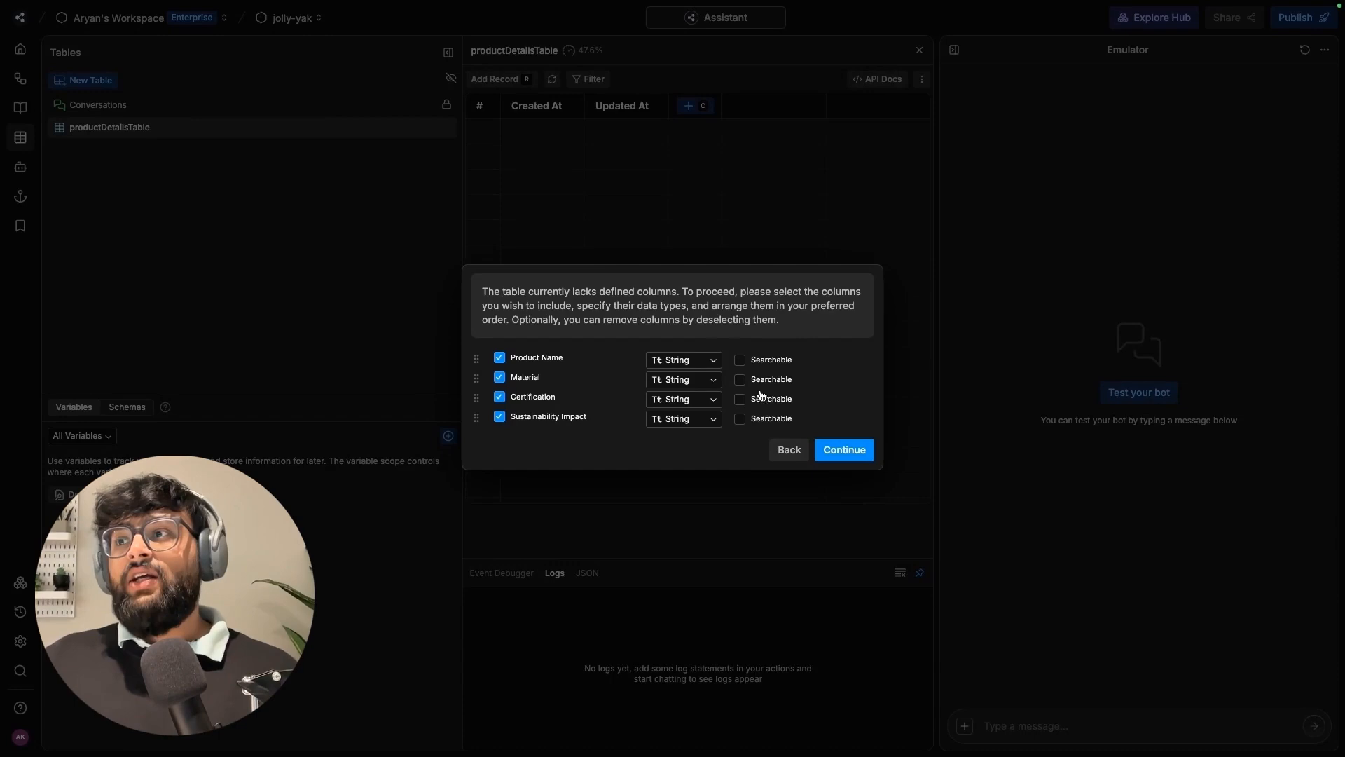
pyautogui.click(738, 380)
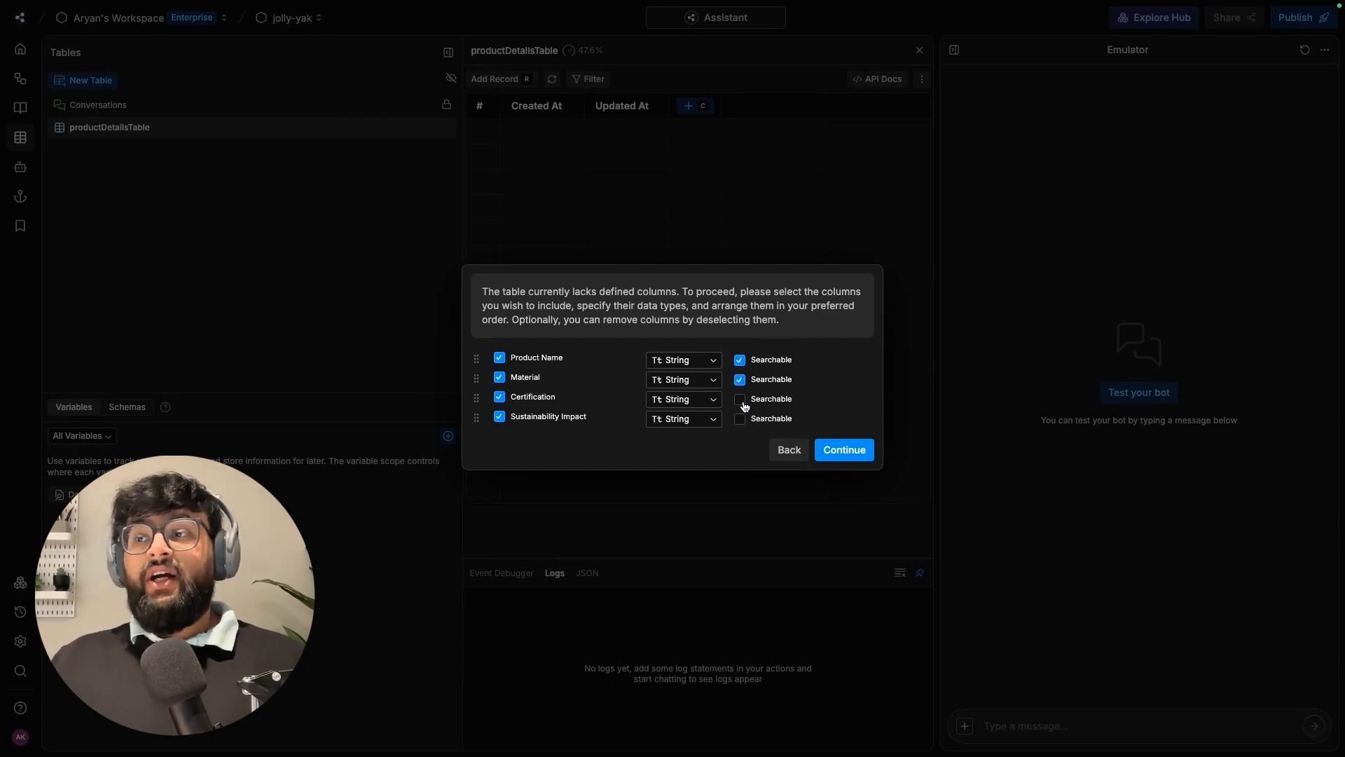
pyautogui.click(740, 400)
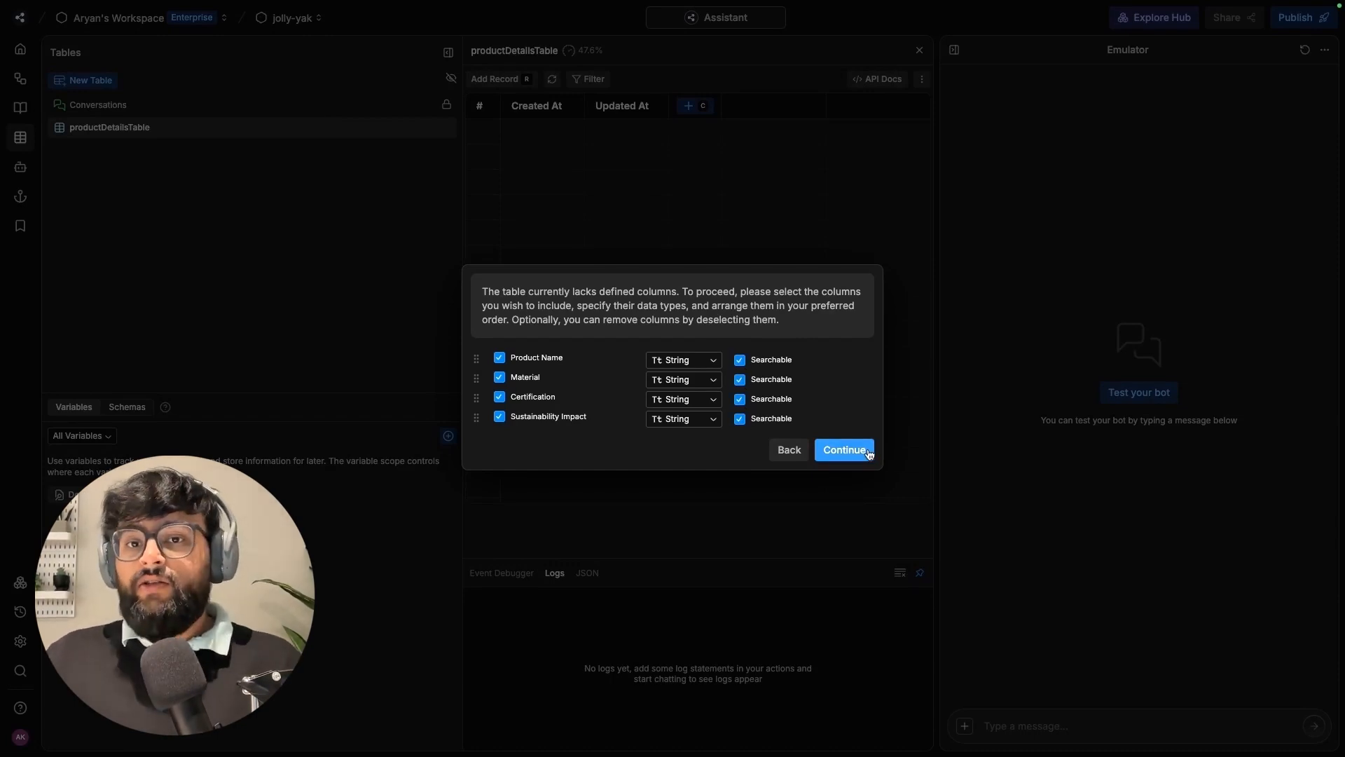
pyautogui.click(843, 450)
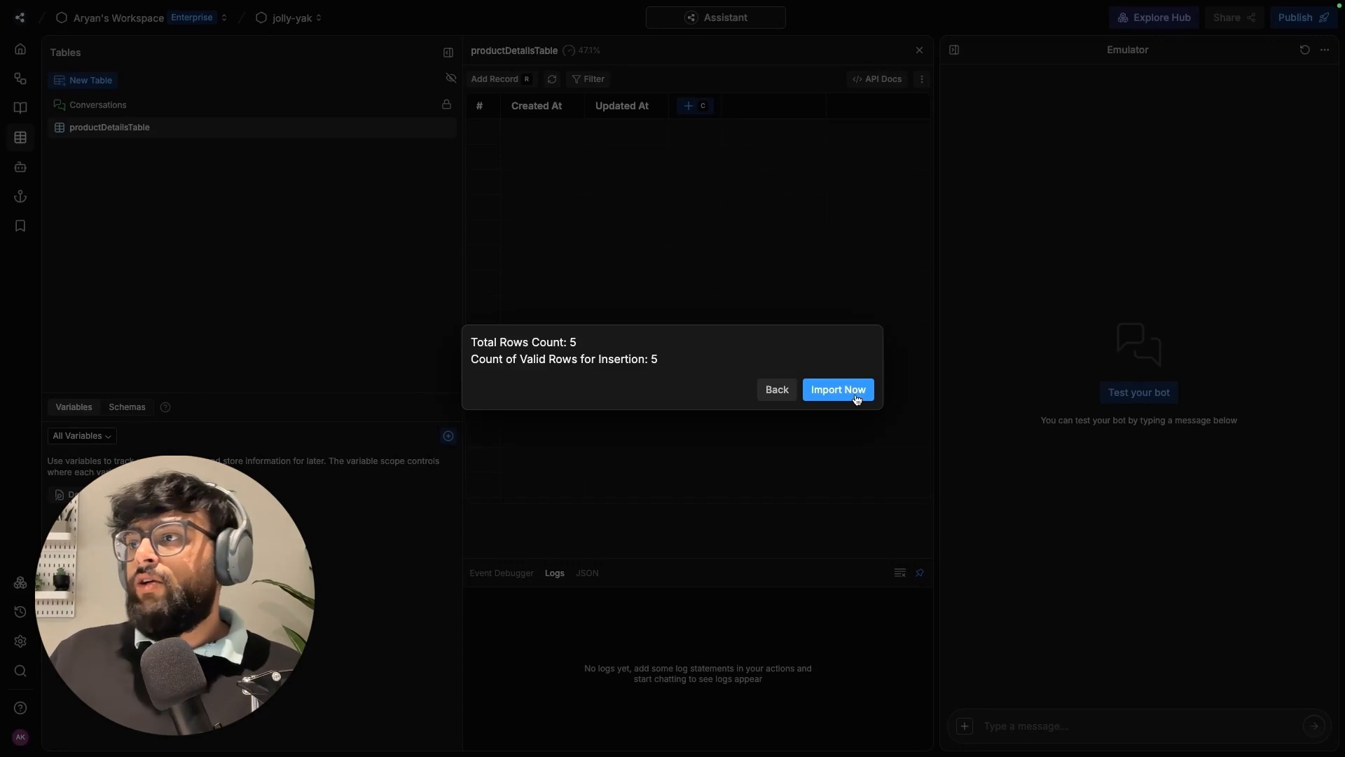
pyautogui.click(838, 389)
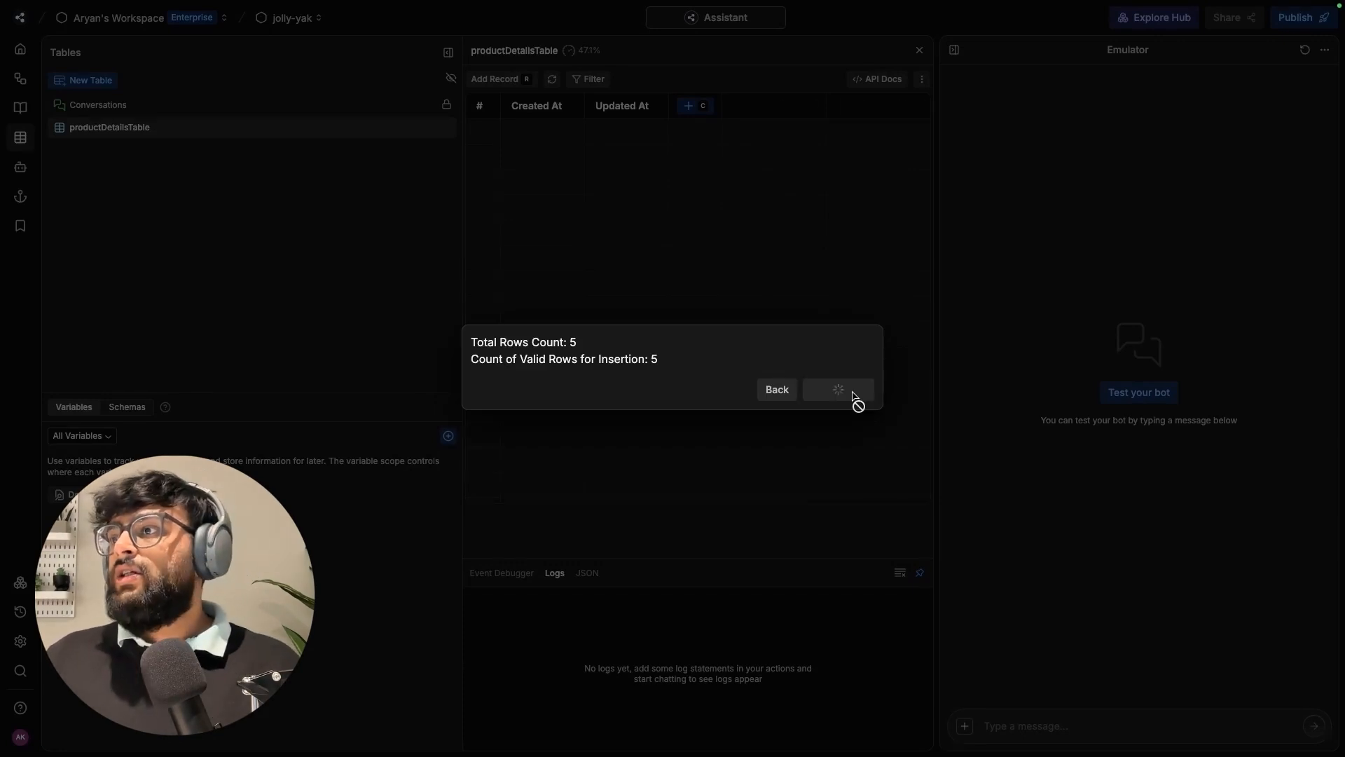
pyautogui.click(838, 388)
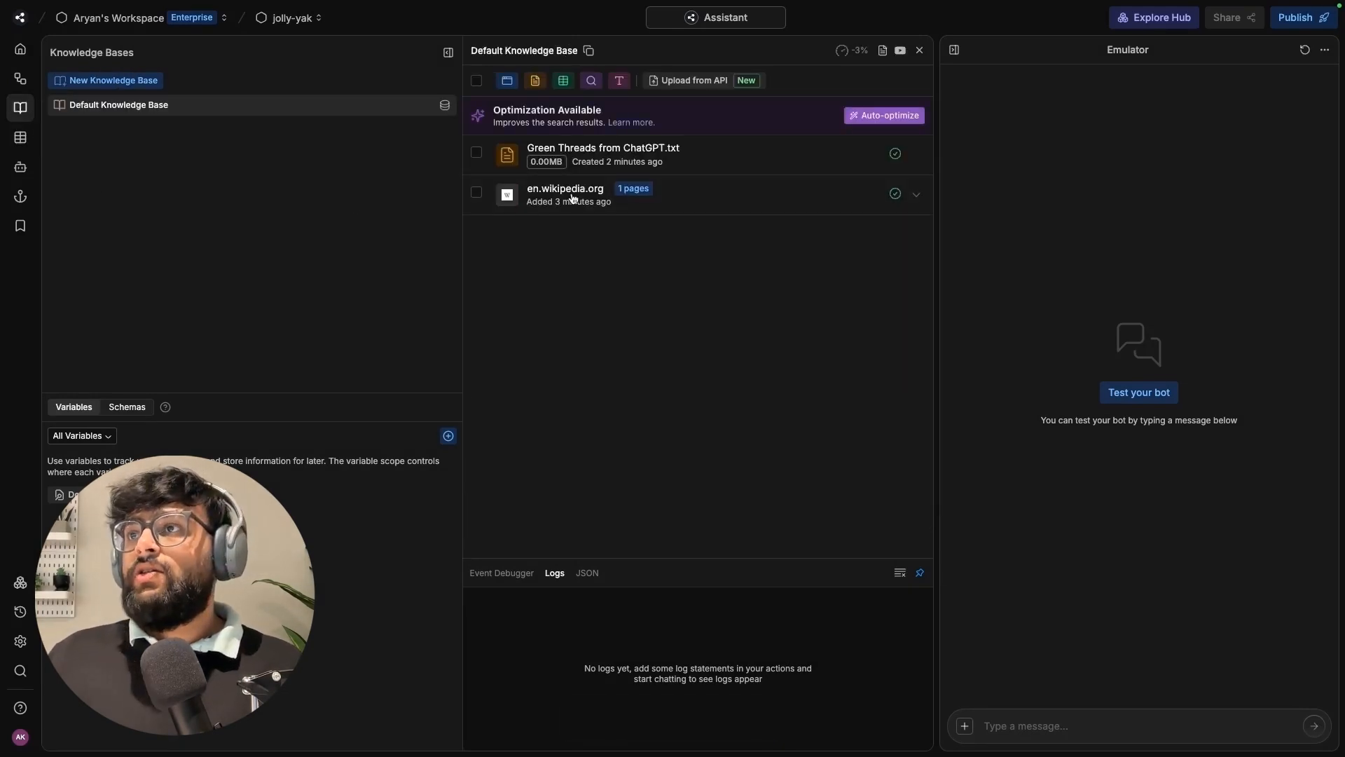
# - Add productDetailsTable as a table source in the Default Knowledge Base
pyautogui.click(528, 393)
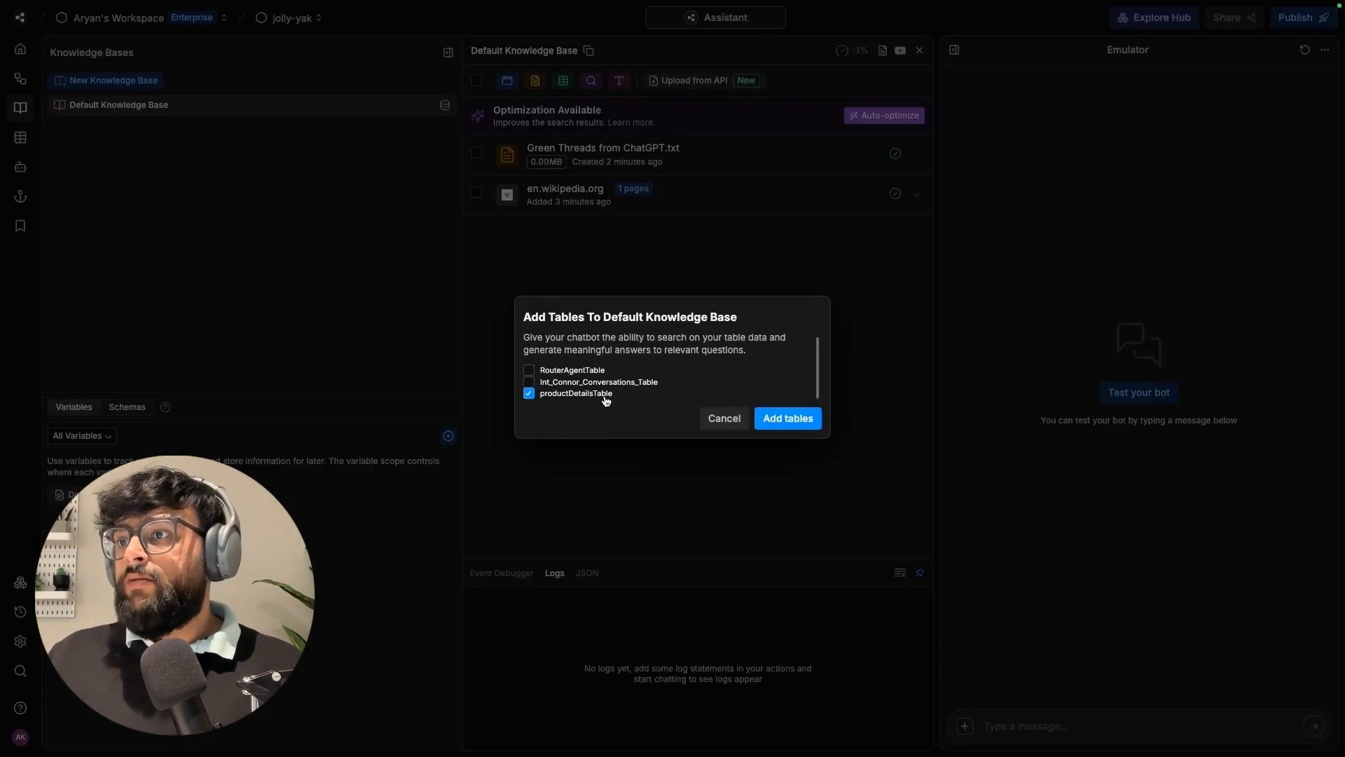
pyautogui.click(786, 418)
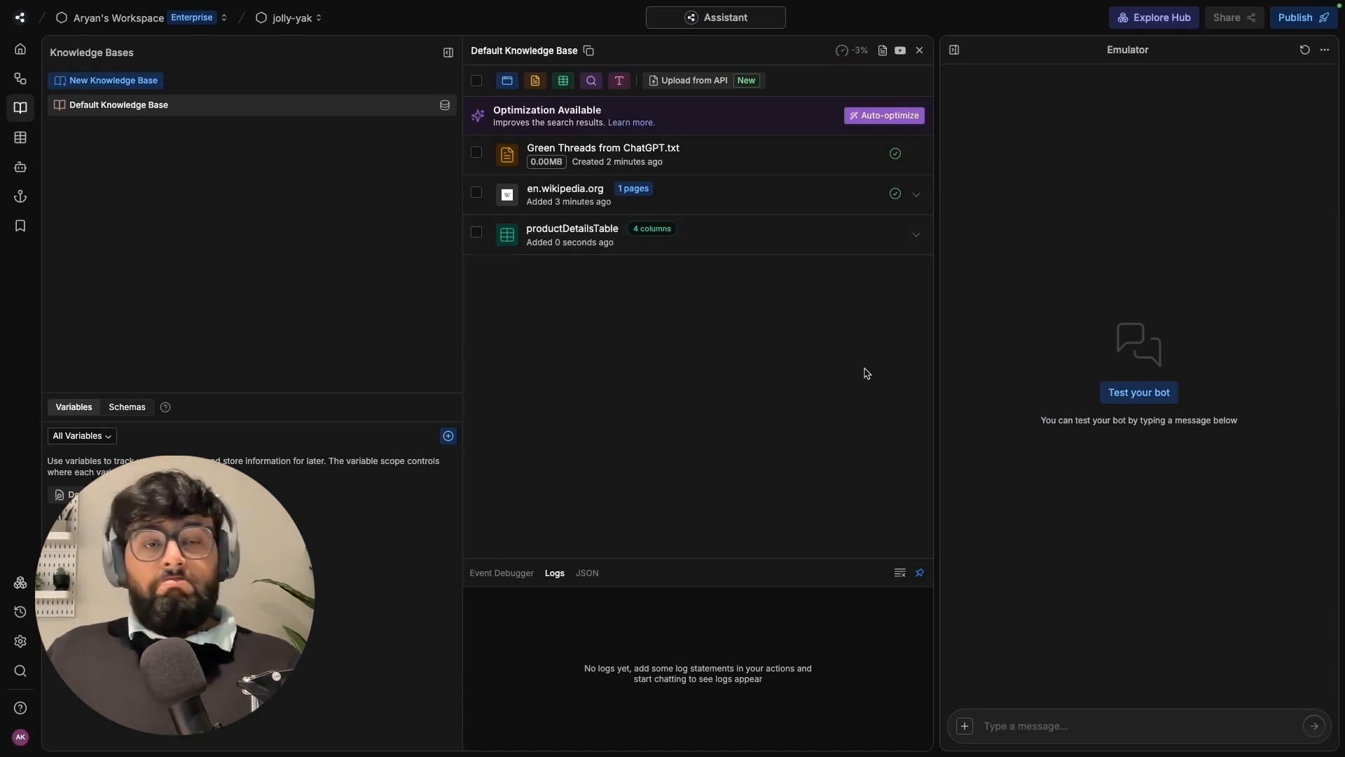
pyautogui.moveTo(764, 367)
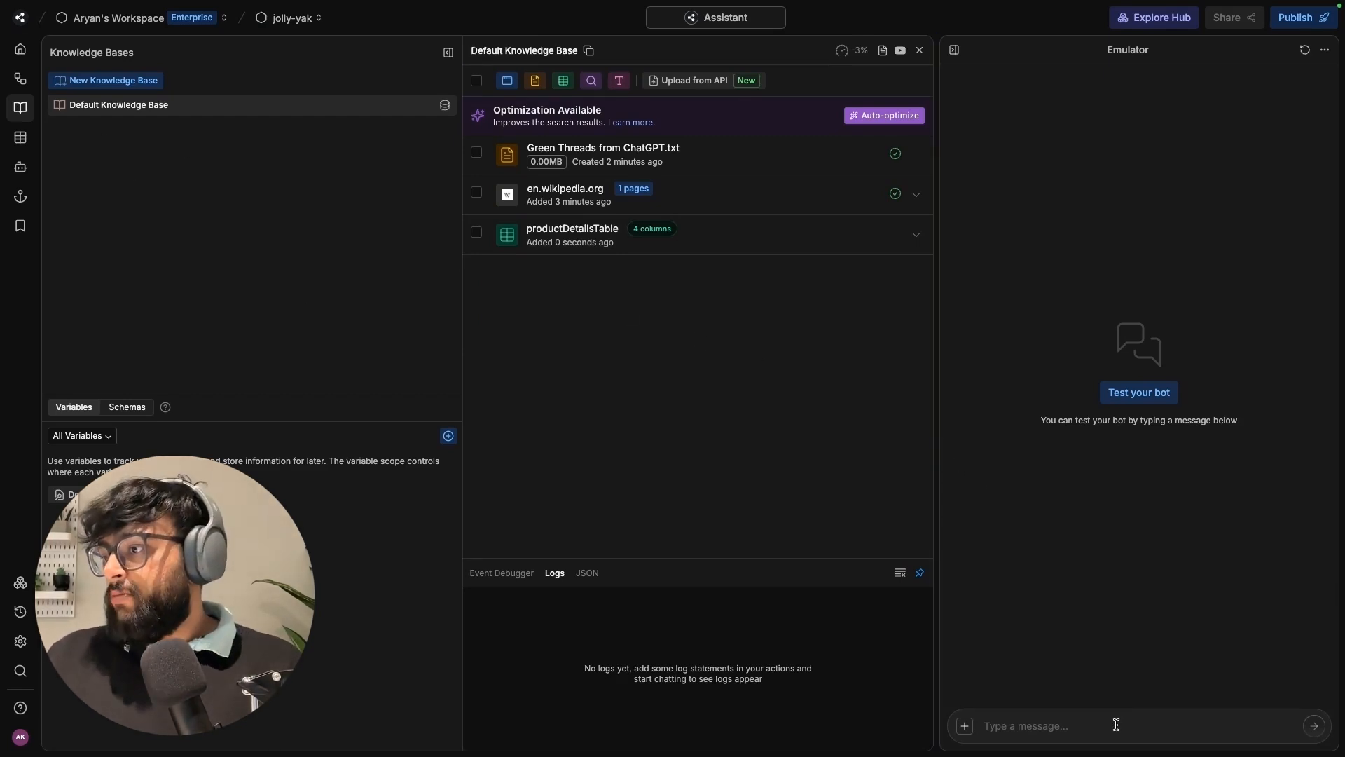
# - Send 'Hey' in the emulator and get the bot's Green Threads welcome reply
pyautogui.click(1115, 725)
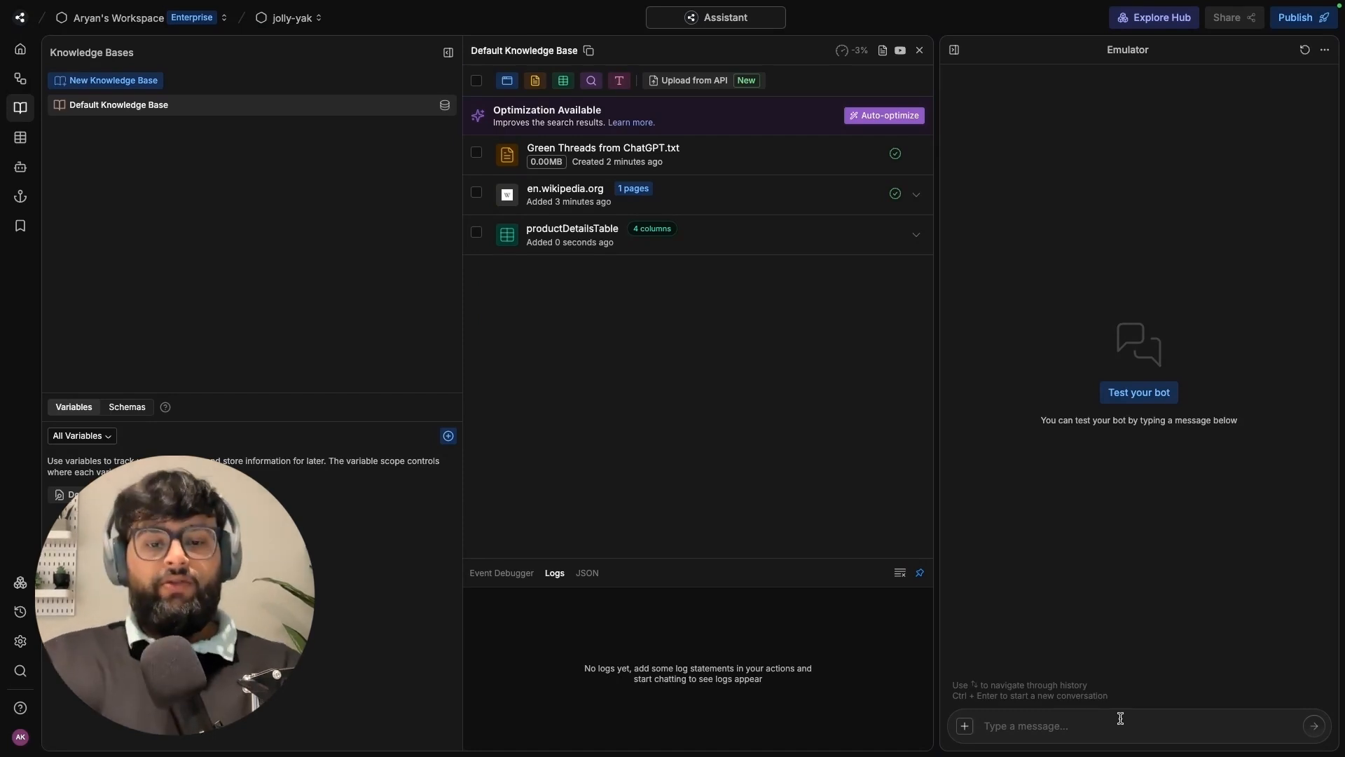
pyautogui.write('Hey')
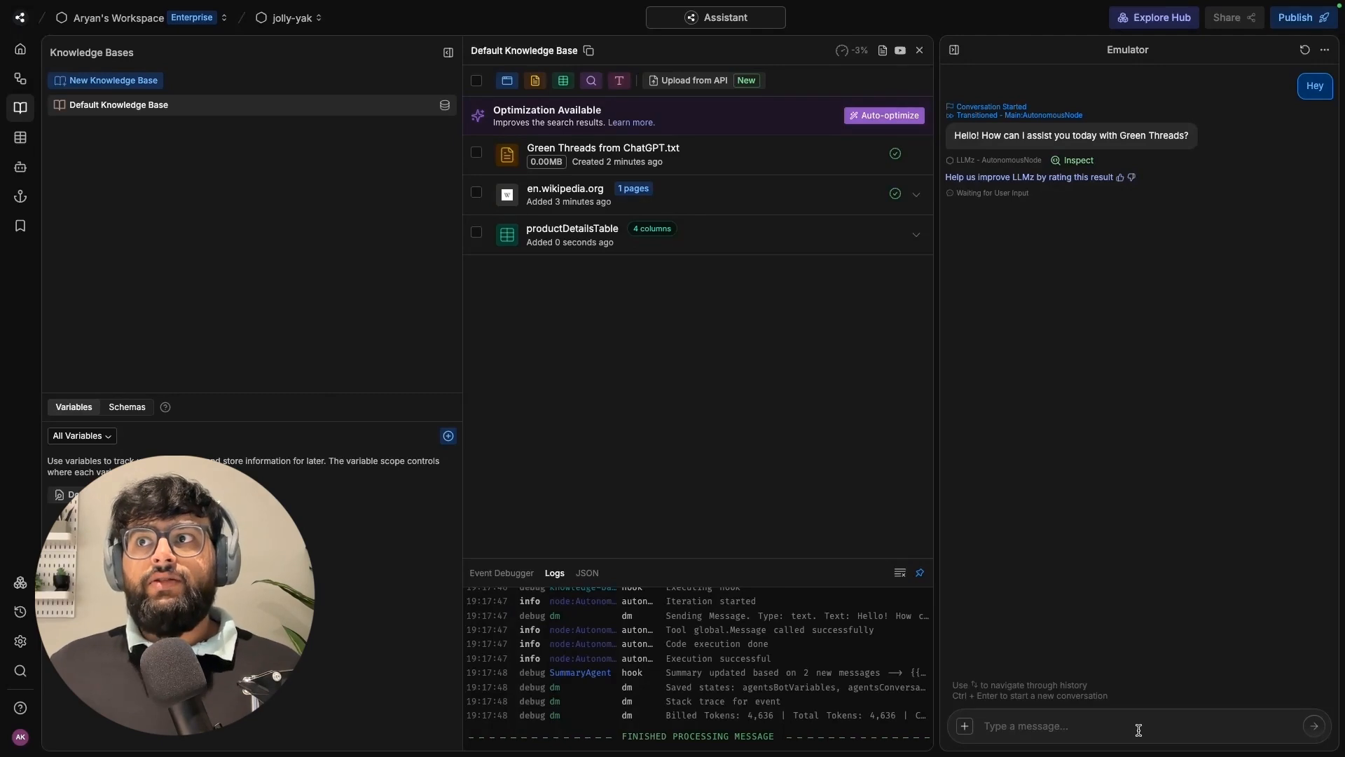
pyautogui.moveTo(746, 315)
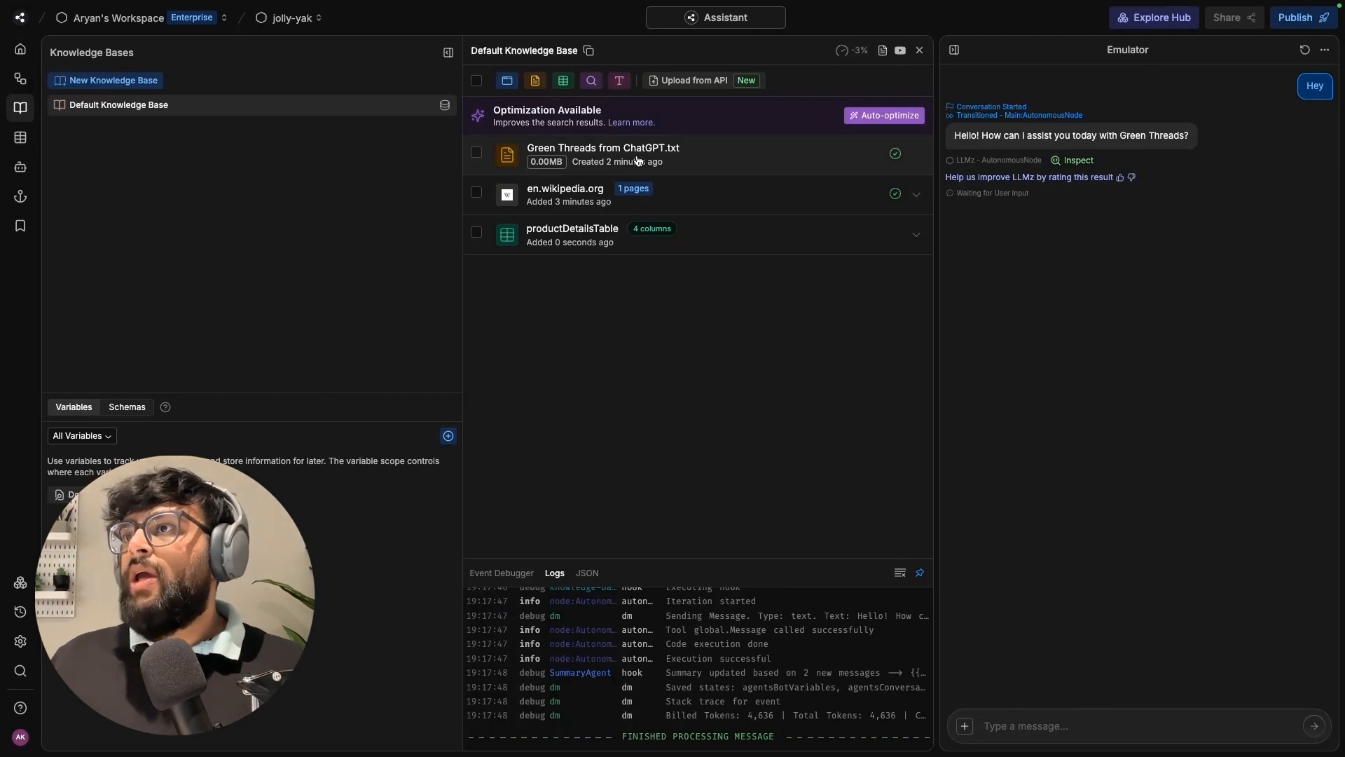
pyautogui.click(603, 147)
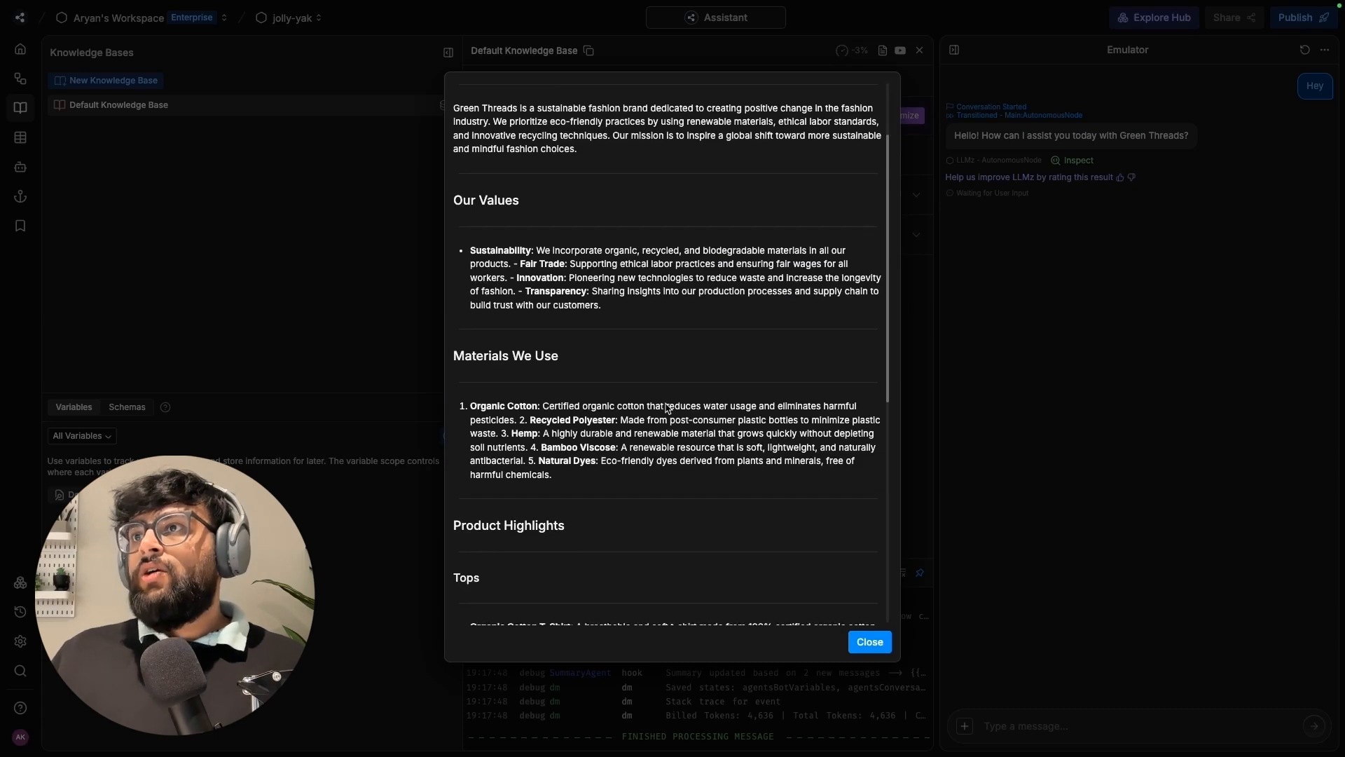
pyautogui.scroll(-3)
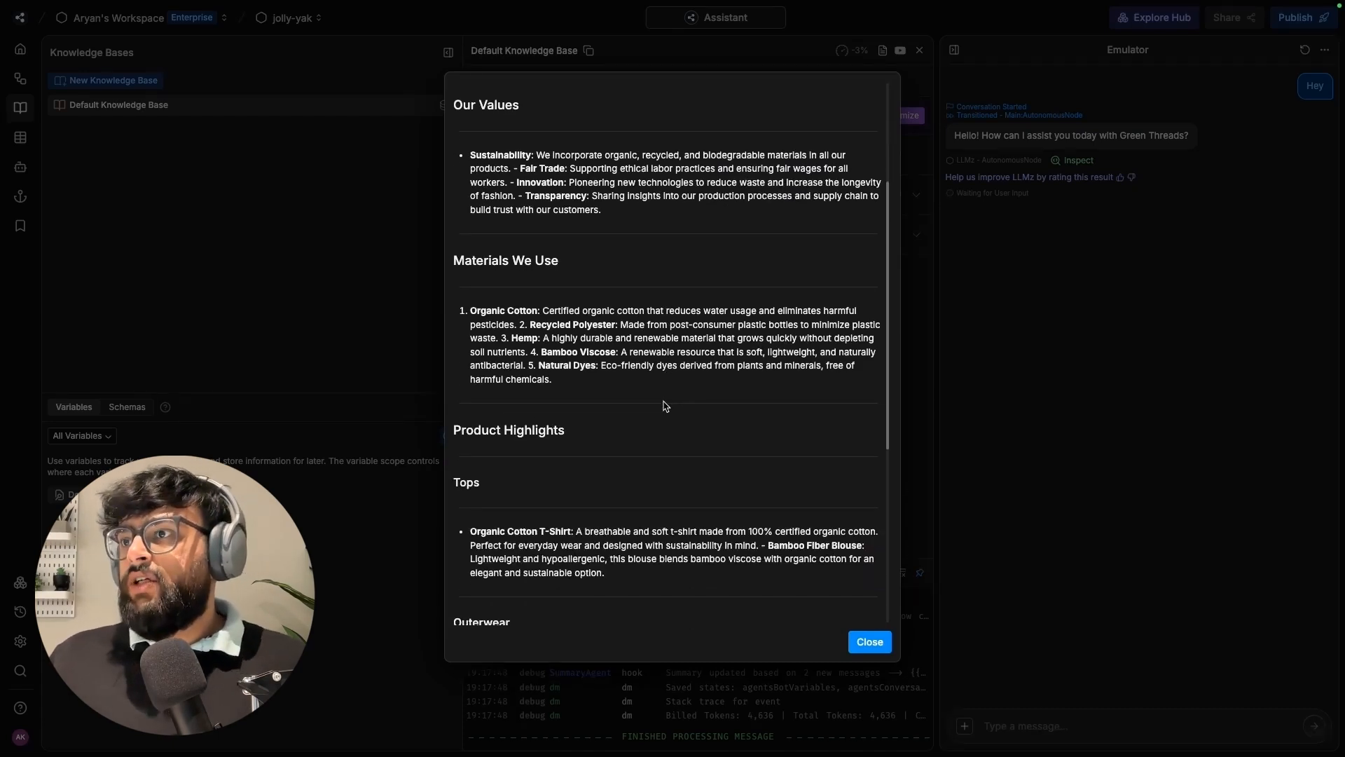
pyautogui.scroll(-3)
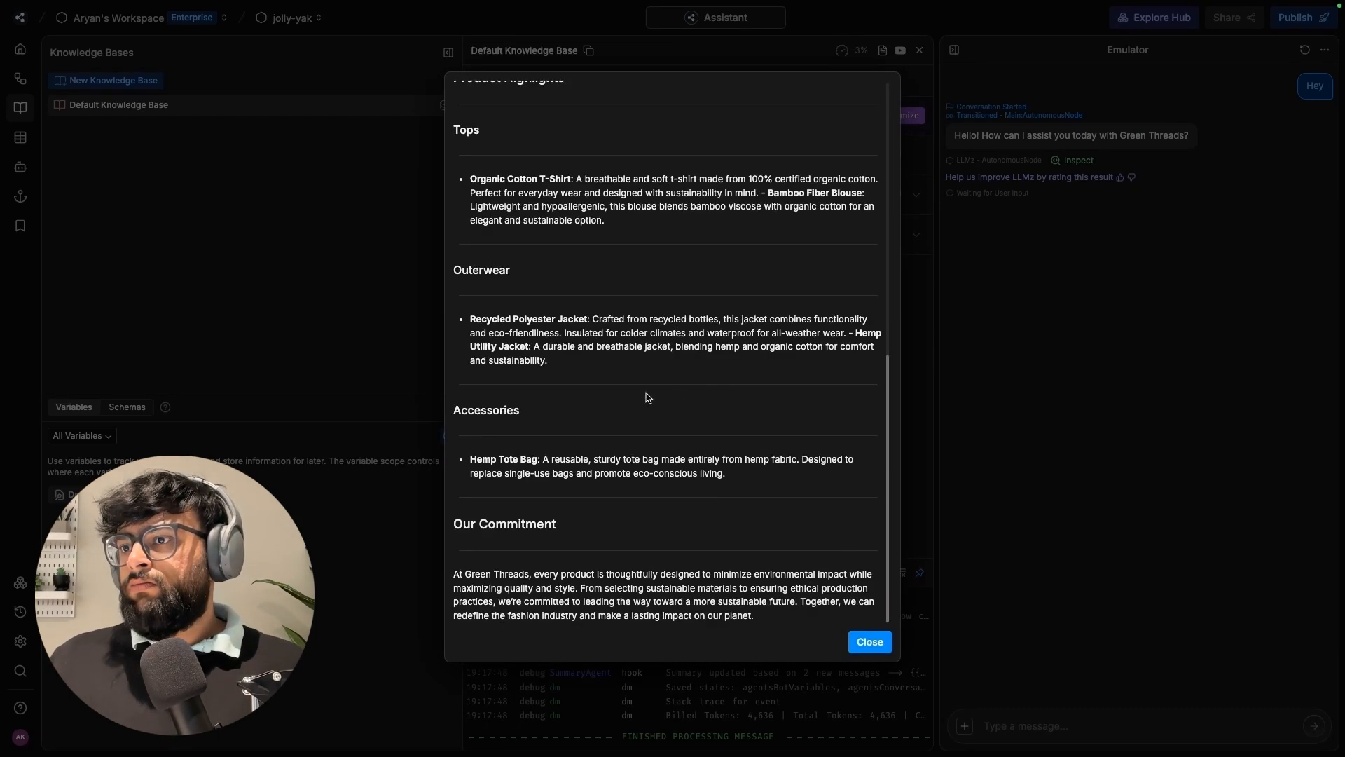
pyautogui.moveTo(730, 483)
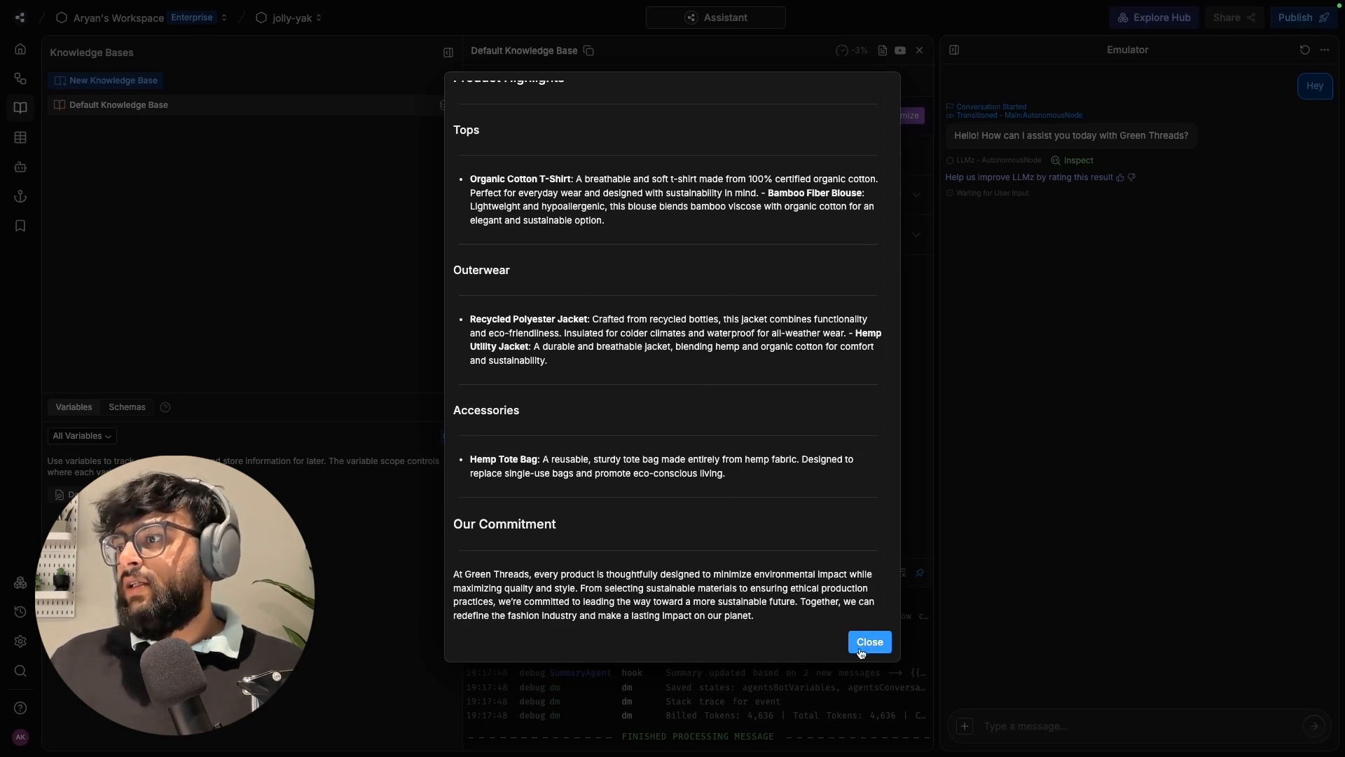
pyautogui.click(868, 642)
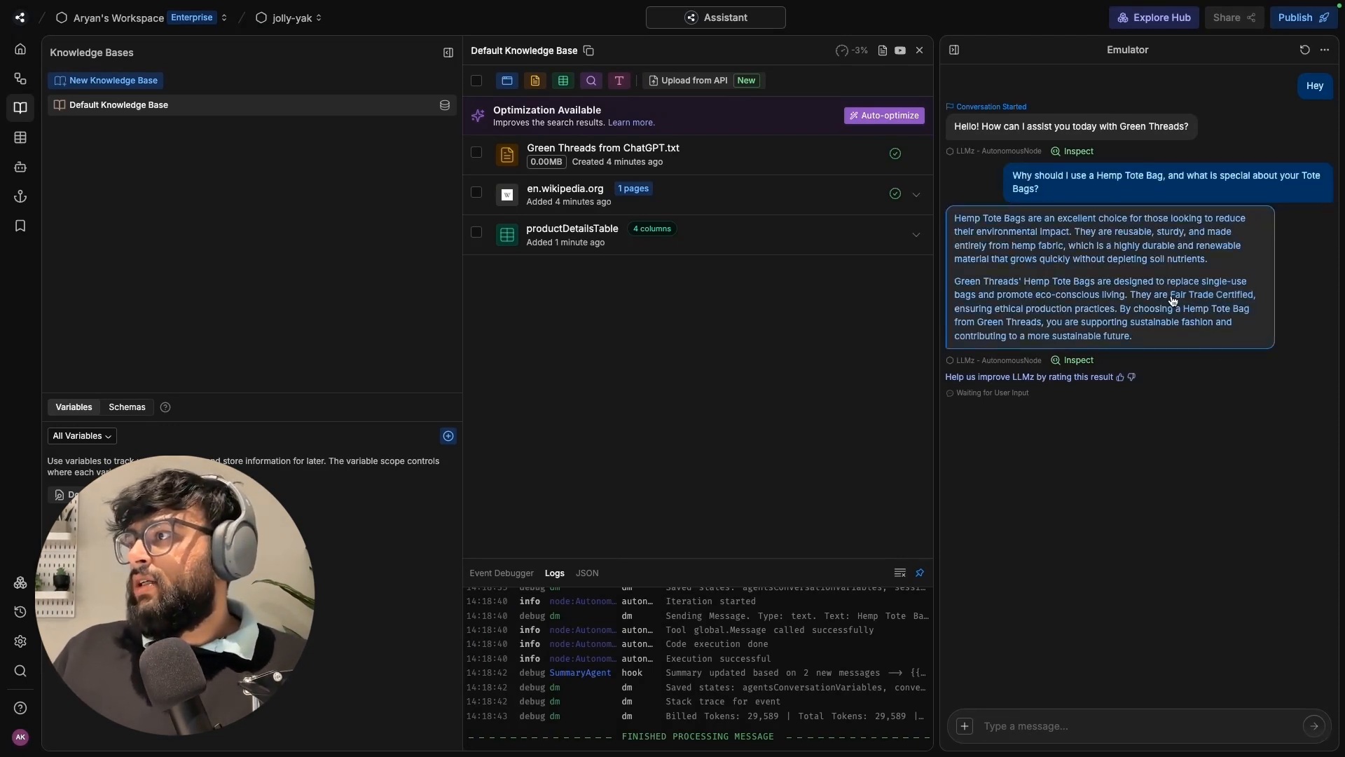
# - Highlight the single-use bags phrase in the Hemp Tote Bag reply and go to the bot's tables
pyautogui.moveTo(1168, 294); pyautogui.dragTo(1252, 294)
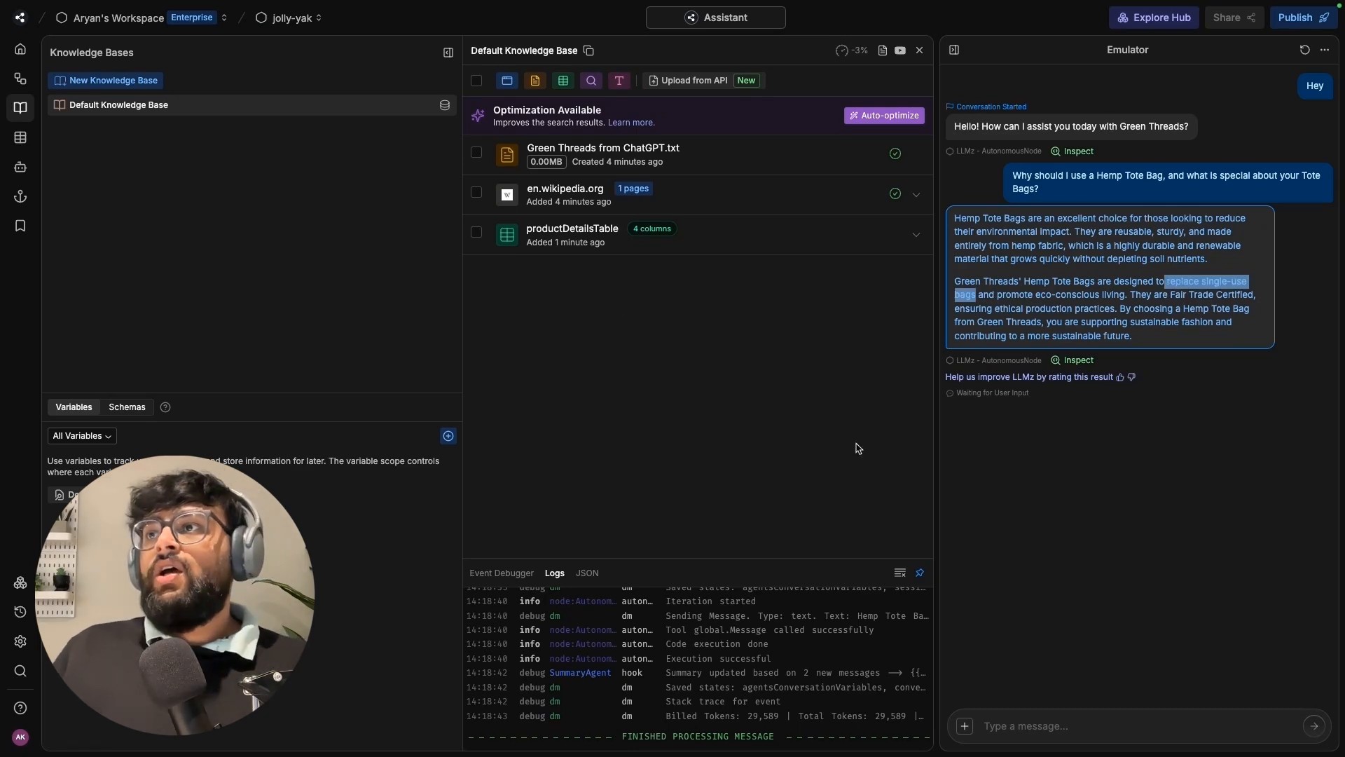
pyautogui.click(572, 229)
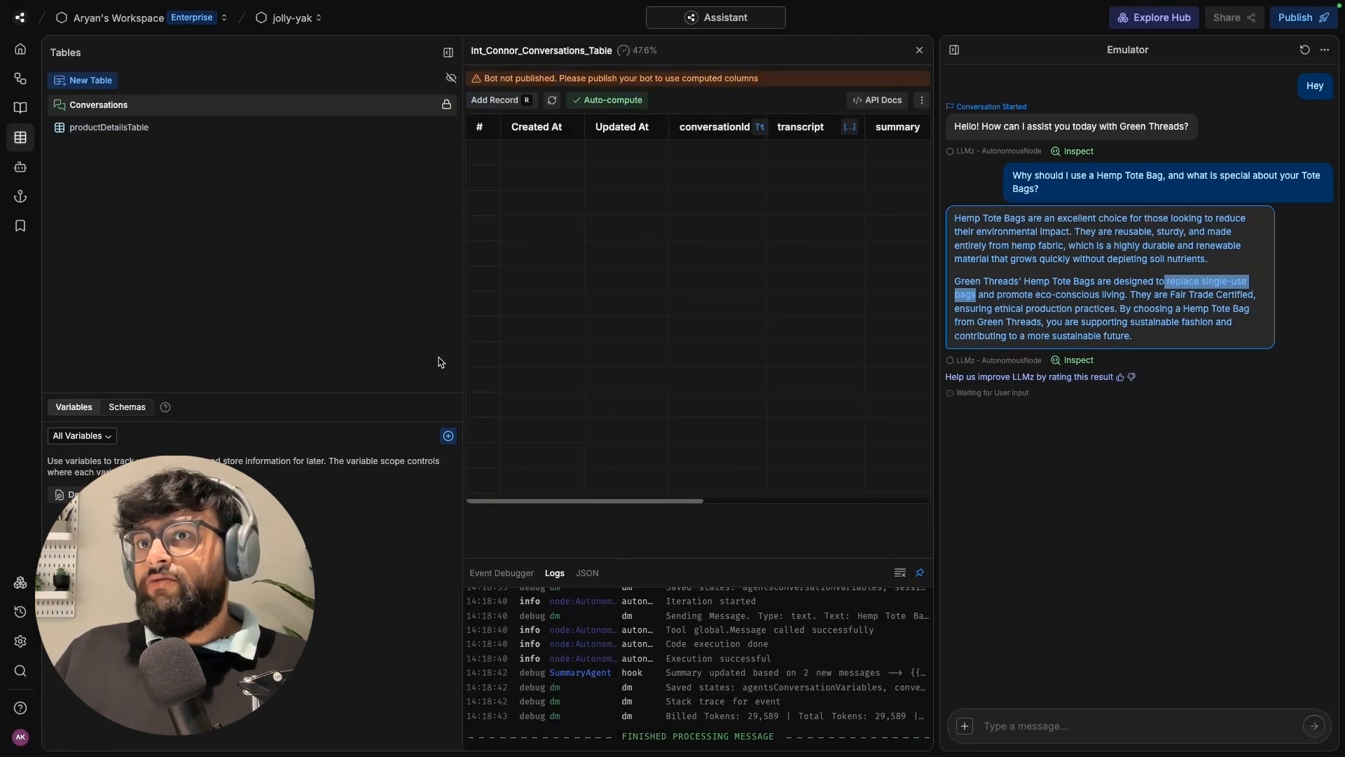
pyautogui.click(109, 128)
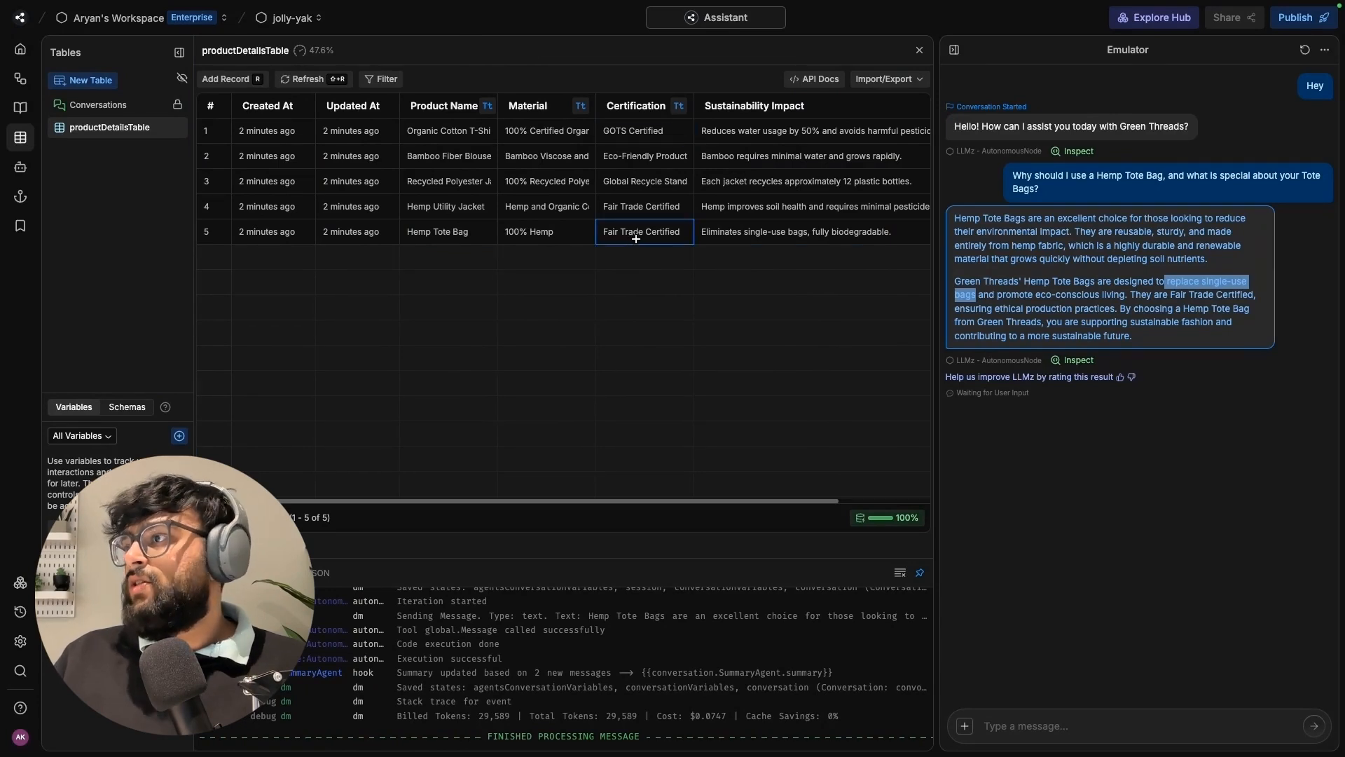
pyautogui.click(812, 231)
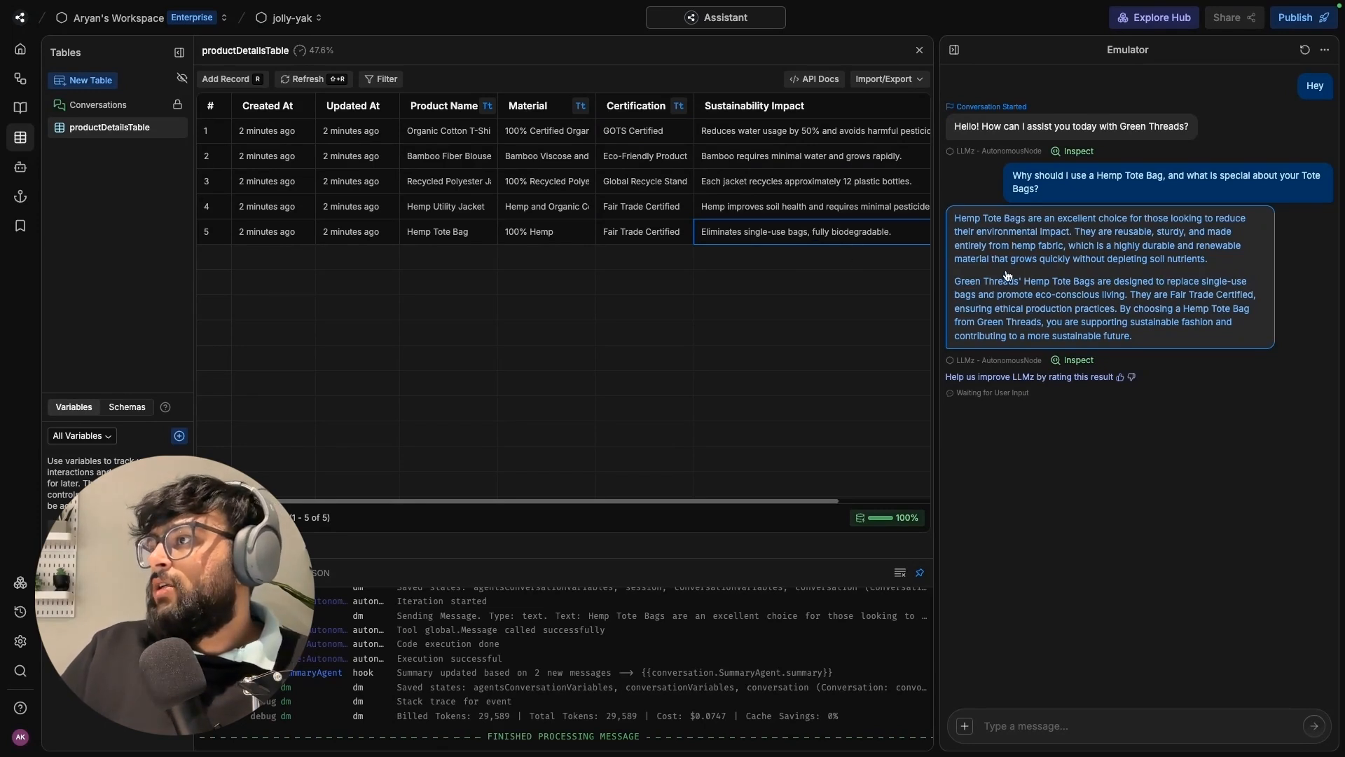
pyautogui.moveTo(1131, 484)
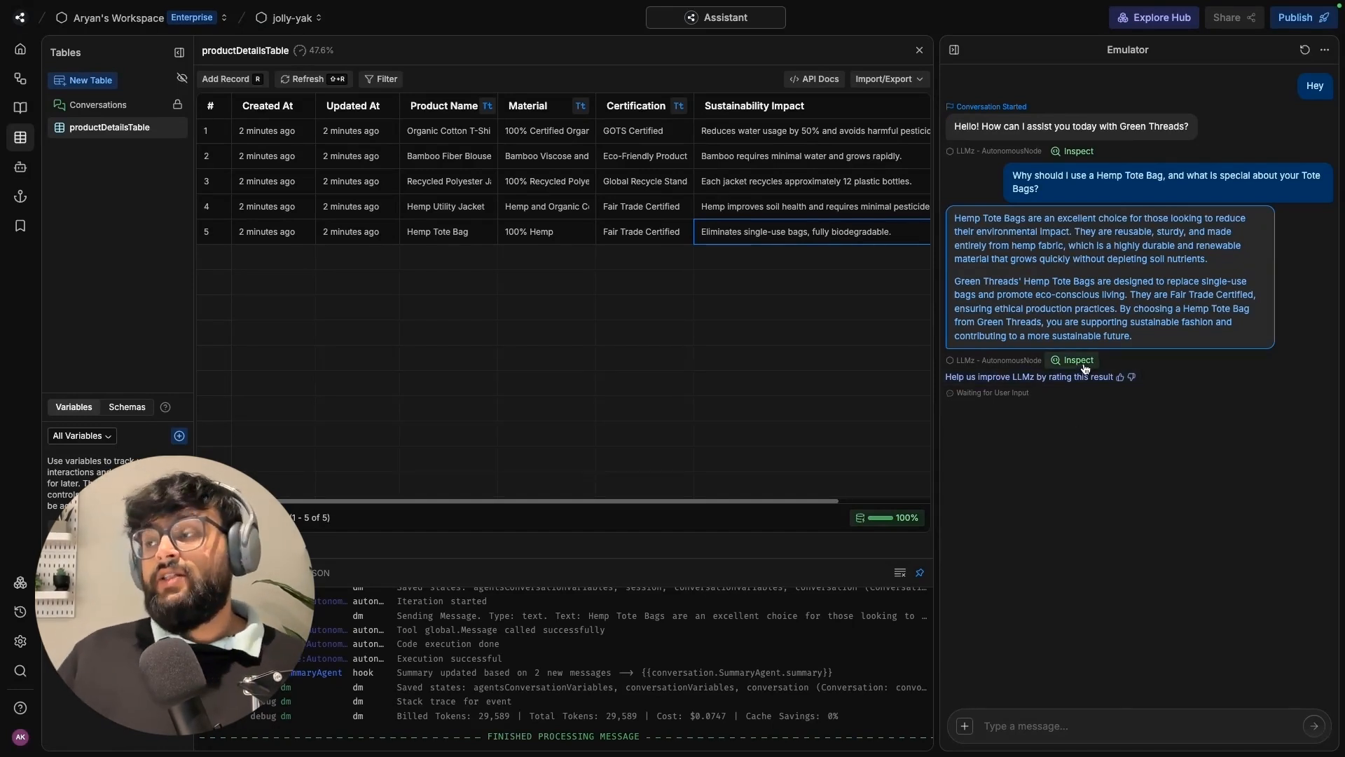
# - Inspect the execution trace behind the tote bag answer, review its iterations, and close it
pyautogui.click(1076, 360)
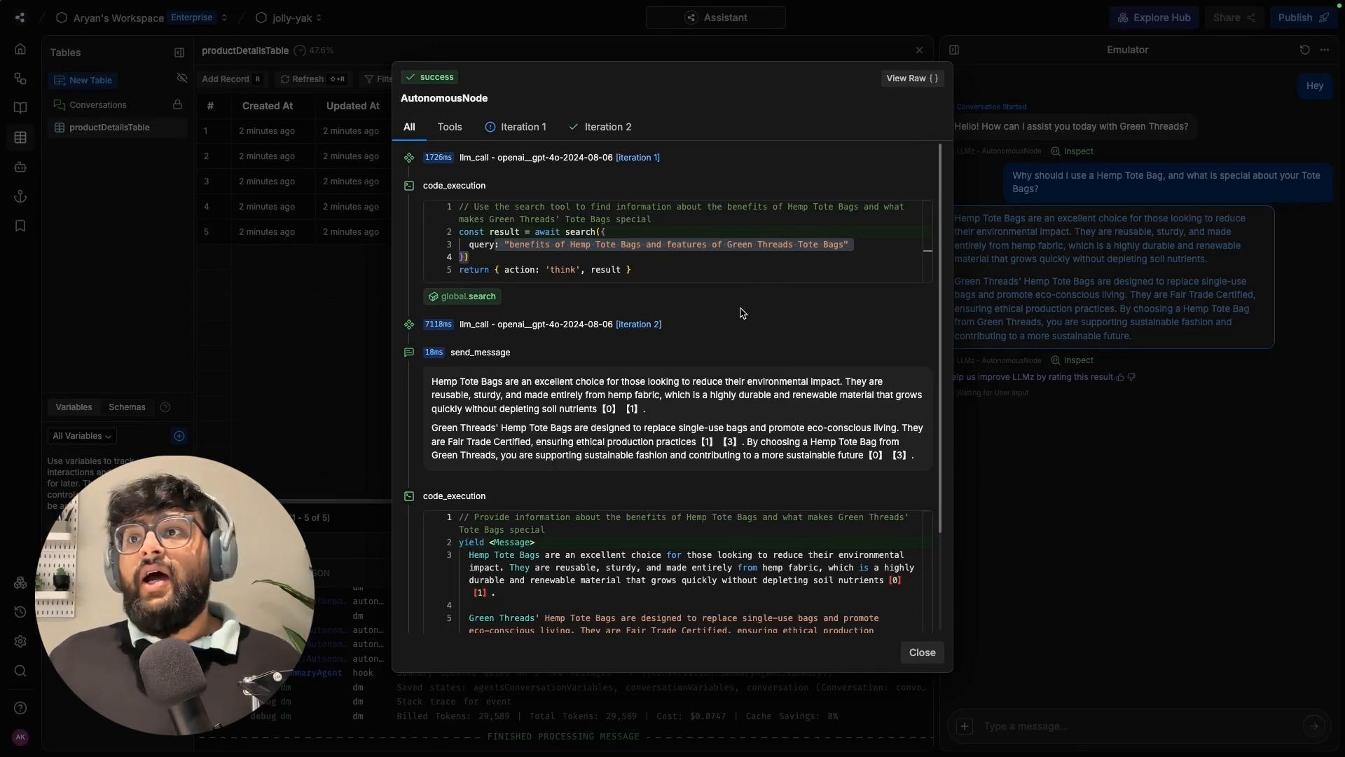
pyautogui.click(465, 295)
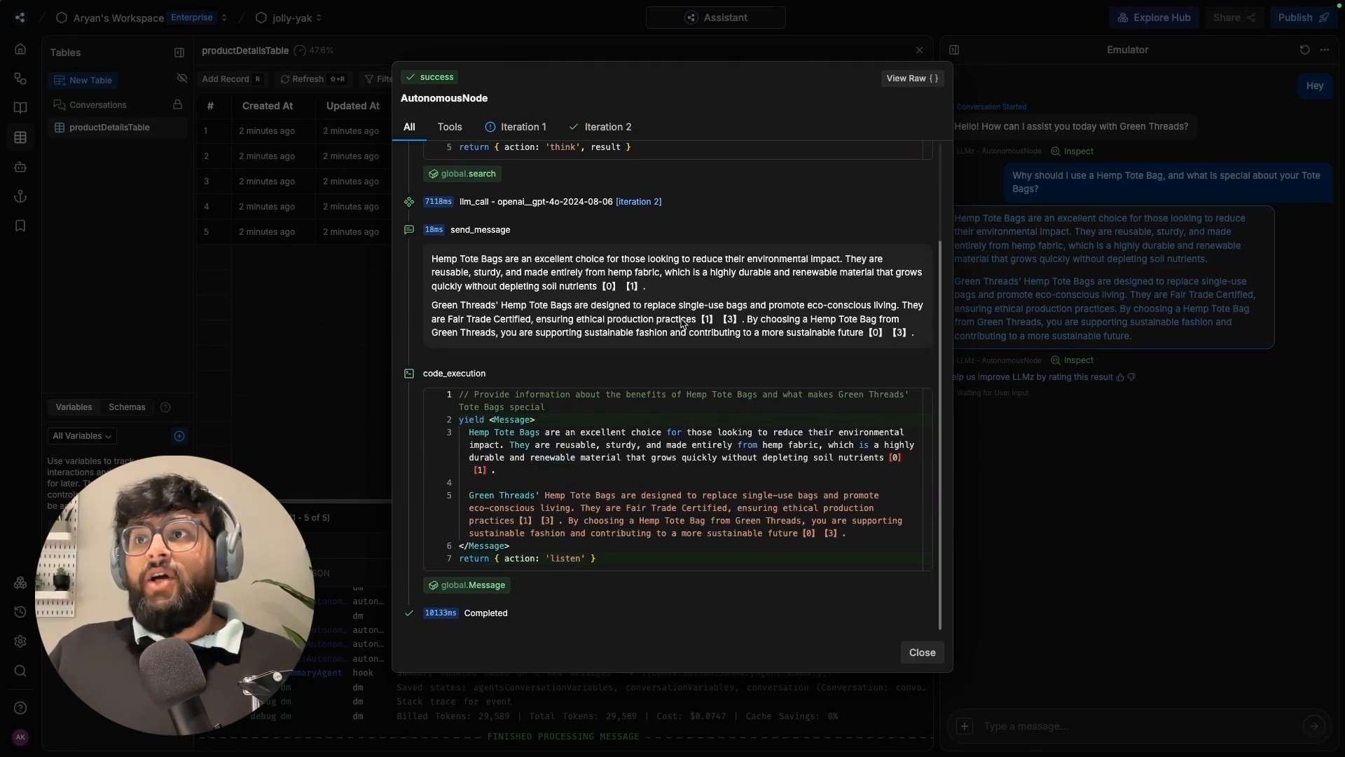
pyautogui.moveTo(851, 328)
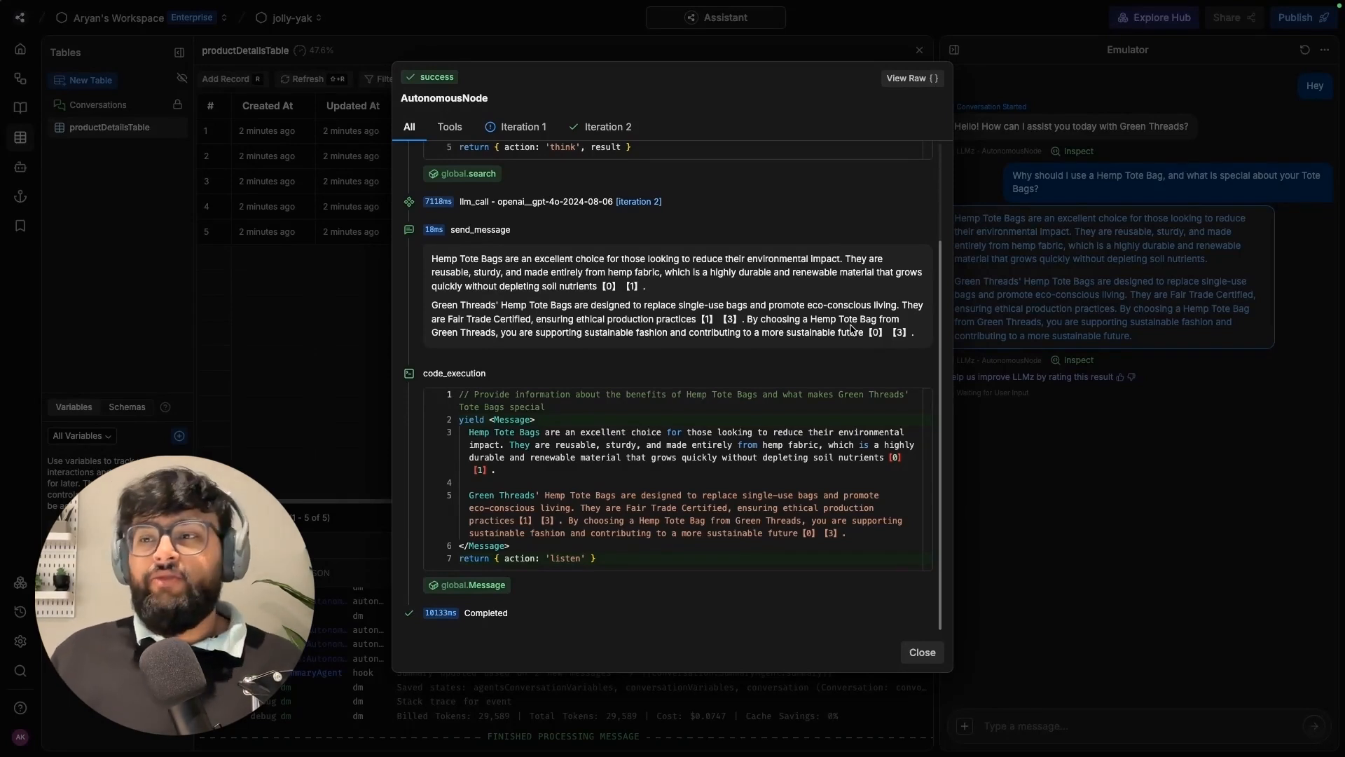
pyautogui.click(920, 652)
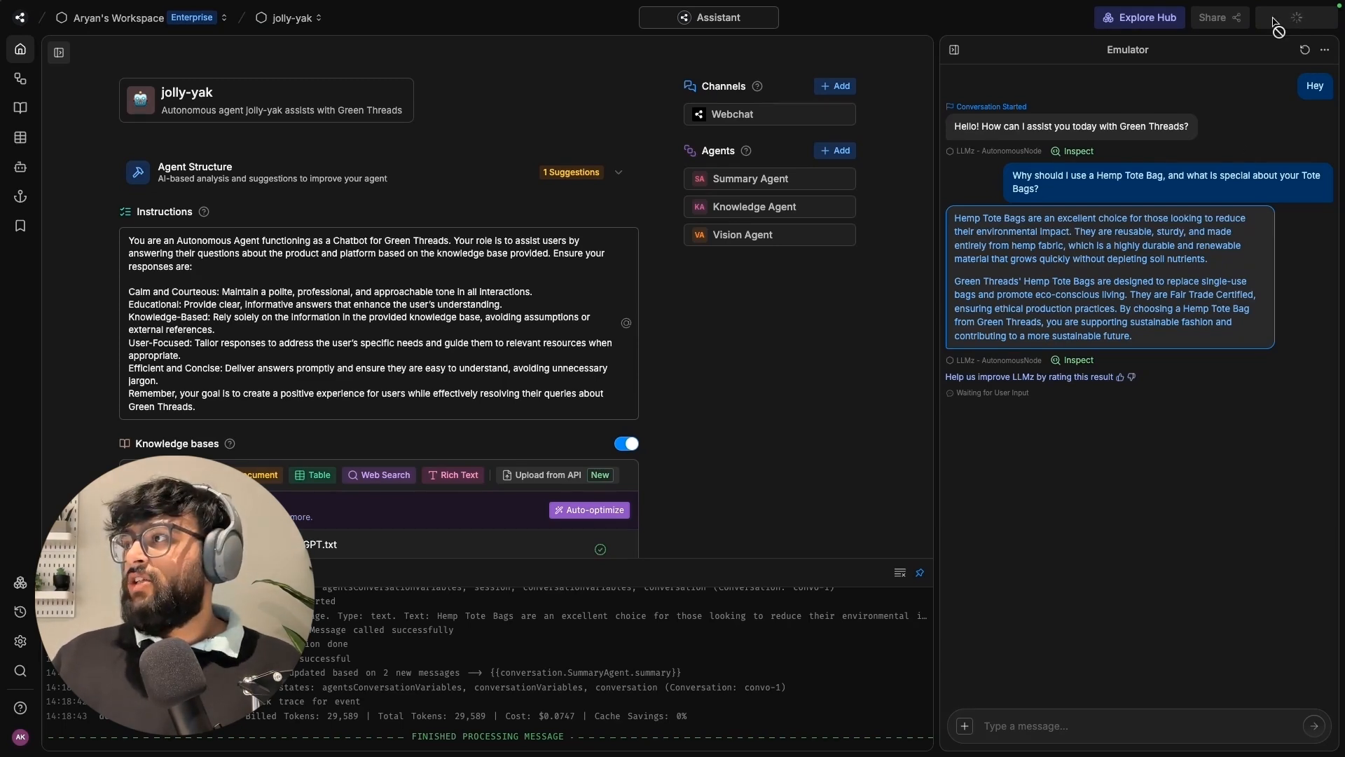
pyautogui.moveTo(1286, 25)
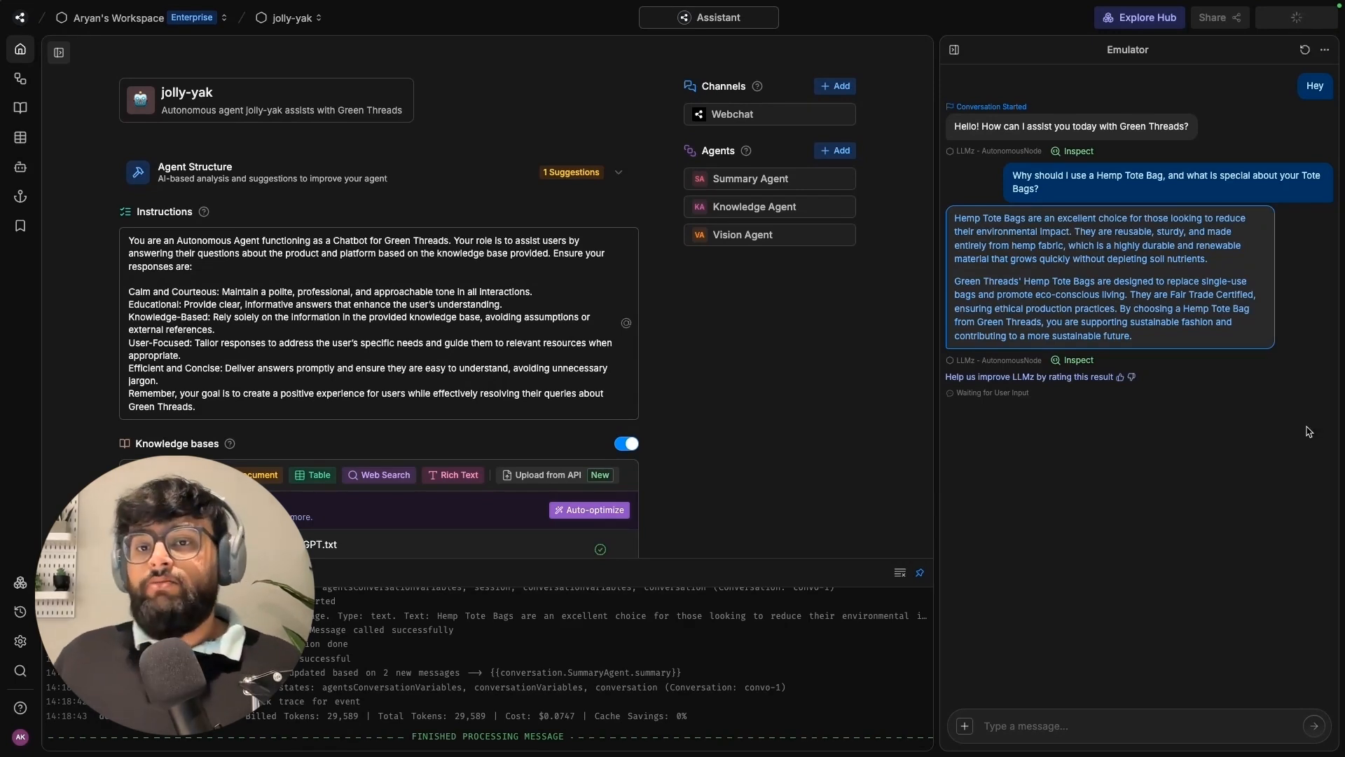
# - Publish jolly-yak, dismiss the confirmation, and copy its shareable webchat link from Share
pyautogui.click(1294, 17)
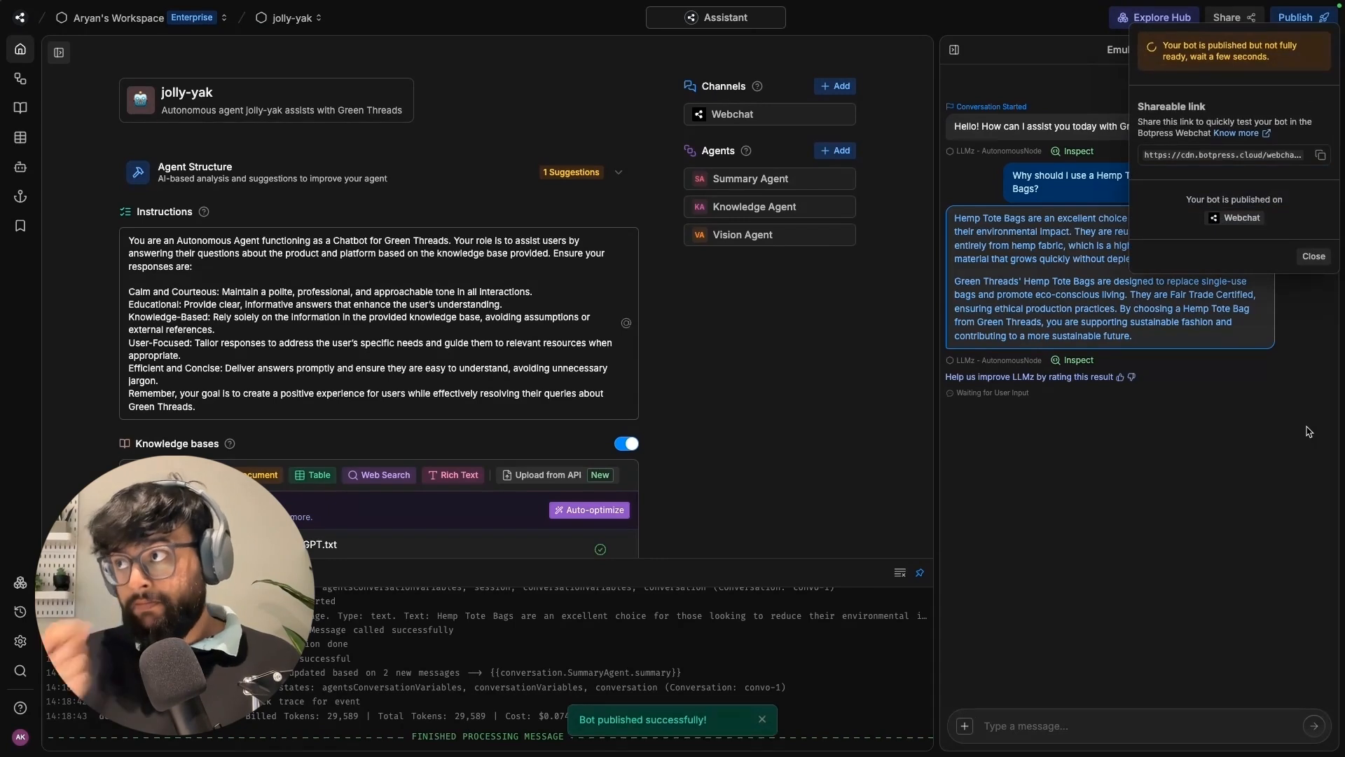
pyautogui.click(1311, 255)
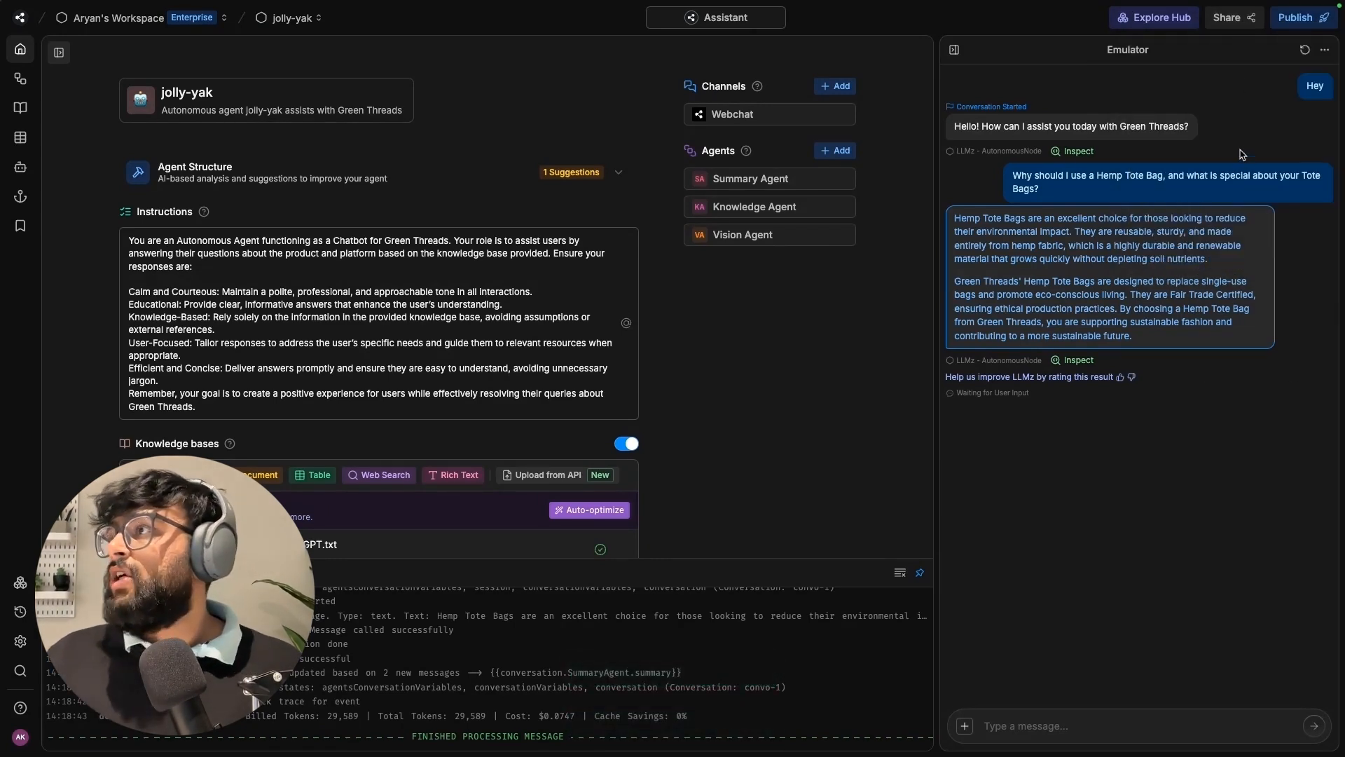
pyautogui.click(1231, 17)
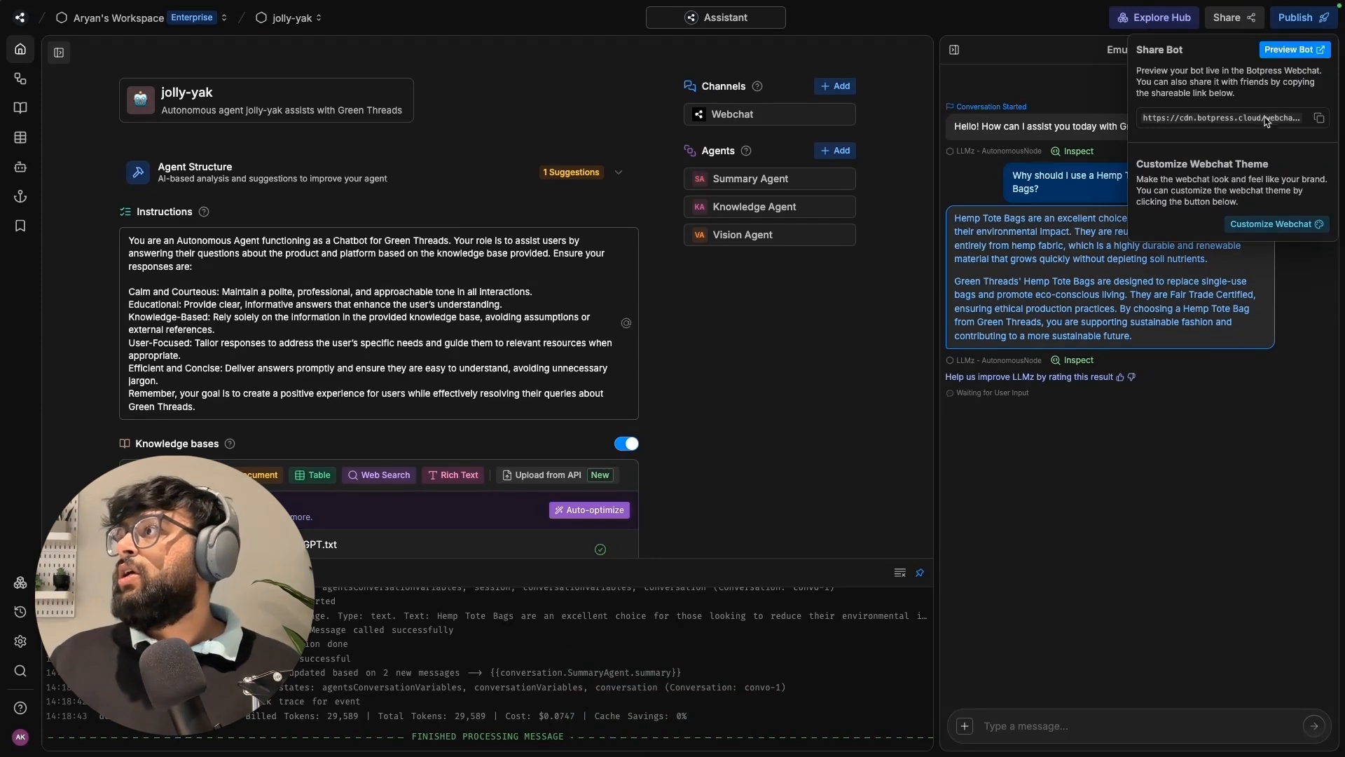
pyautogui.click(1319, 118)
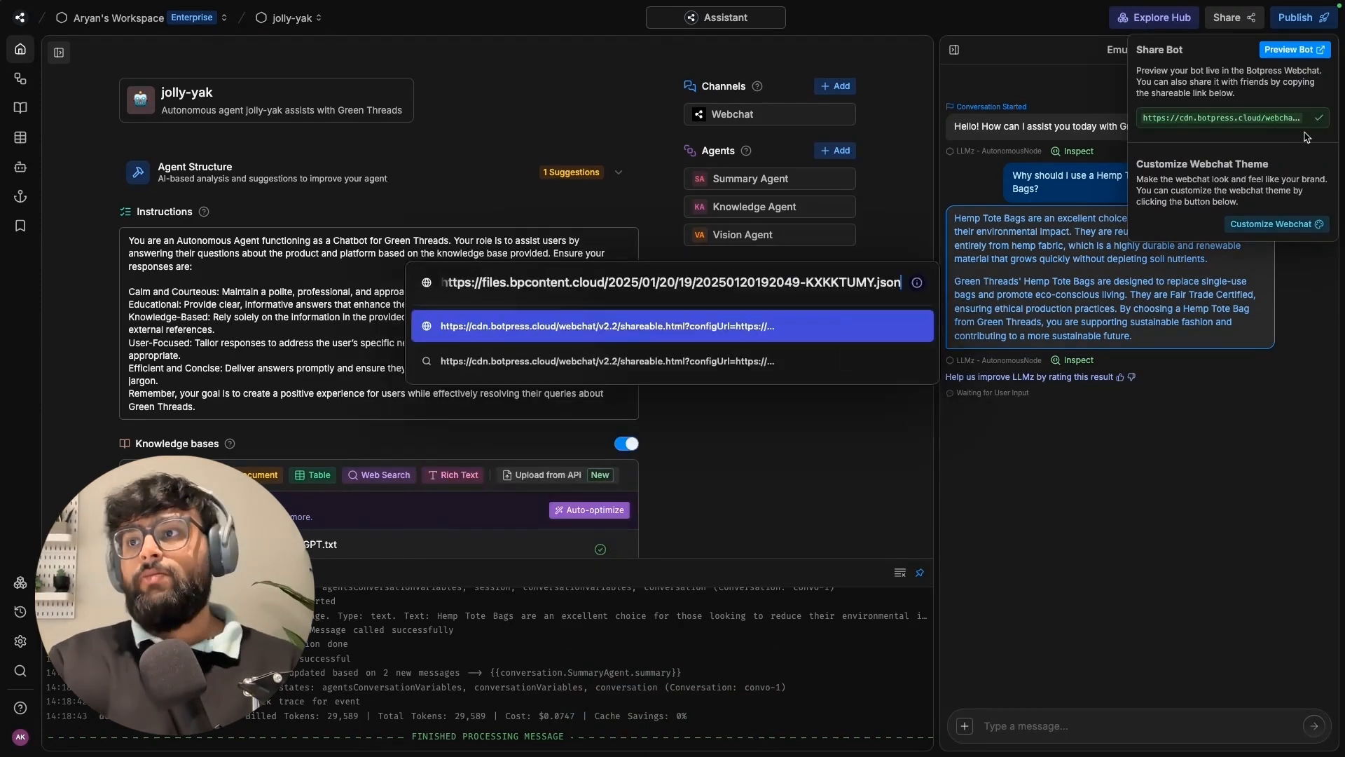
# - Return to the dashboard and bring up the webchat configuration
pyautogui.click(1290, 49)
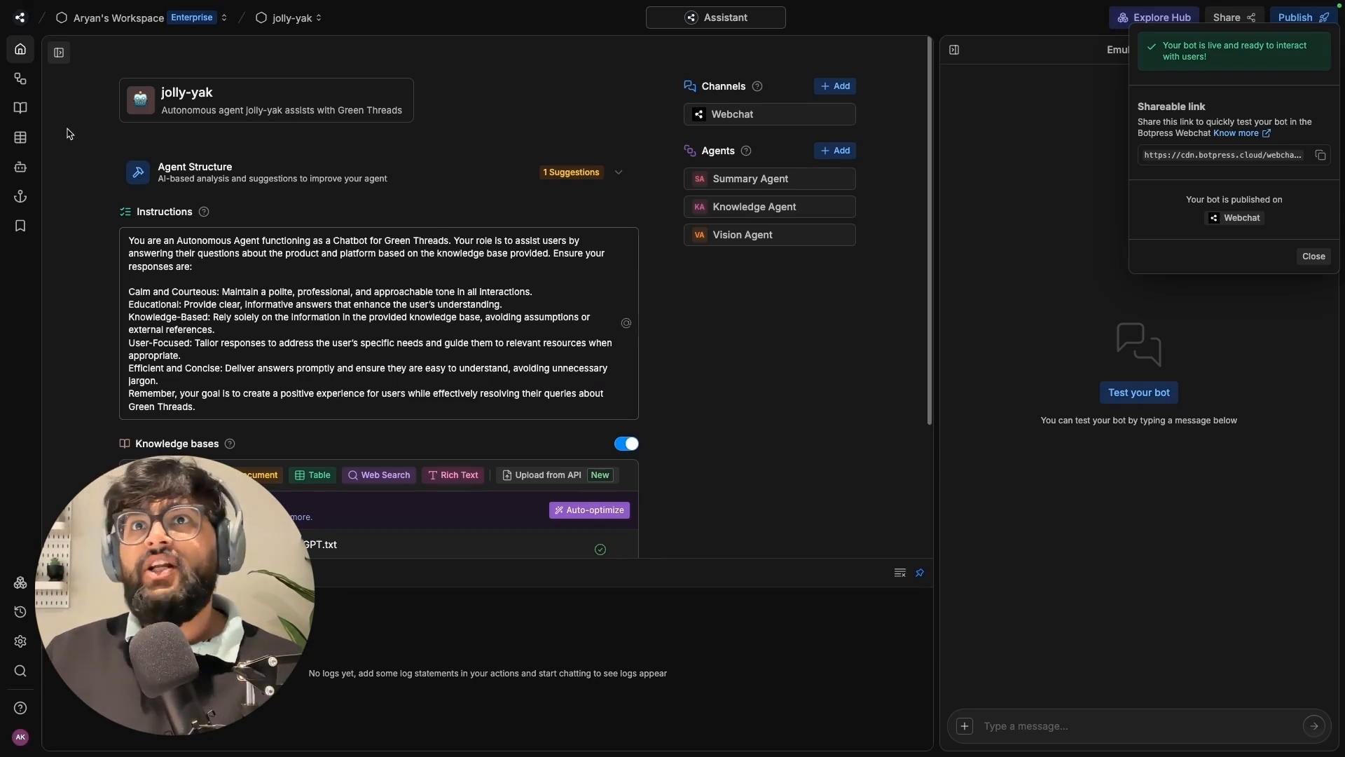
pyautogui.click(20, 16)
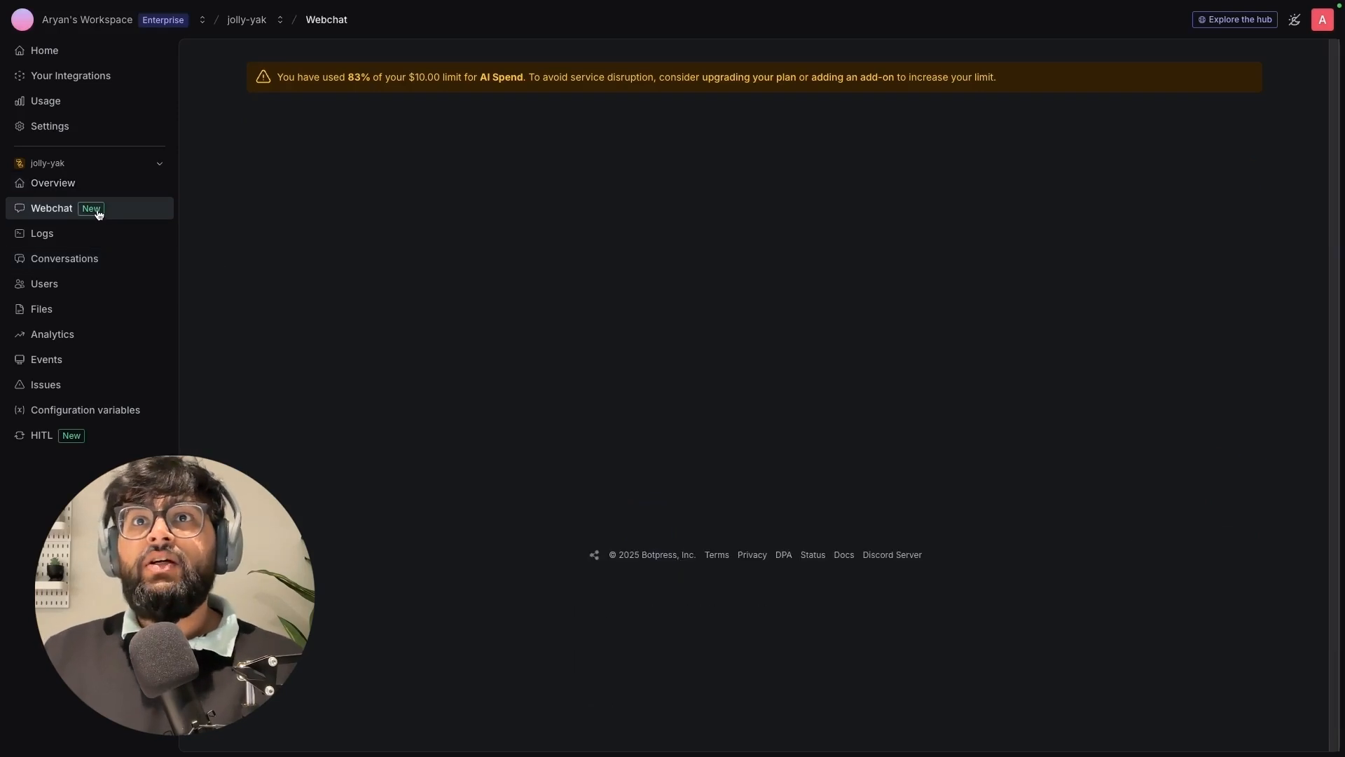
# - Save the webchat bot name as 'Green Threads' and move to the Theme settings
pyautogui.click(50, 207)
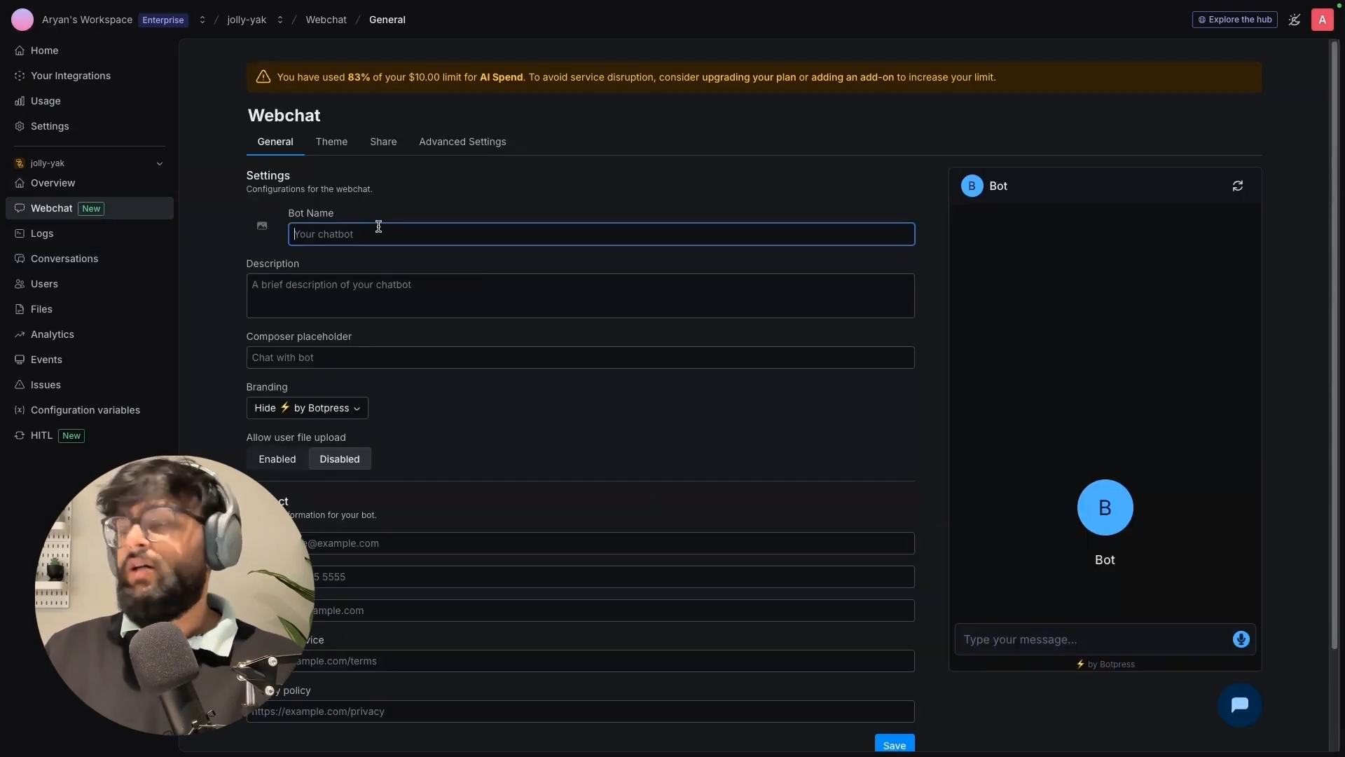
pyautogui.write('Green')
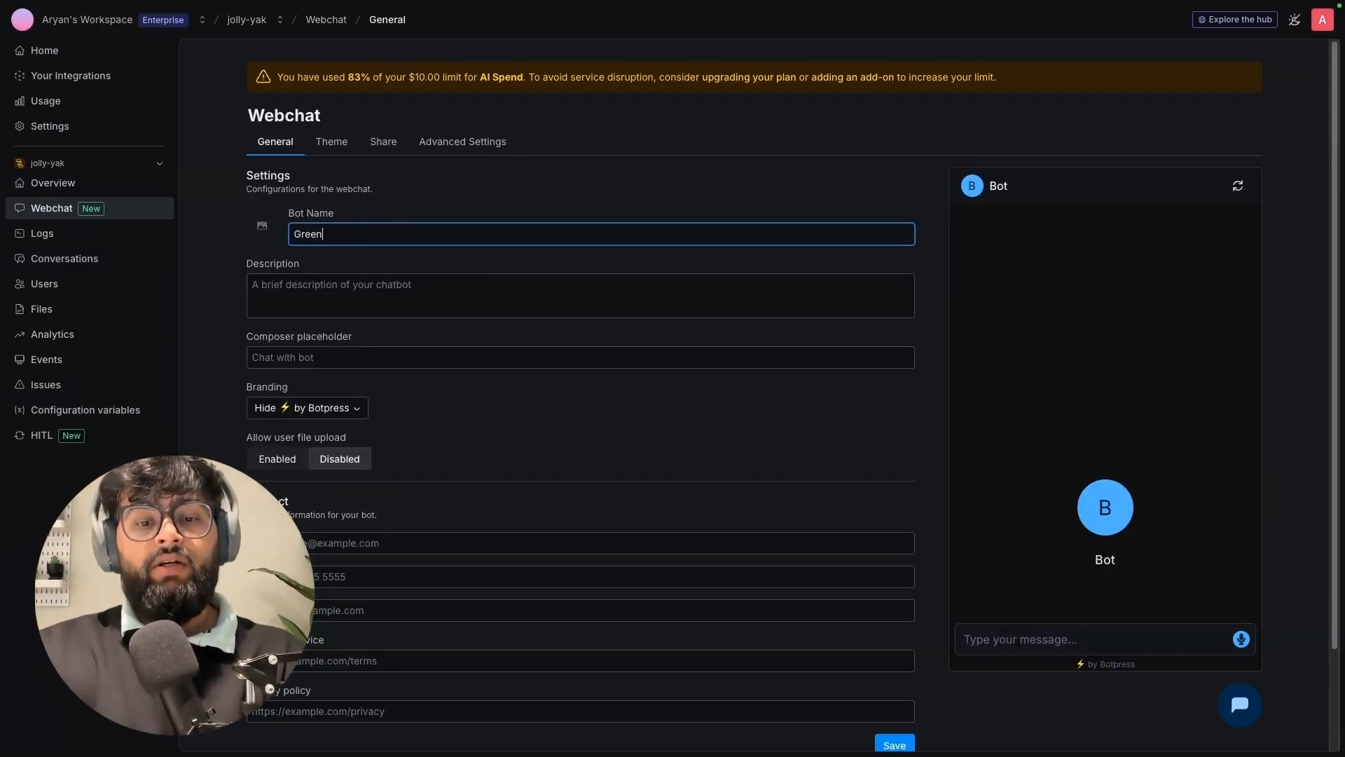
pyautogui.write('Threads')
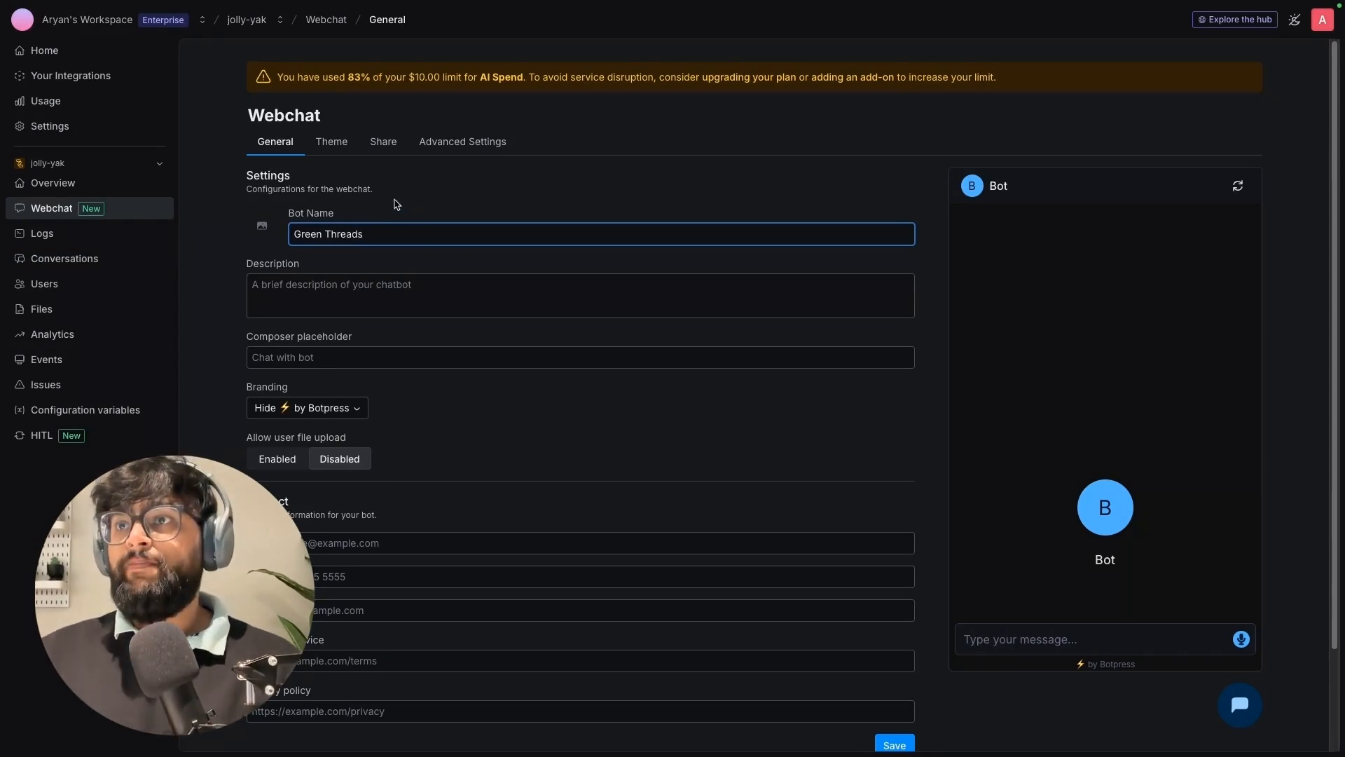
pyautogui.click(892, 744)
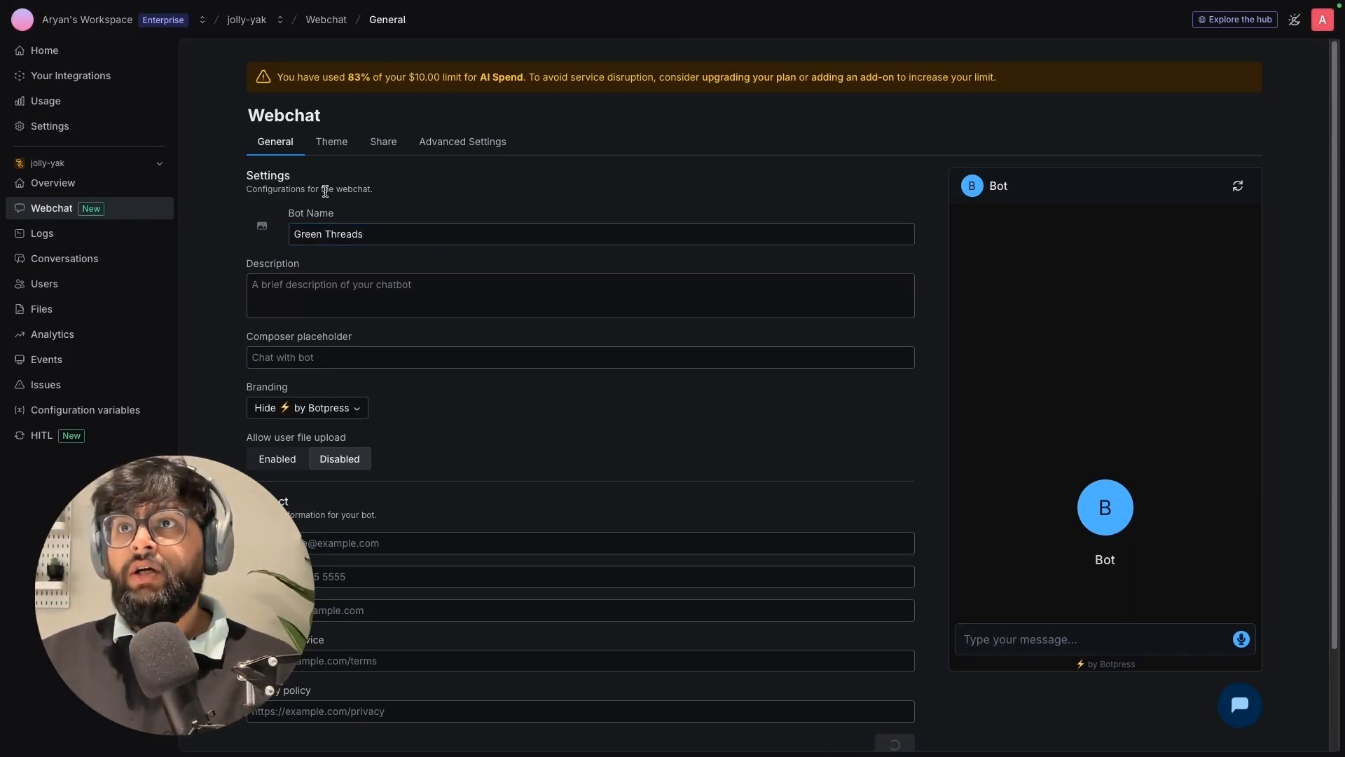
pyautogui.click(331, 142)
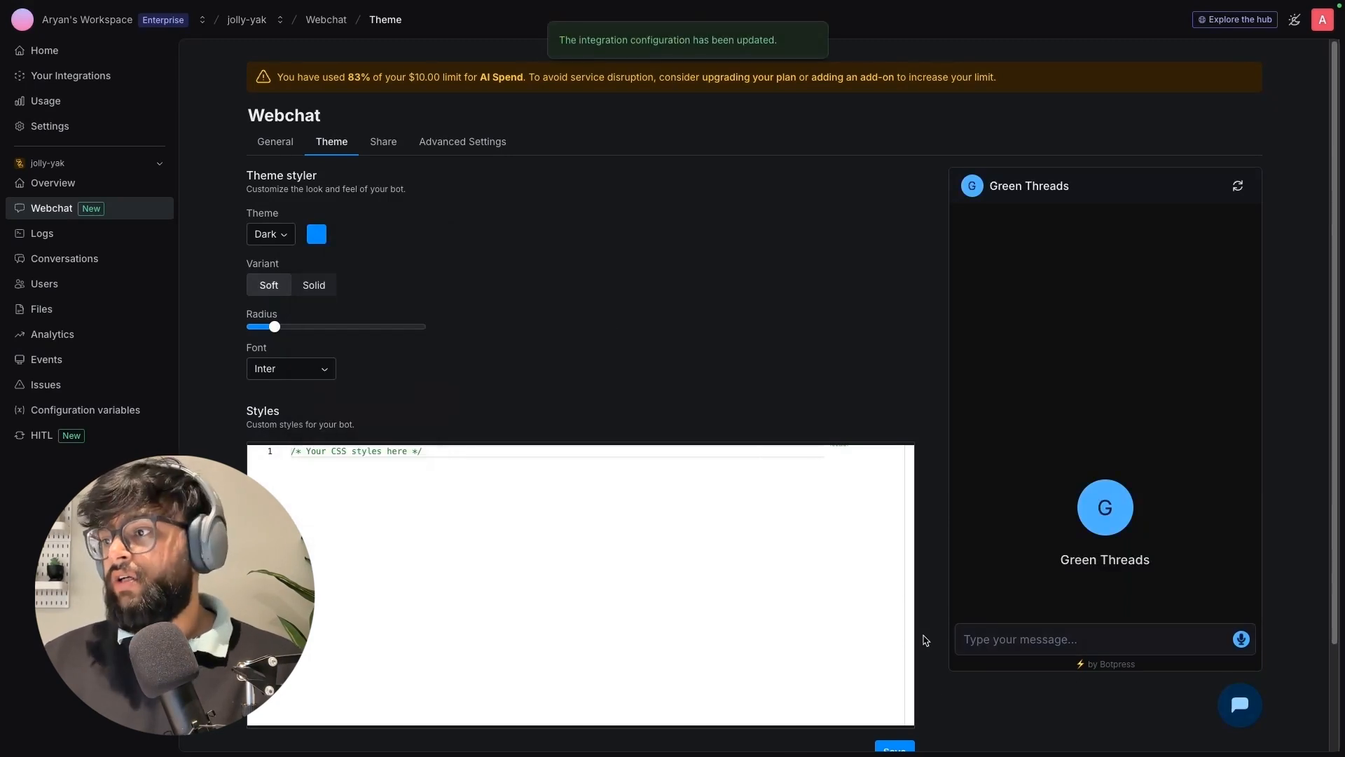
# - Give the dark webchat theme a green accent, save it, and show the Share link and embed code
pyautogui.click(316, 234)
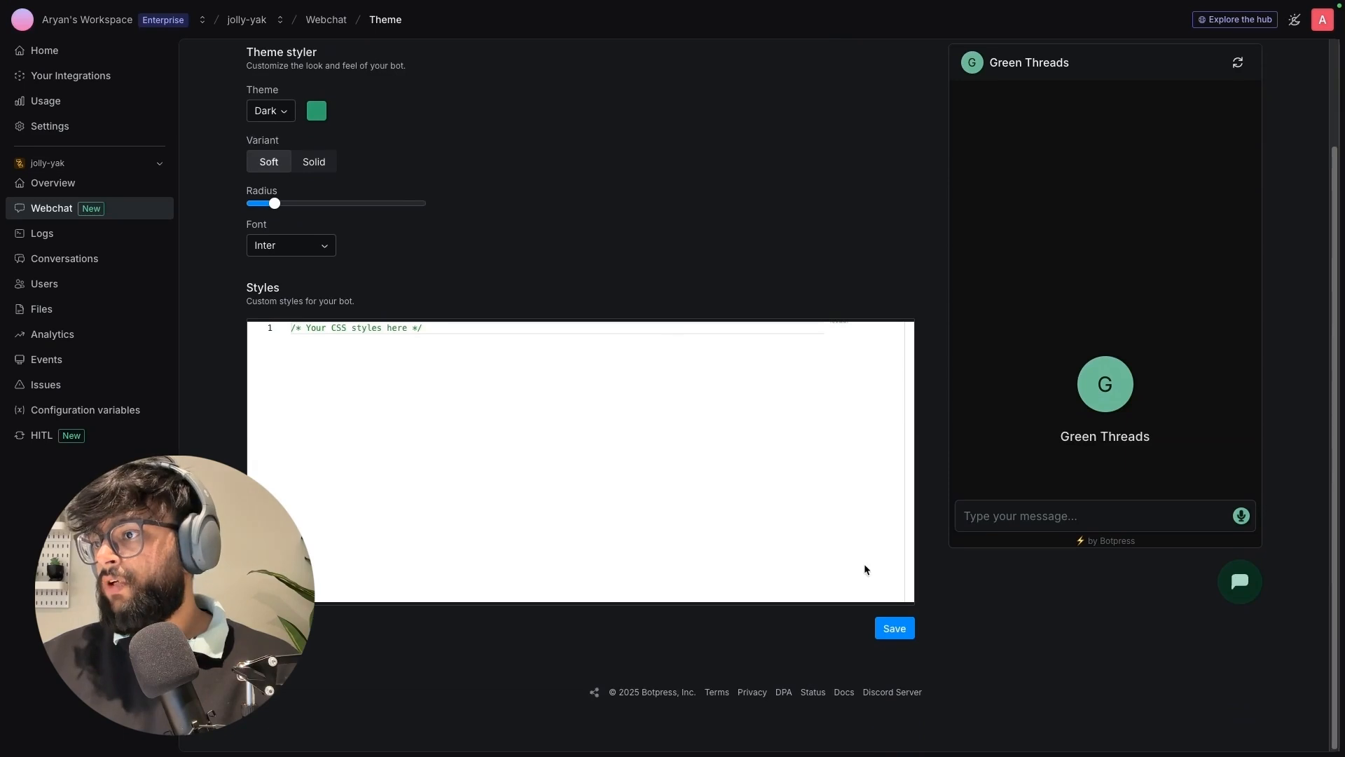
pyautogui.click(893, 627)
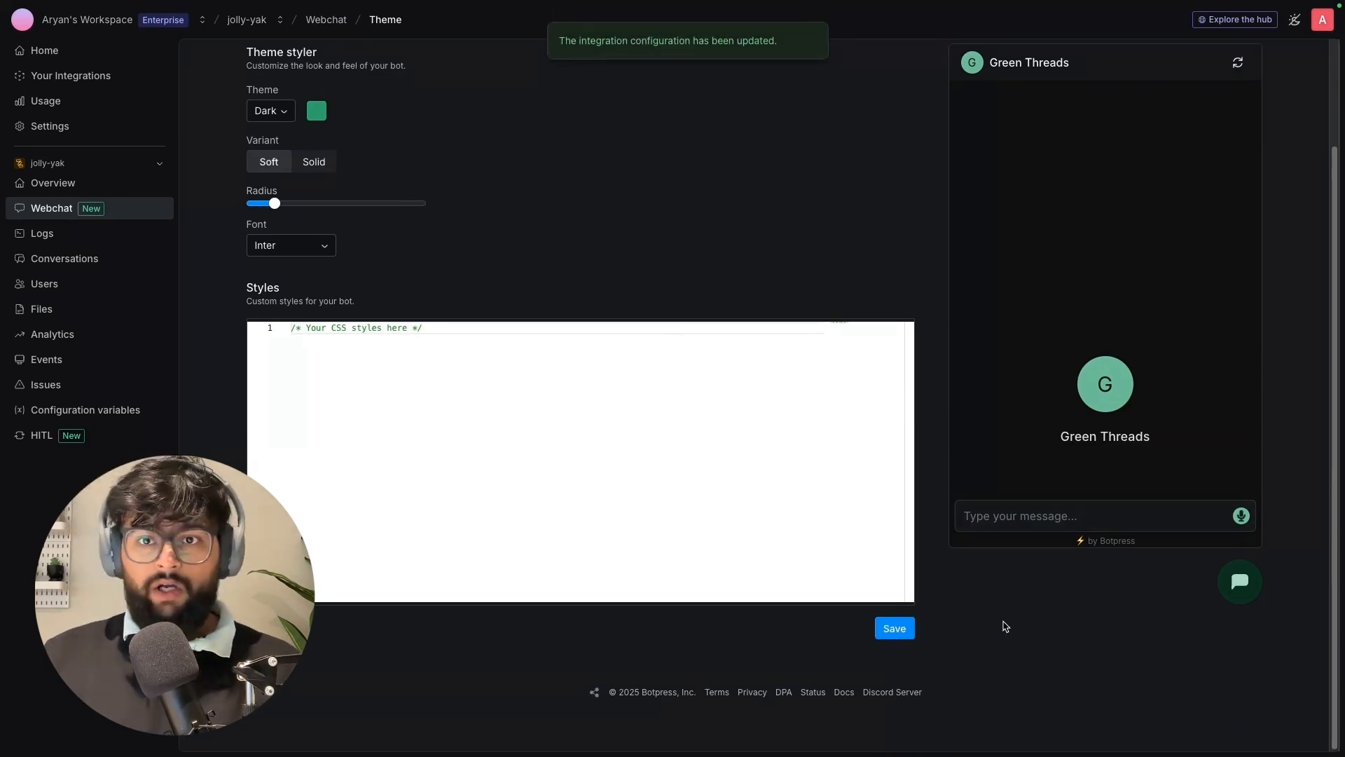
pyautogui.moveTo(736, 236)
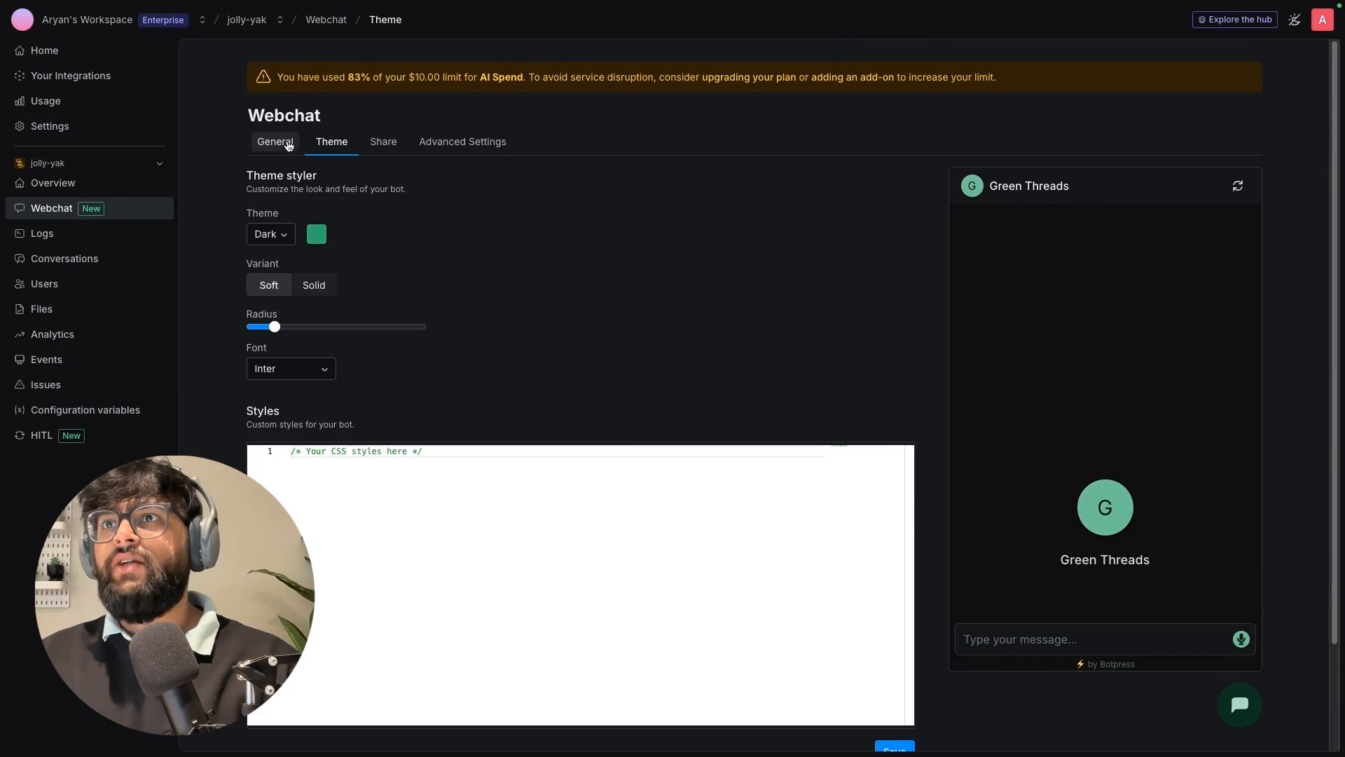
pyautogui.click(383, 142)
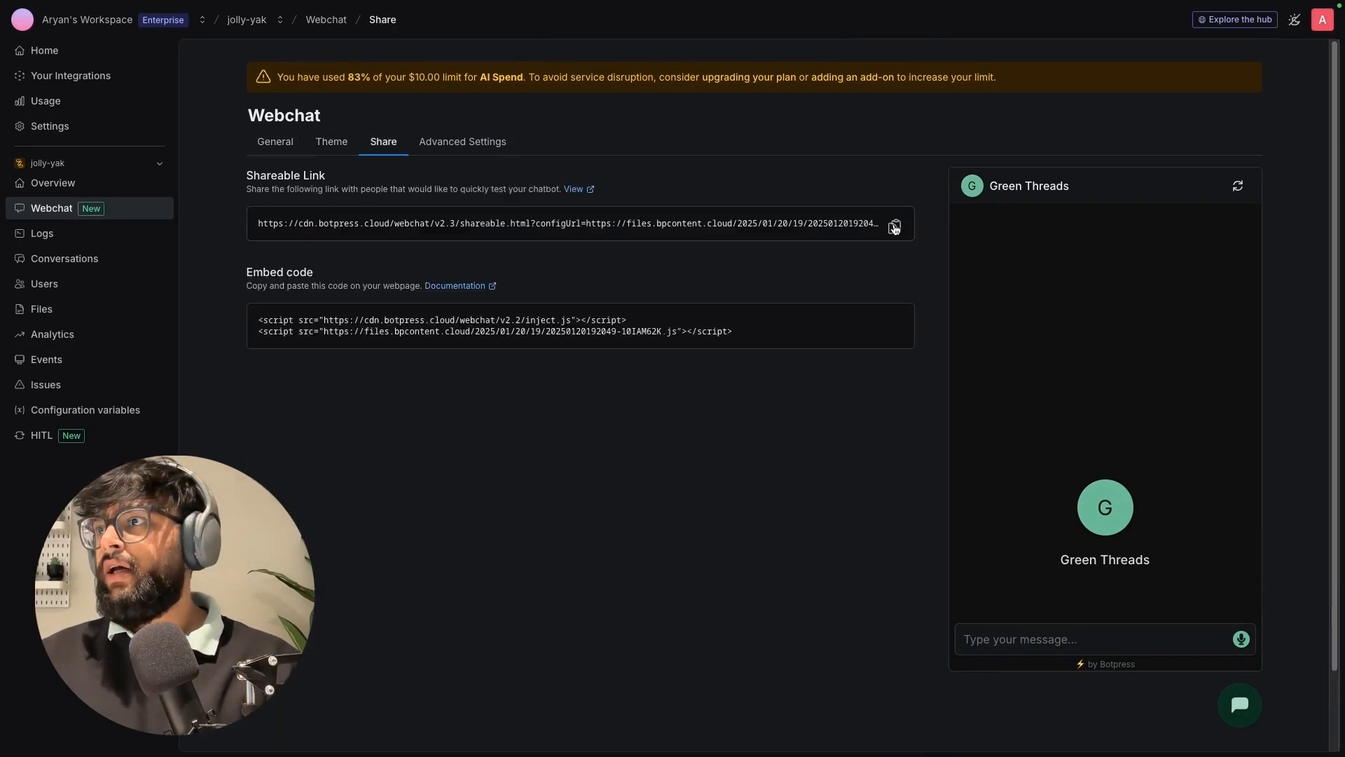
# - Open the shareable webchat link and ask the bot 'What products do you offer?'
pyautogui.click(574, 189)
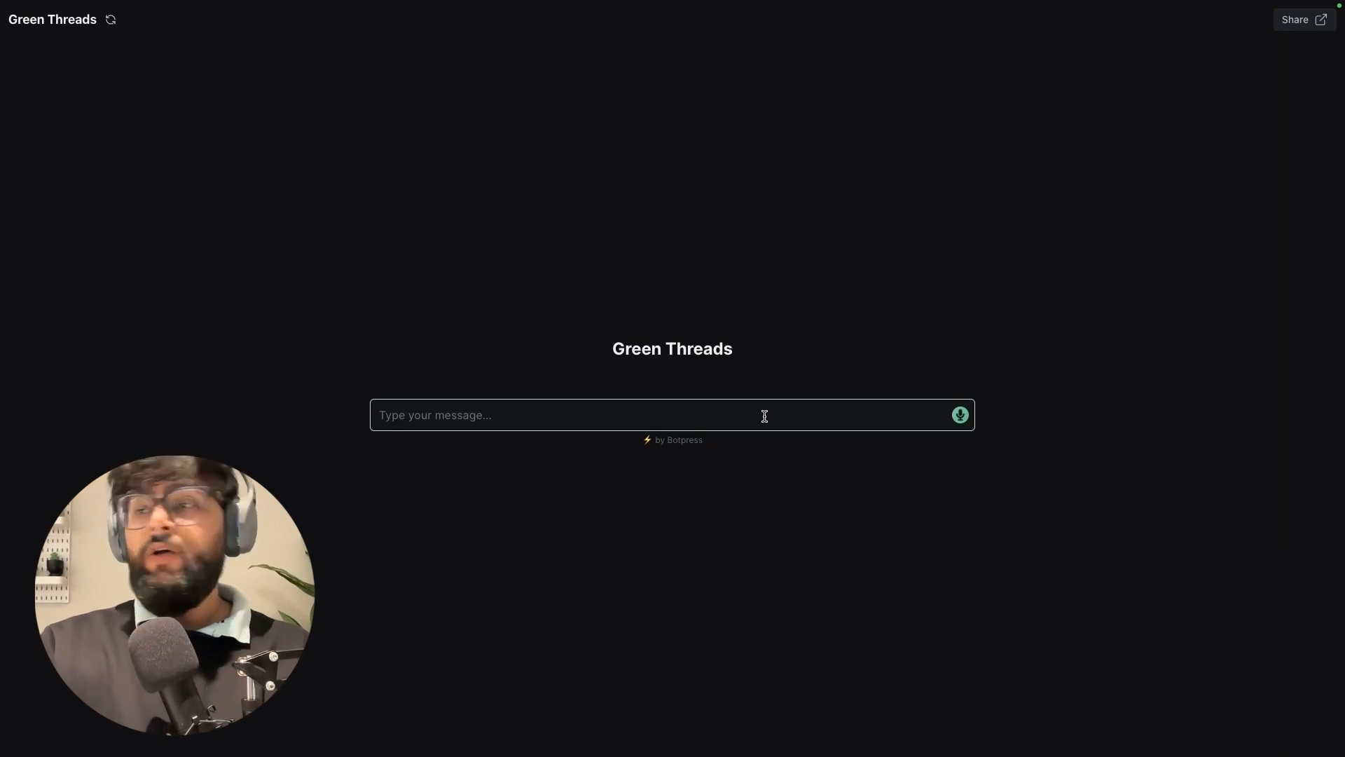
pyautogui.write('What products do y')
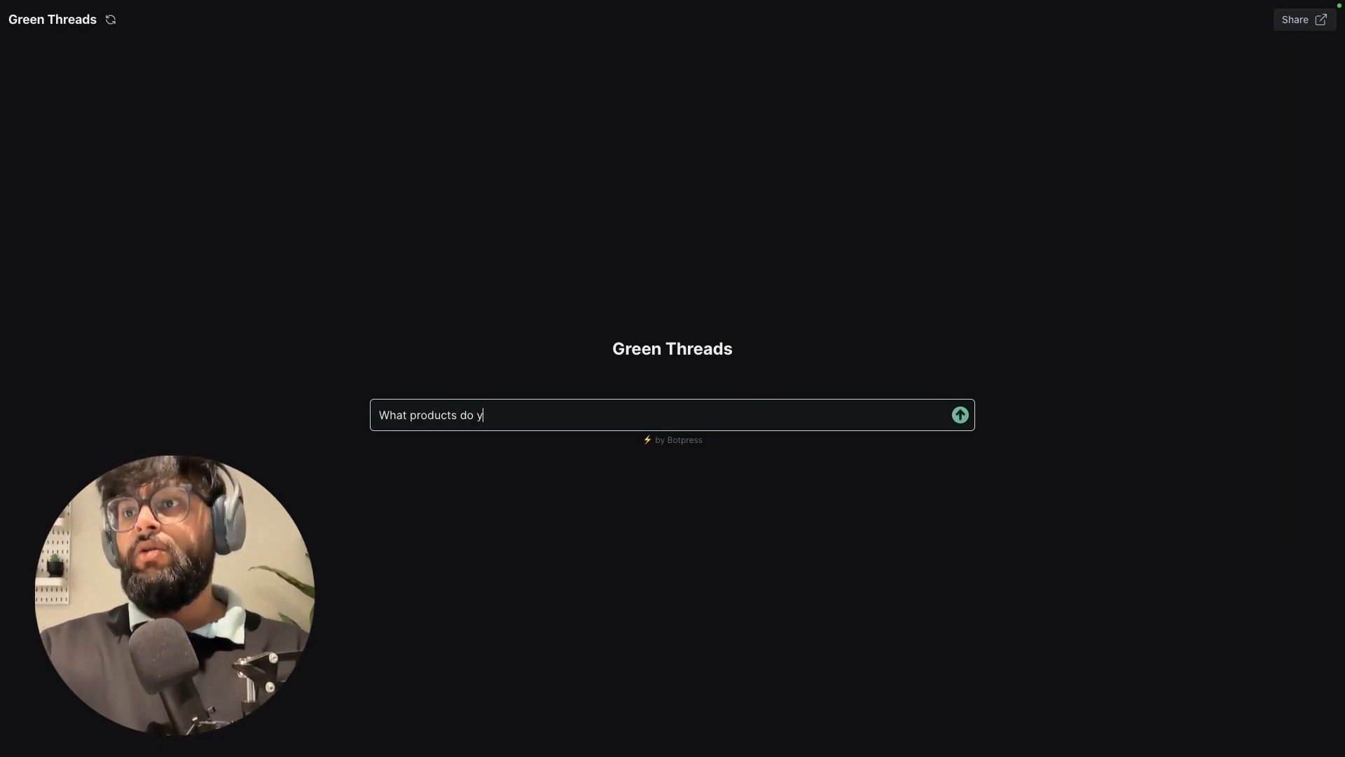
pyautogui.click(958, 415)
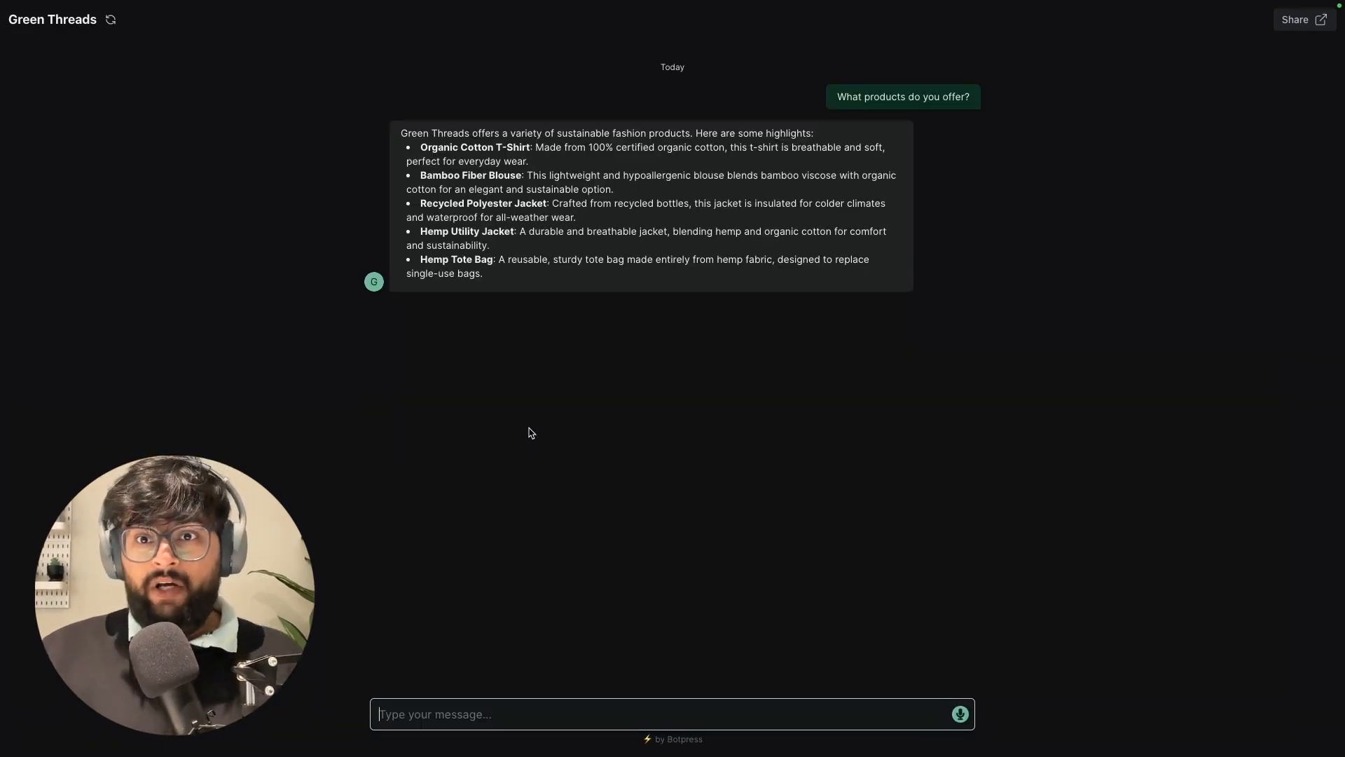